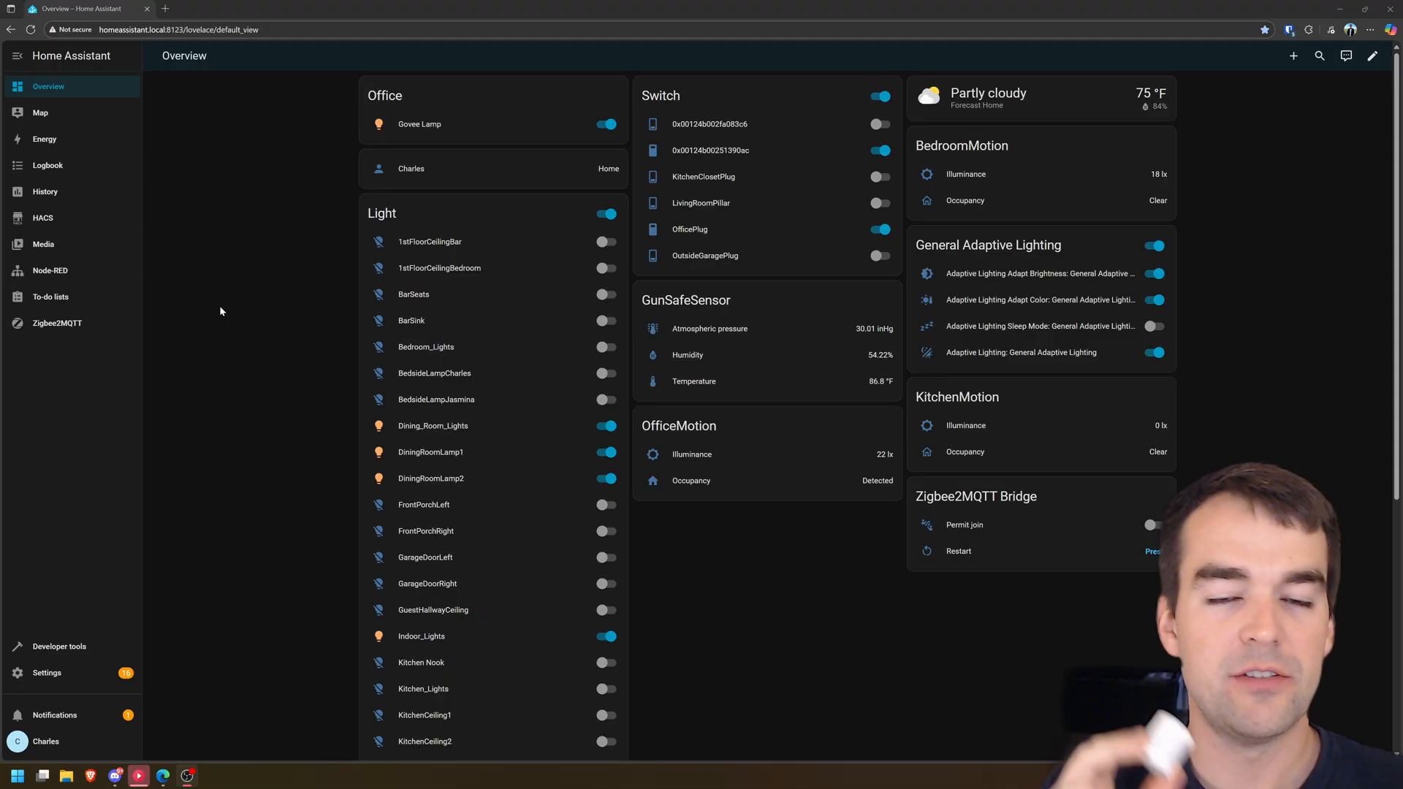
Permit all new Zigbee devices to join so the new motion sensor pairs.
{"action": "left_click", "coordinate": [57, 323]}
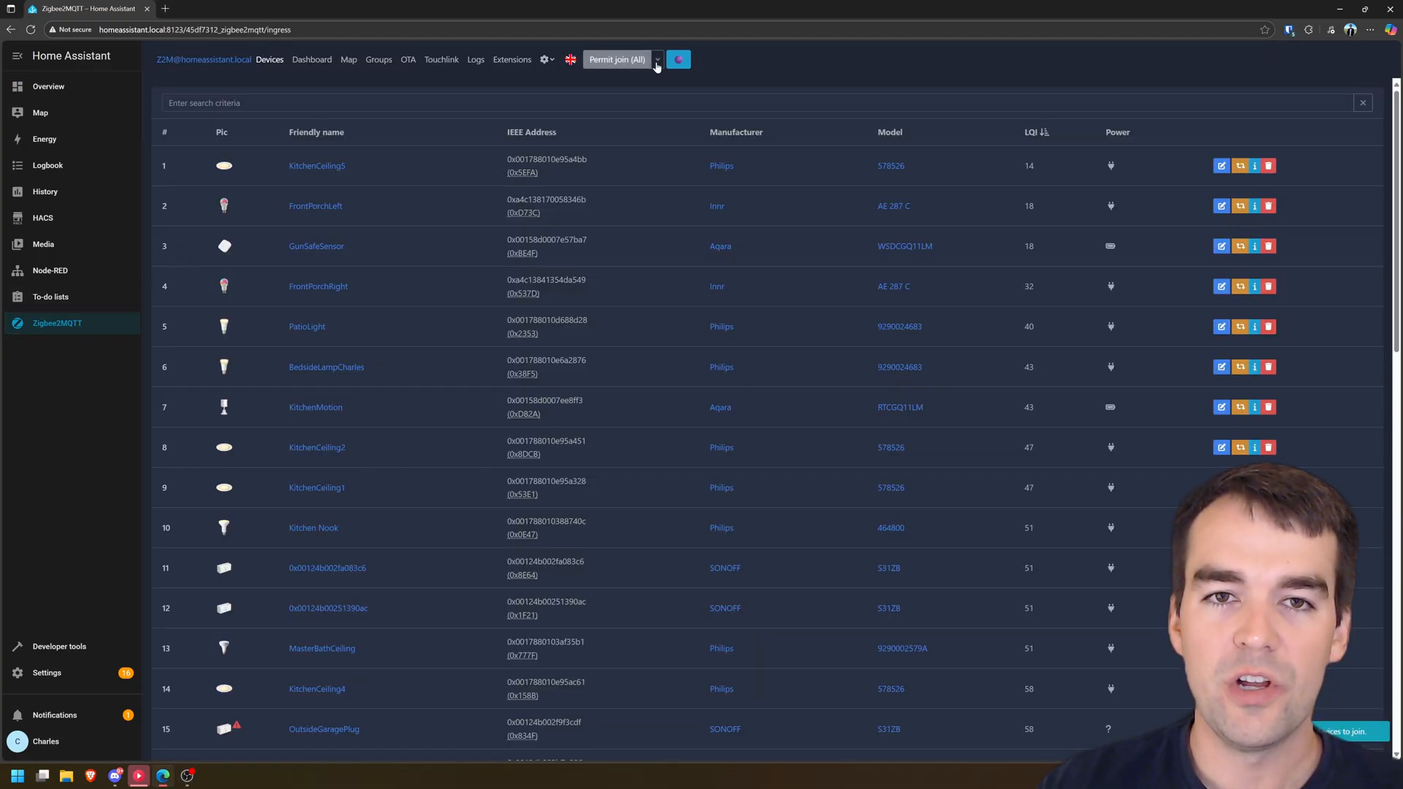
{"action": "left_click", "coordinate": [615, 59]}
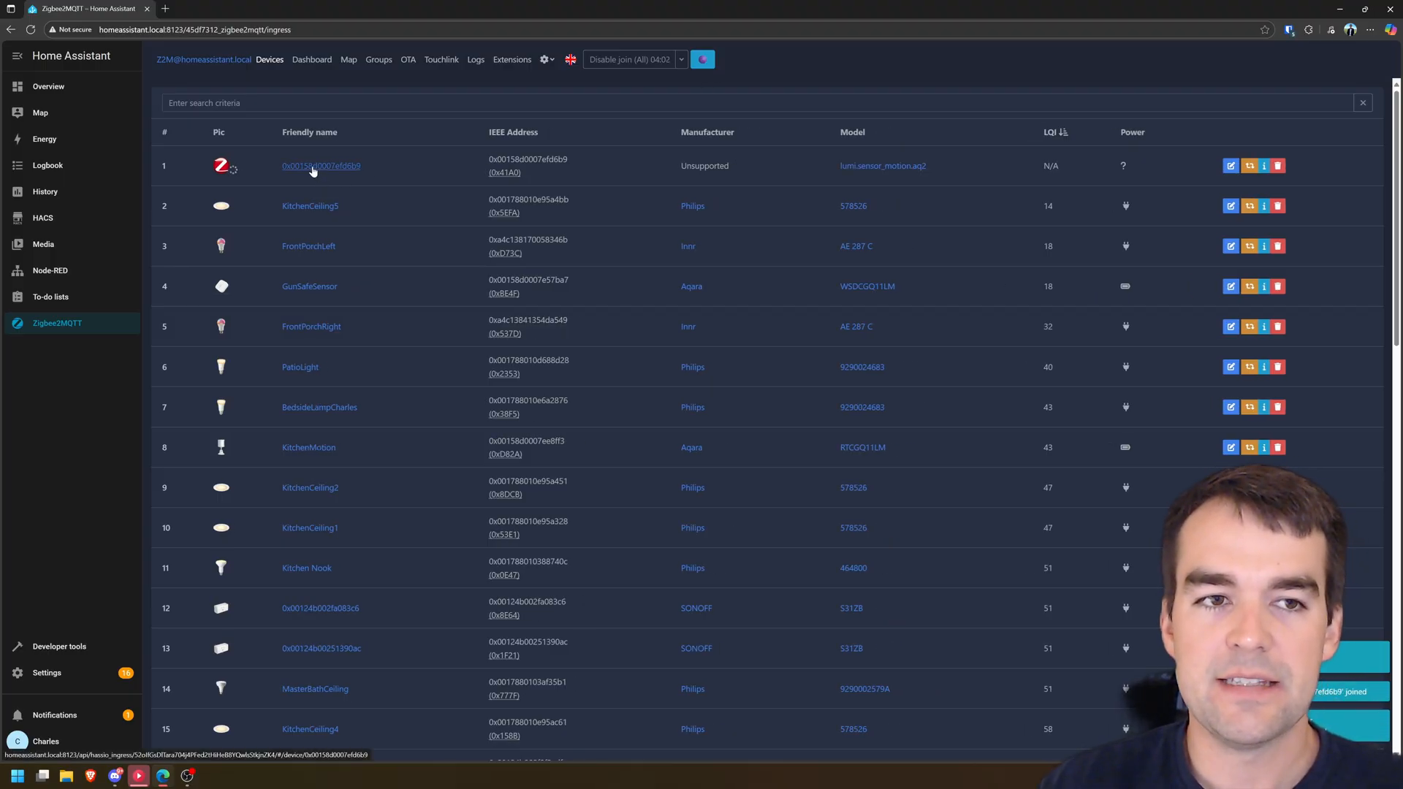
View the new sensor's live occupancy and illuminance readings on its Exposes page.
{"action": "left_click", "coordinate": [320, 166]}
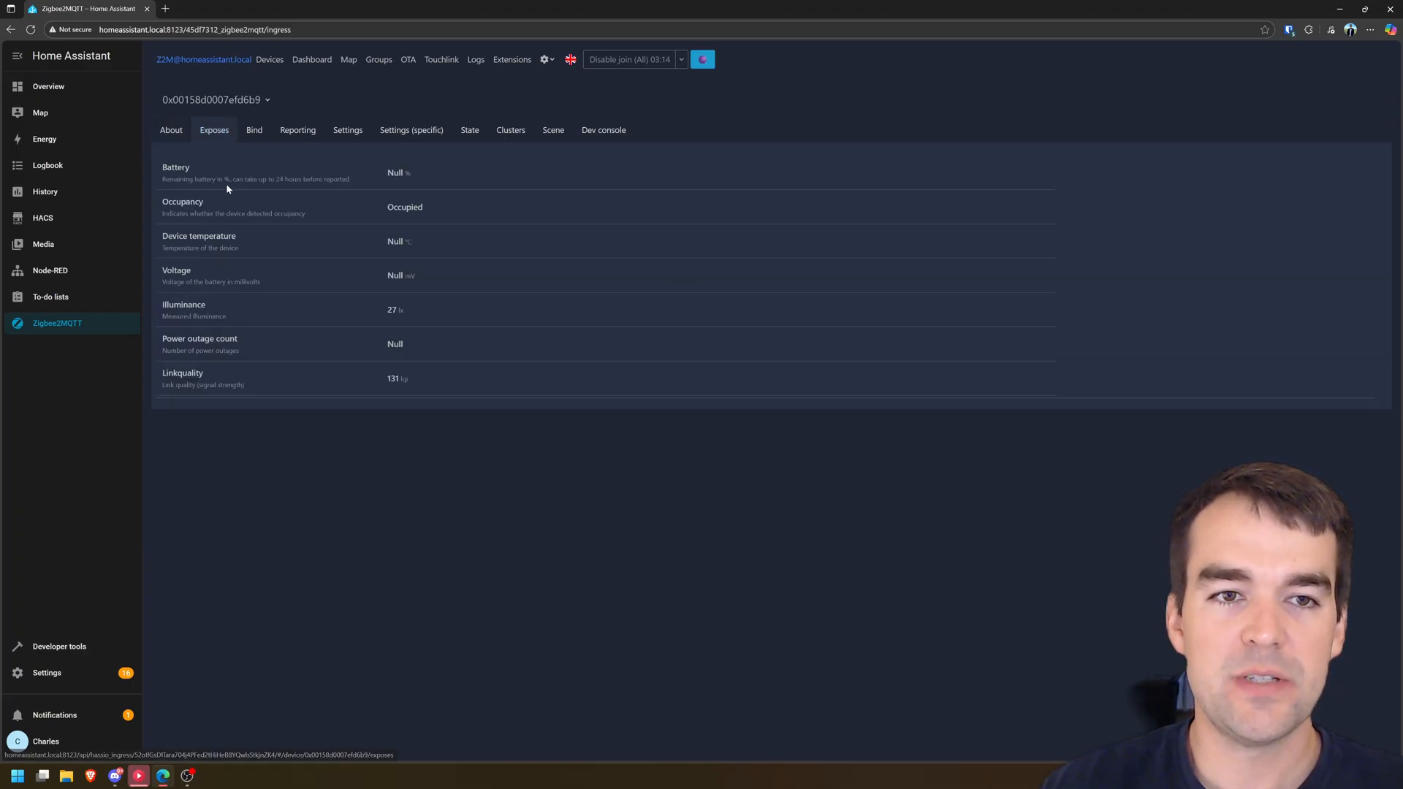
{"action": "double_click", "coordinate": [182, 202]}
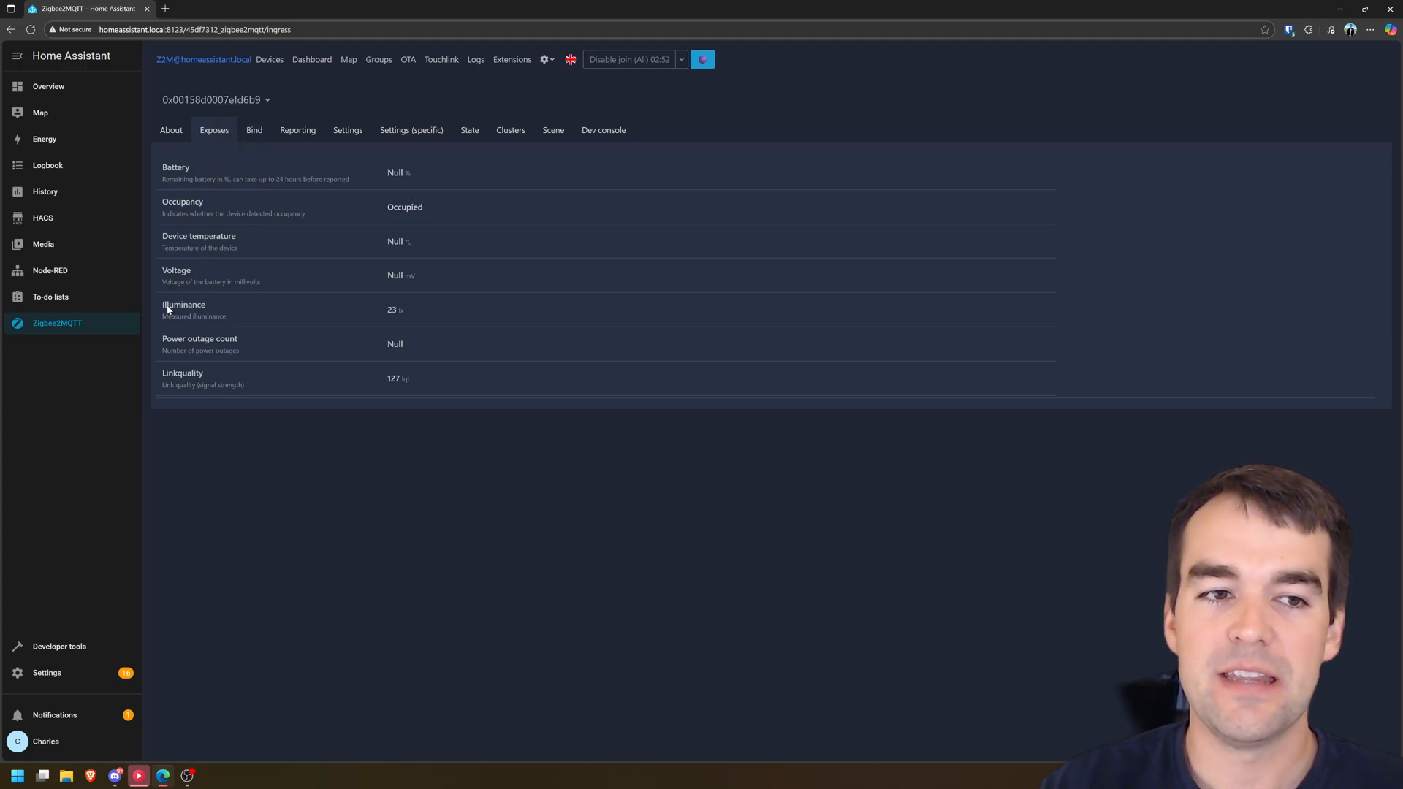
{"action": "double_click", "coordinate": [184, 304]}
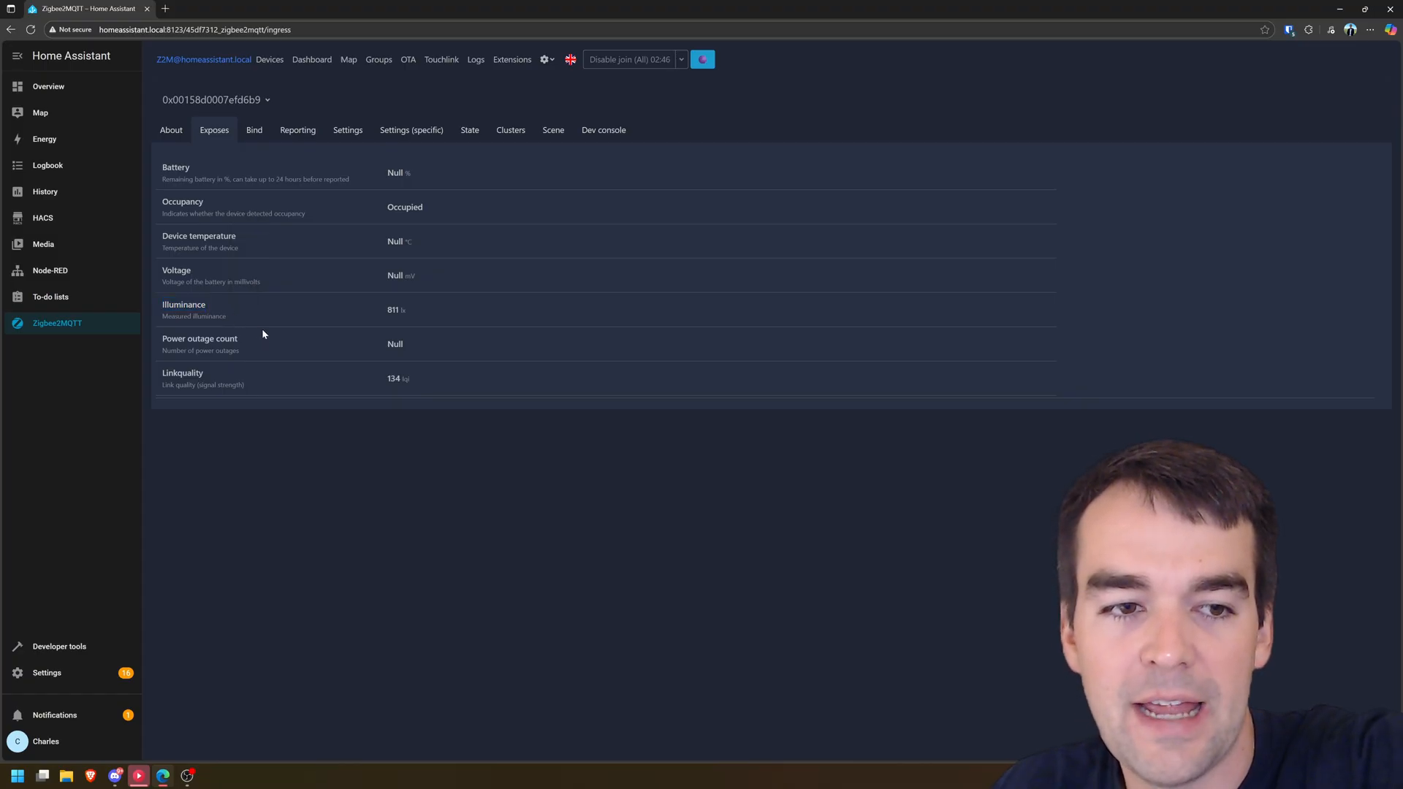
{"action": "mouse_move", "coordinate": [337, 355]}
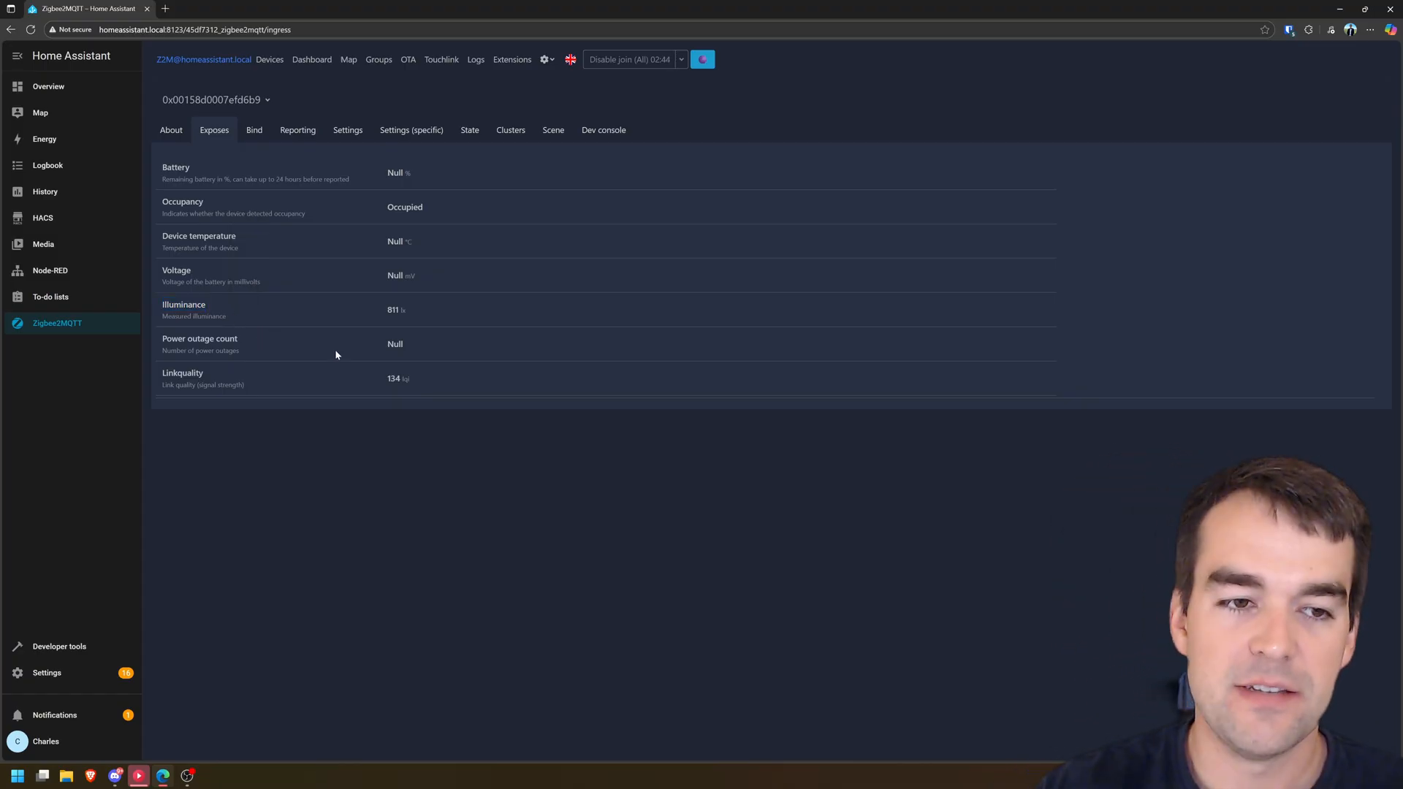
{"action": "mouse_move", "coordinate": [344, 334]}
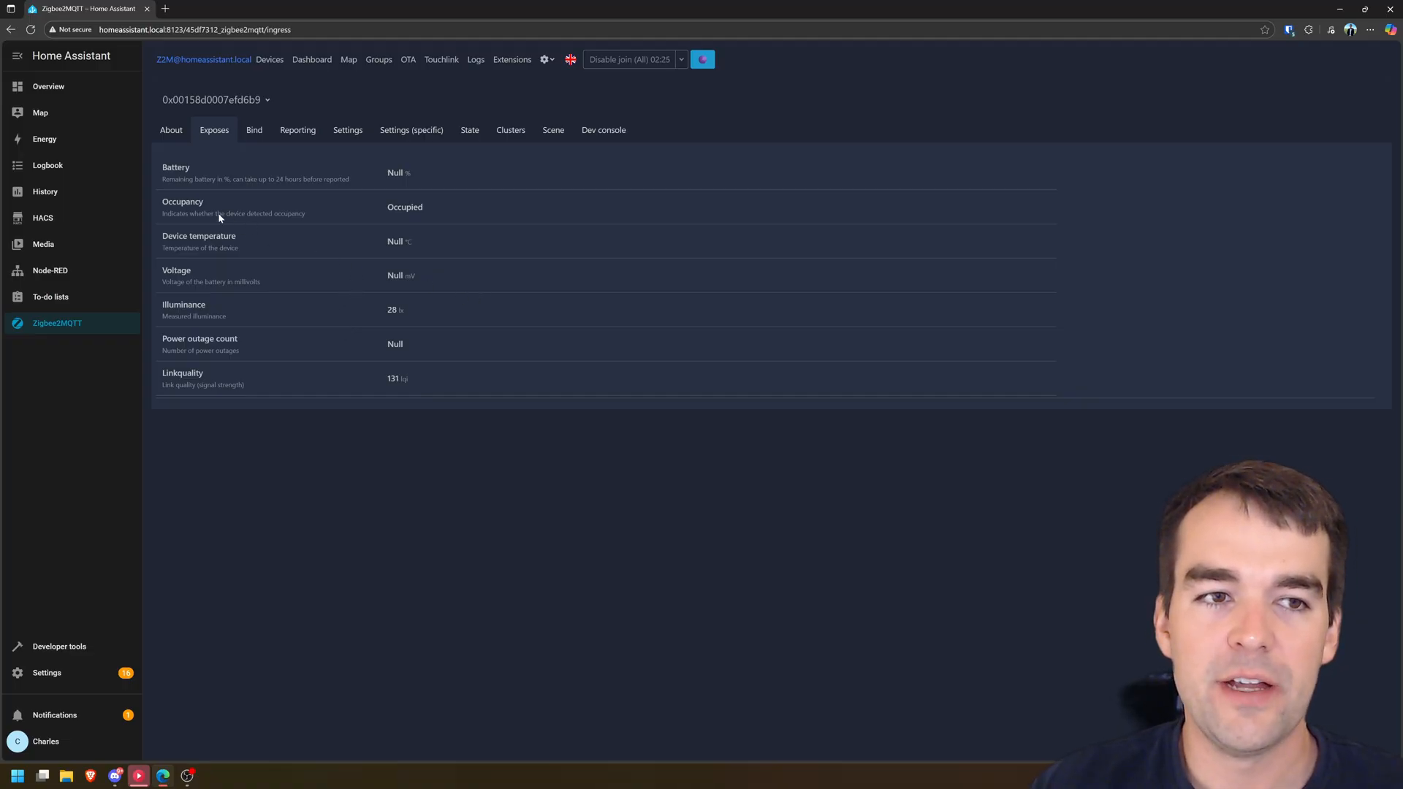
{"action": "double_click", "coordinate": [183, 202]}
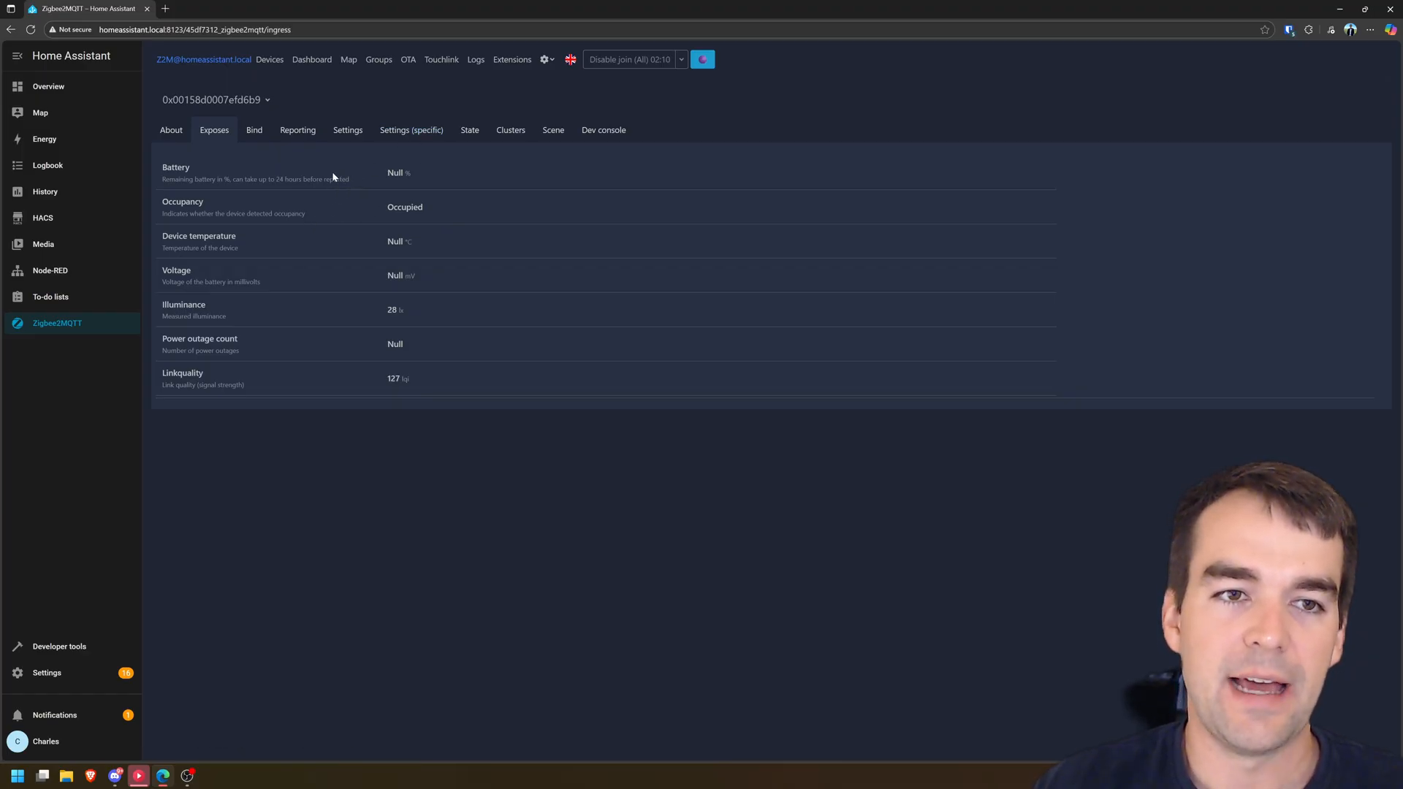
Show the sensor's device-specific settings and highlight the 90-second occupancy timeout note.
{"action": "left_click", "coordinate": [411, 130]}
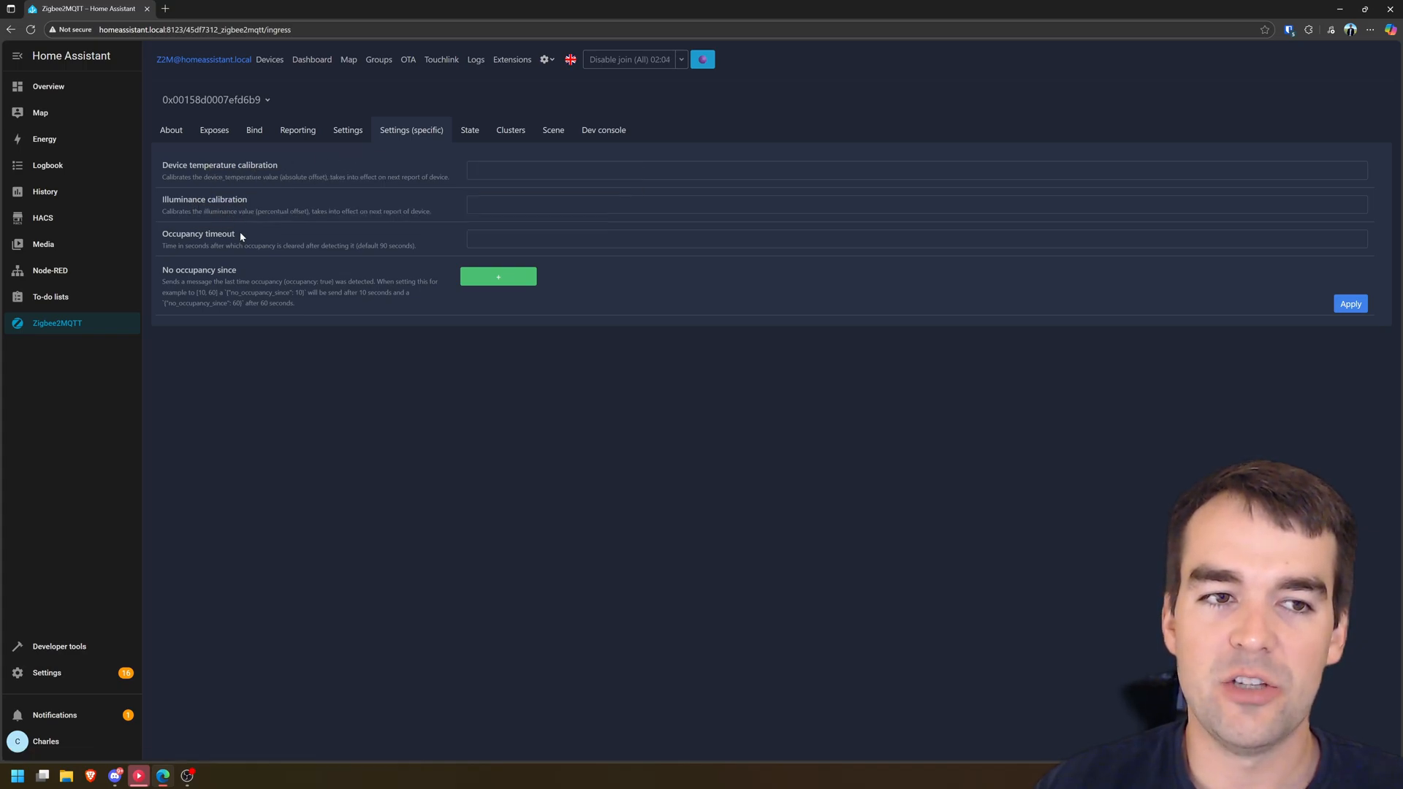
{"action": "mouse_move", "coordinate": [197, 234]}
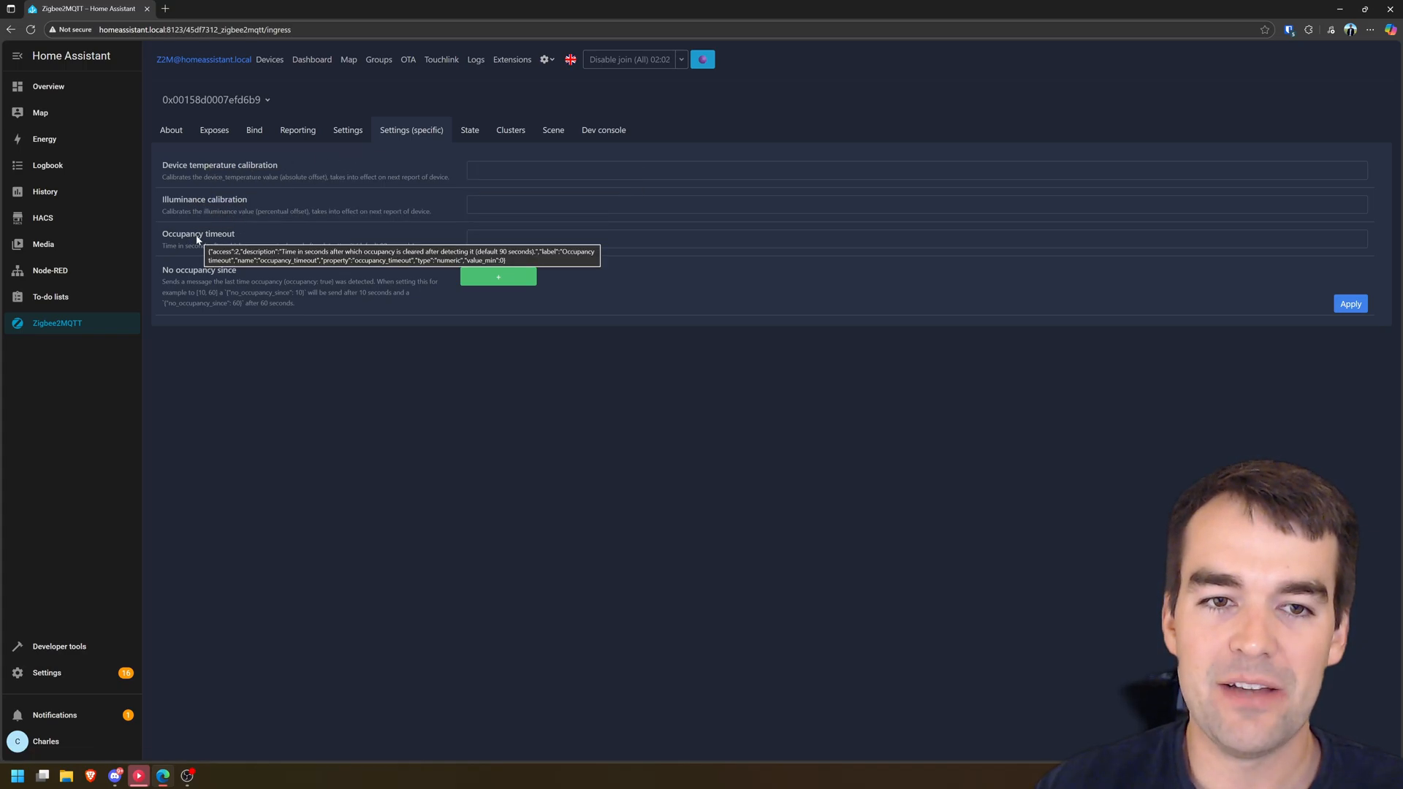
{"action": "mouse_move", "coordinate": [364, 250]}
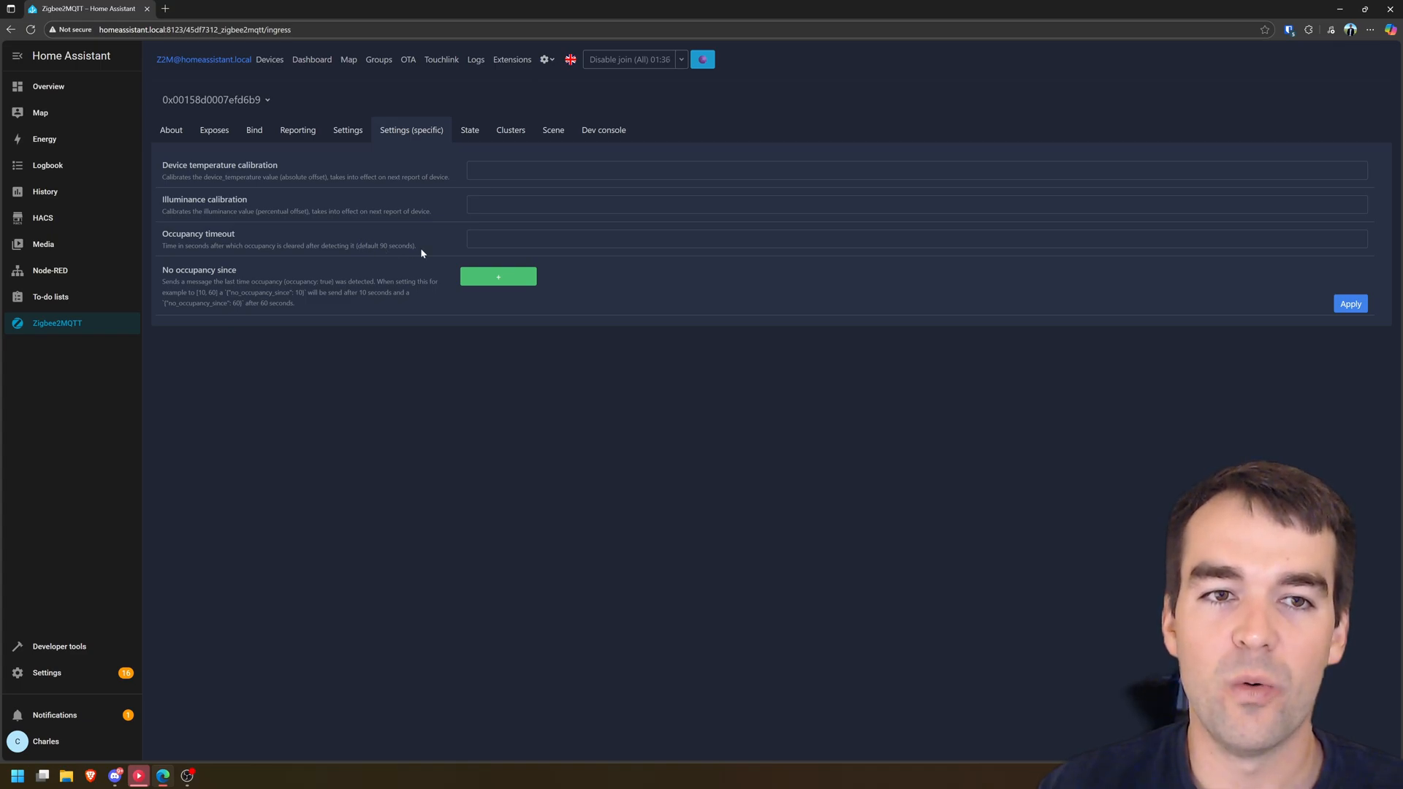
{"action": "mouse_move", "coordinate": [279, 244]}
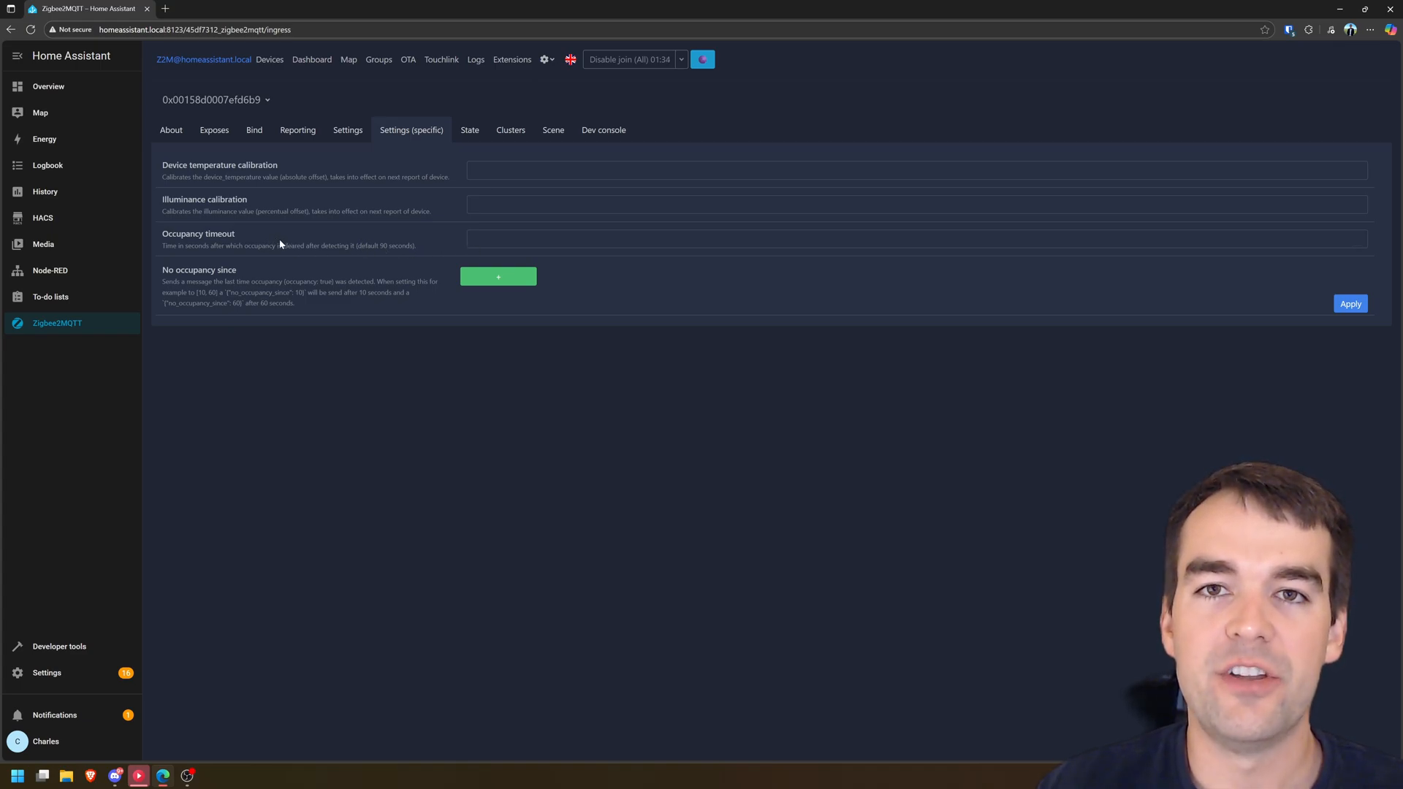
{"action": "left_click_drag", "start_coordinate": [309, 246], "coordinate": [395, 245]}
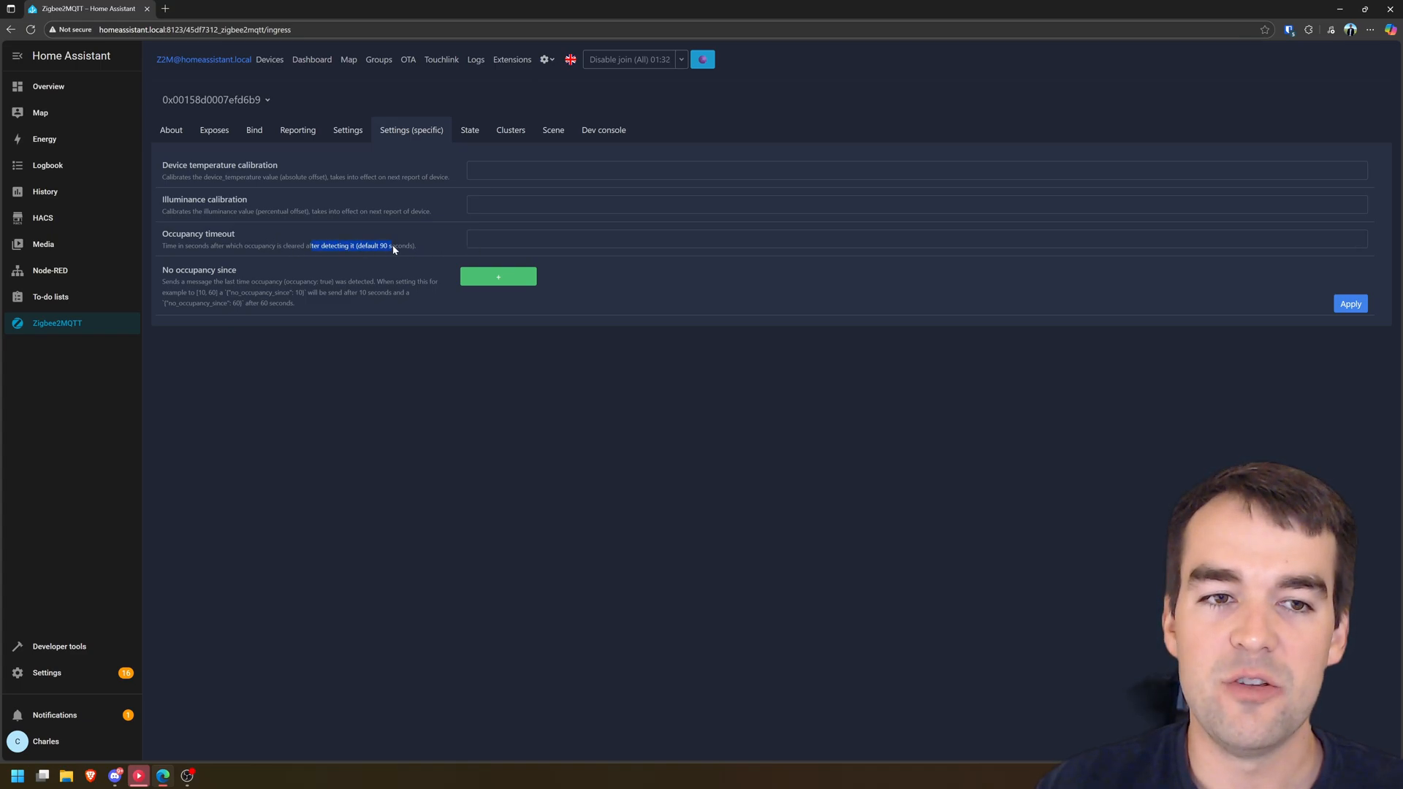
Rename the sensor to DiningRoomMotion, also updating its Home Assistant entity ID.
{"action": "left_click", "coordinate": [171, 130]}
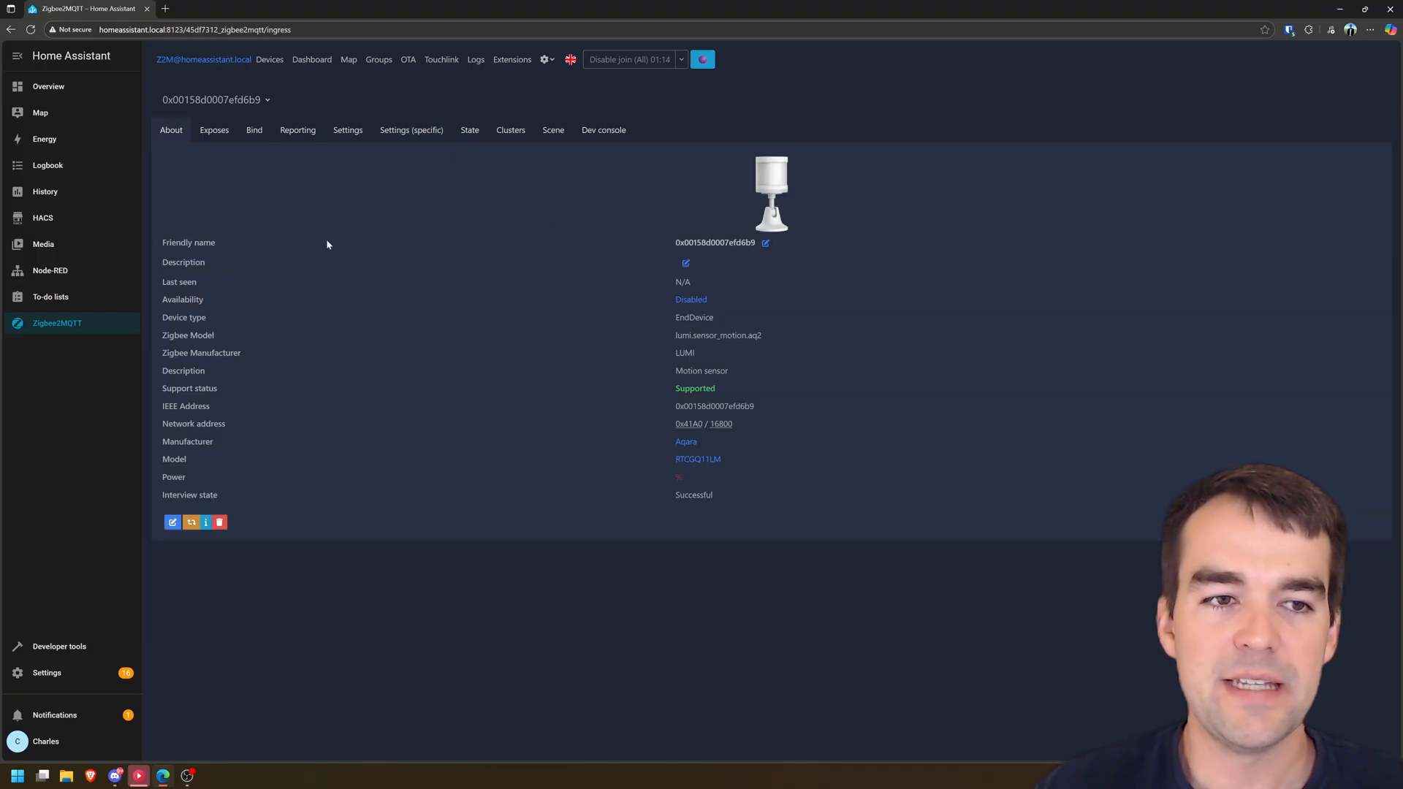
{"action": "mouse_move", "coordinate": [764, 242]}
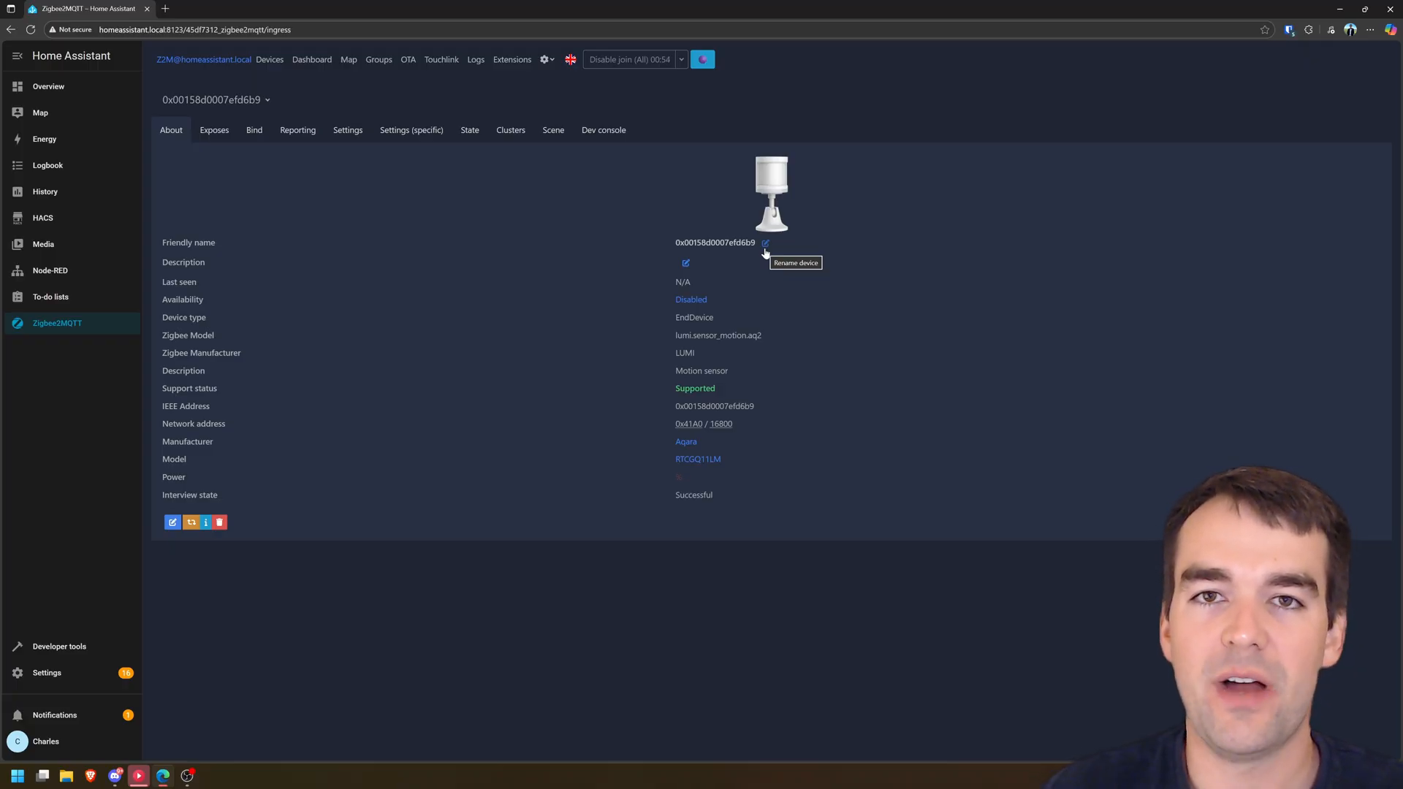
{"action": "left_click", "coordinate": [764, 243]}
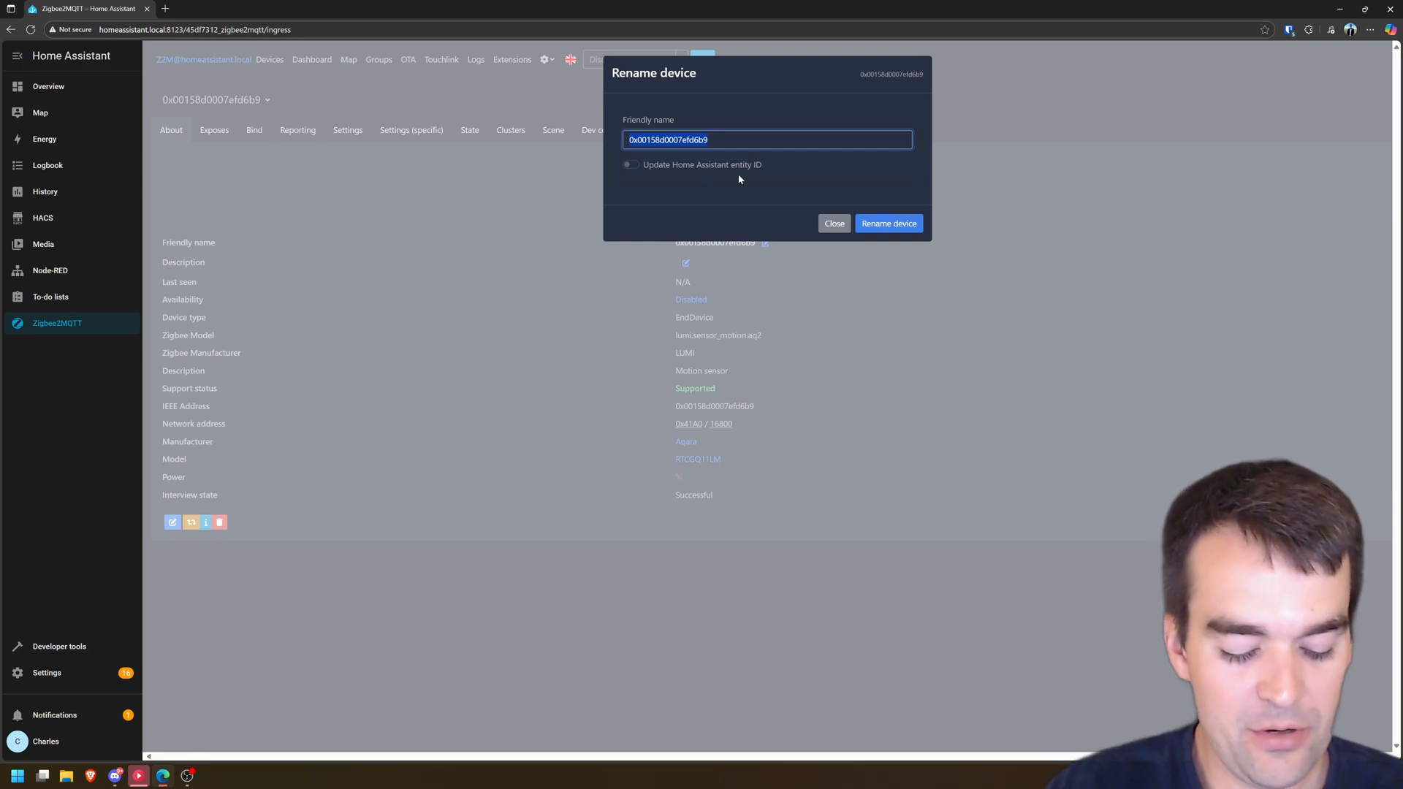
{"action": "type", "text": "DiningRoom"}
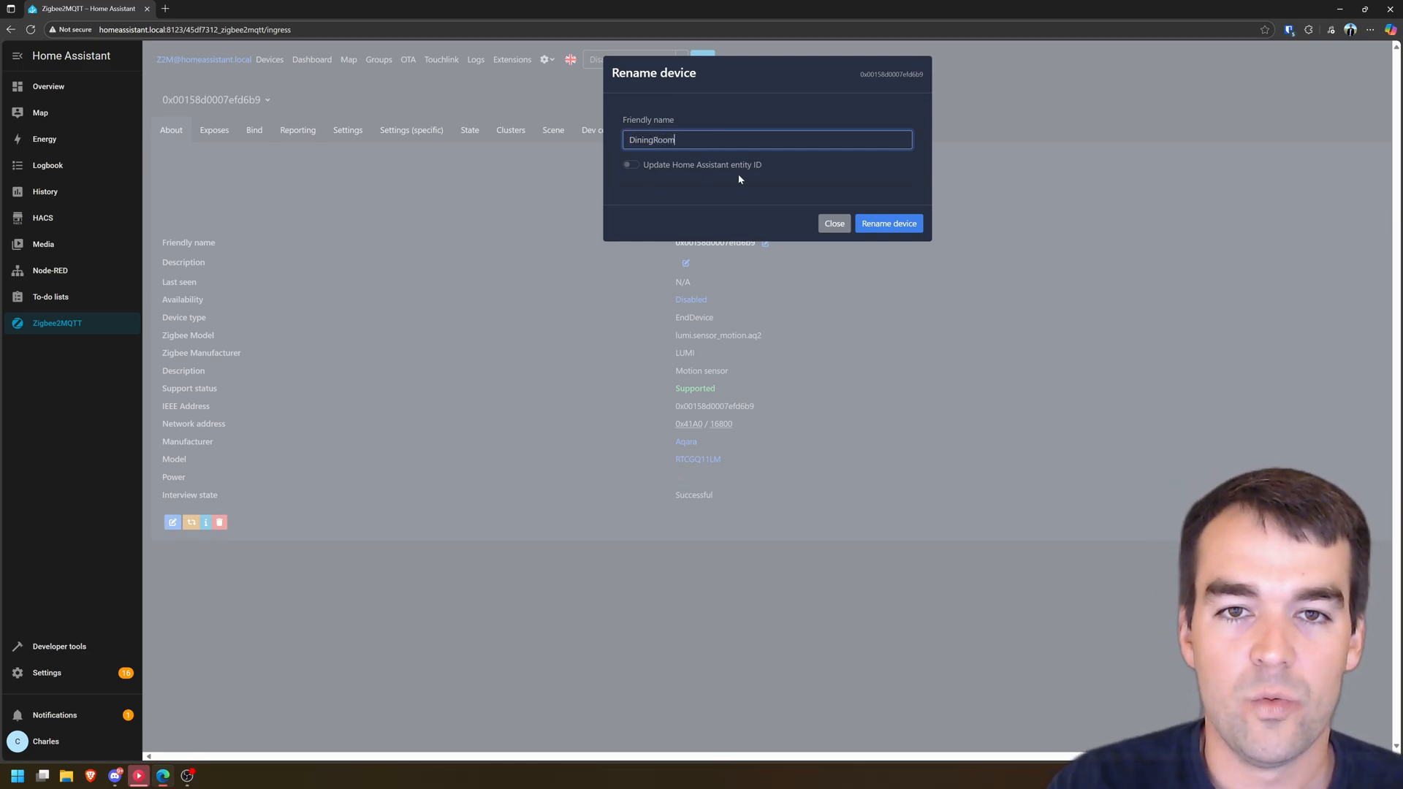
{"action": "type", "text": "Motion"}
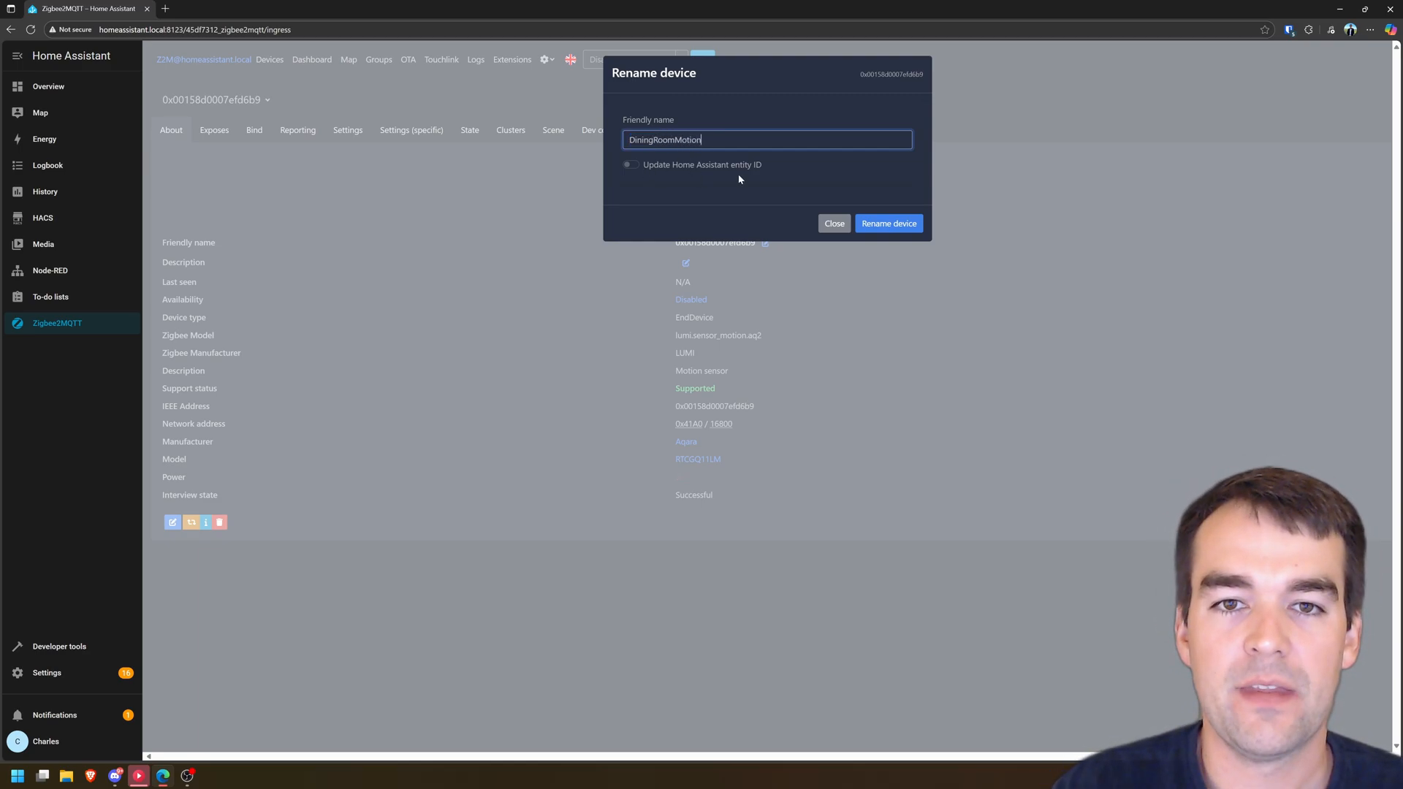
{"action": "left_click", "coordinate": [630, 165]}
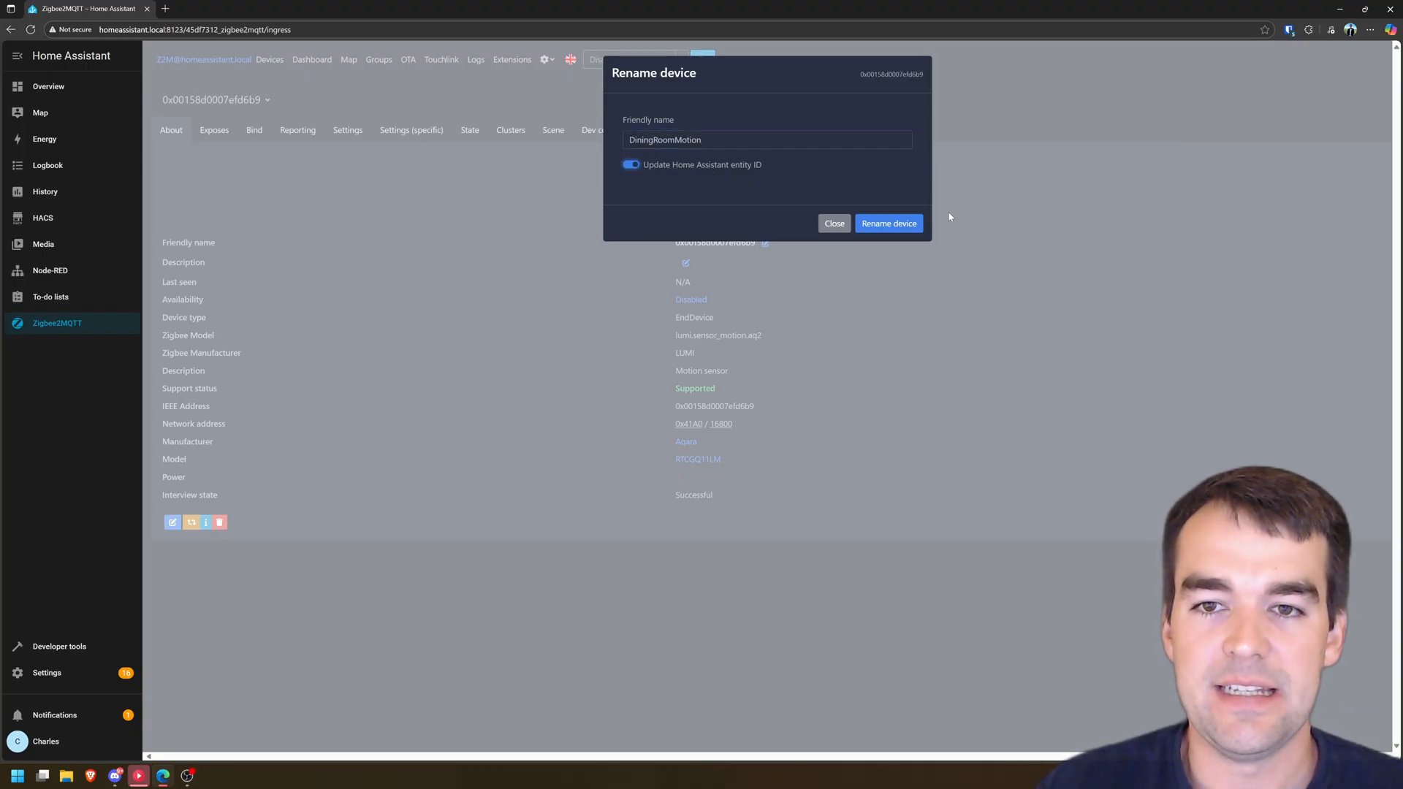
{"action": "left_click", "coordinate": [887, 222]}
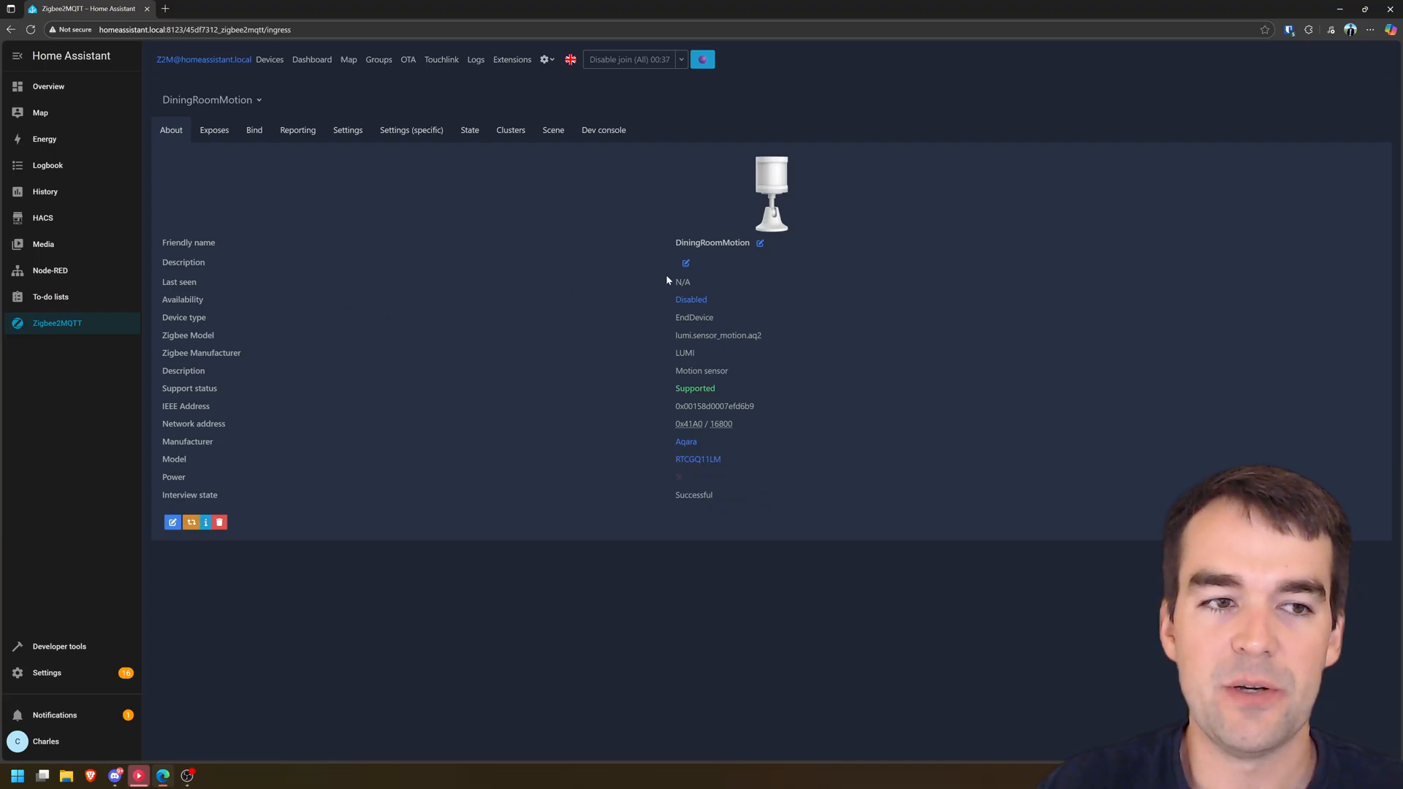
Switch to the Node-RED Lighting flow and scroll the palette to the common nodes.
{"action": "left_click", "coordinate": [50, 271]}
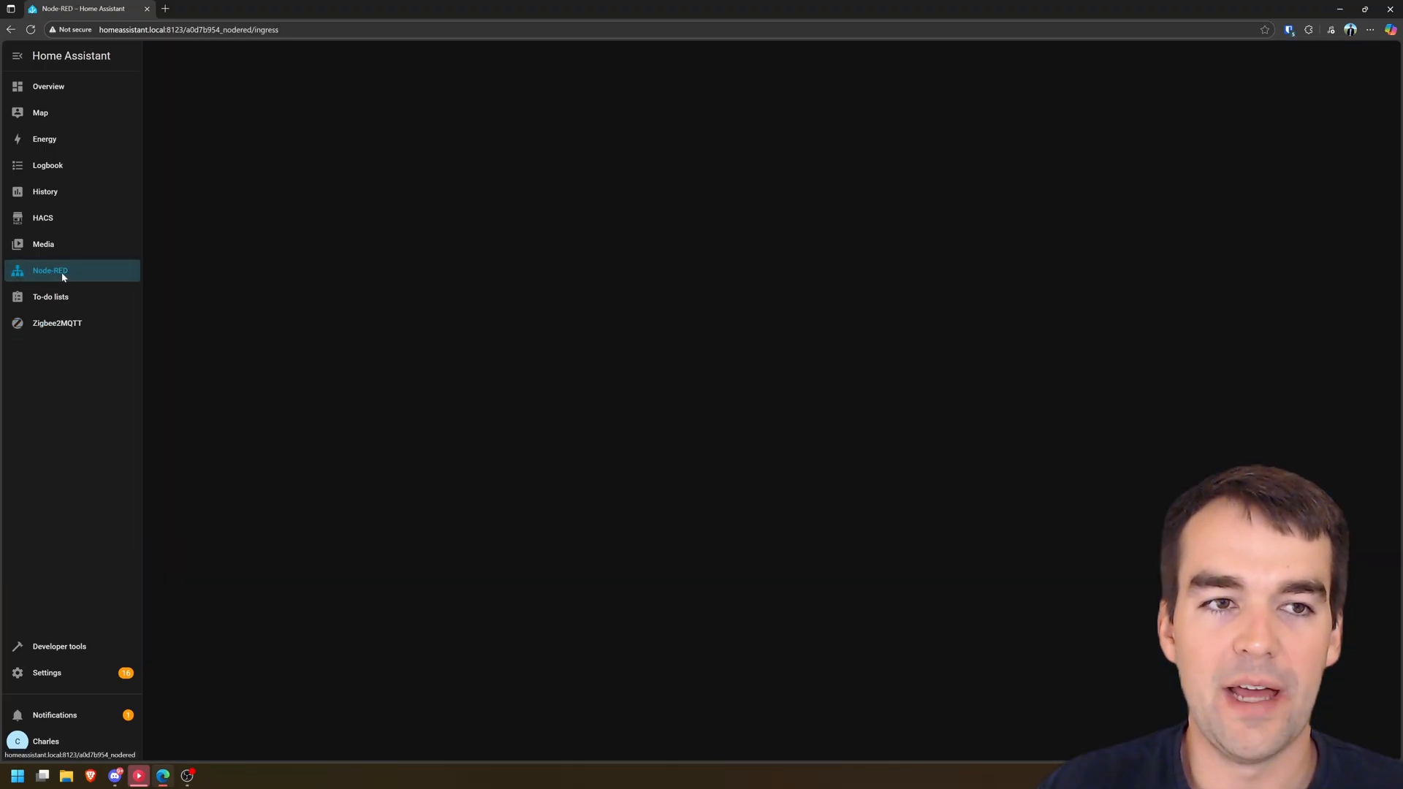
{"action": "left_click", "coordinate": [49, 270]}
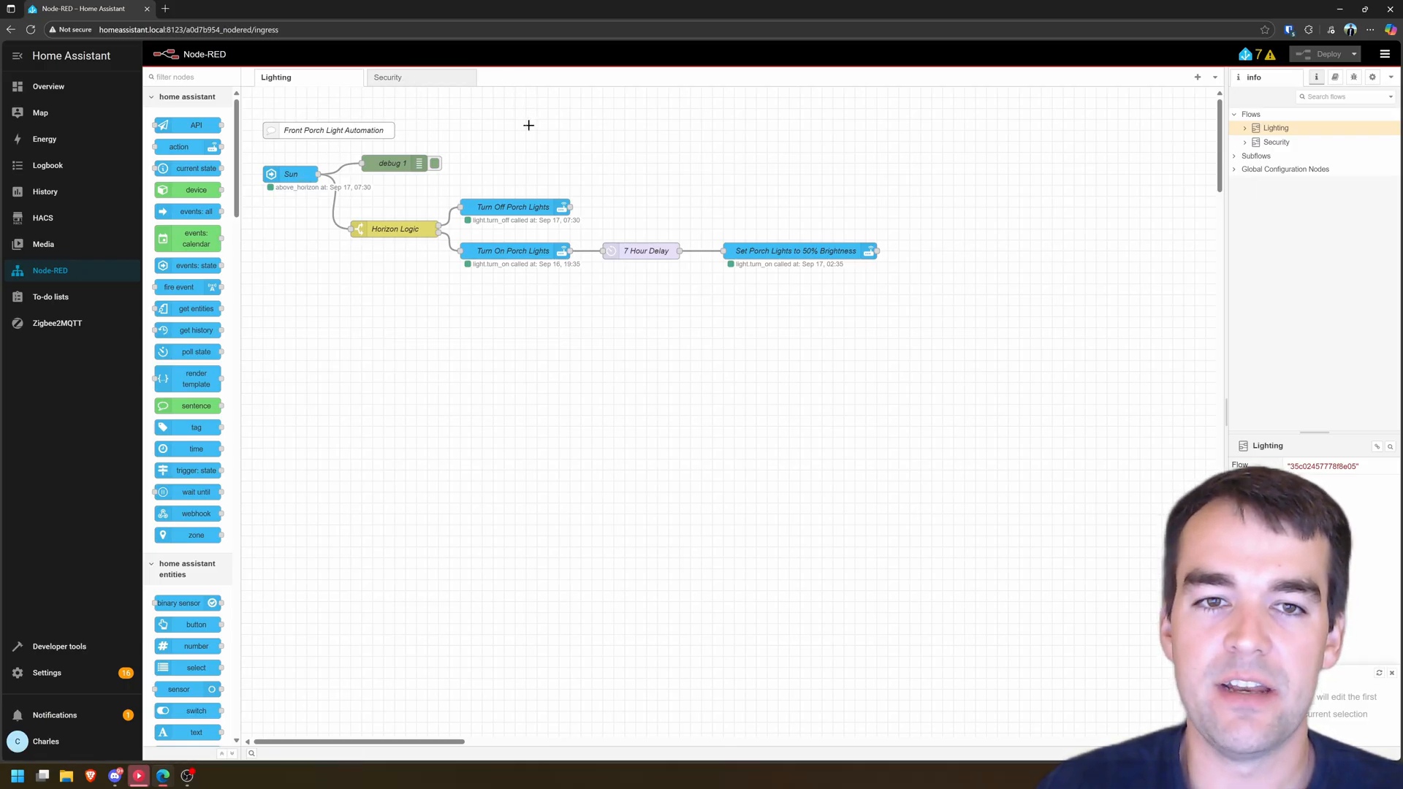
{"action": "mouse_move", "coordinate": [195, 265]}
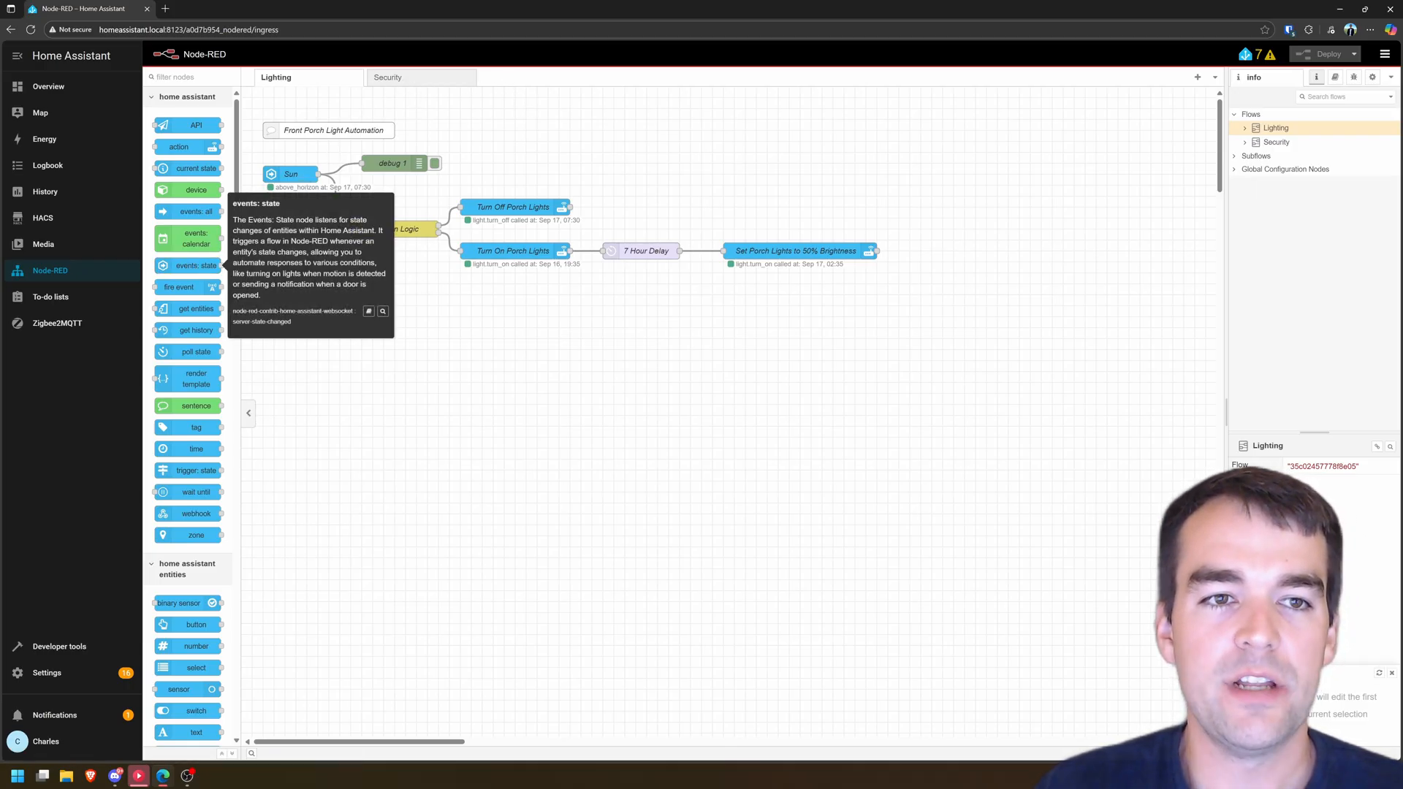
{"action": "scroll", "scroll_direction": "down", "scroll_amount": 3}
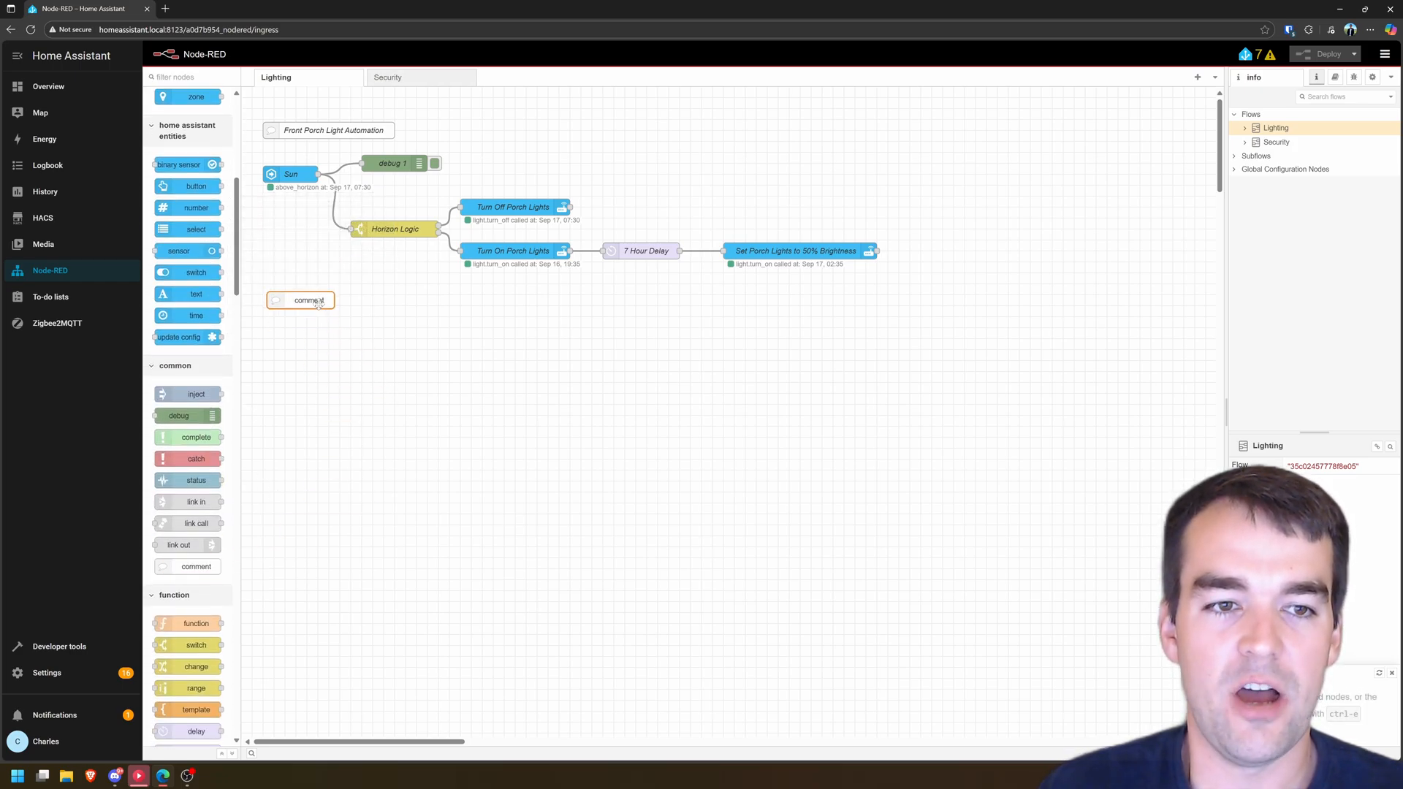
Place a comment node below the porch flow titled Dining Room Motion Lighting.
{"action": "left_click_drag", "start_coordinate": [309, 299], "coordinate": [298, 284]}
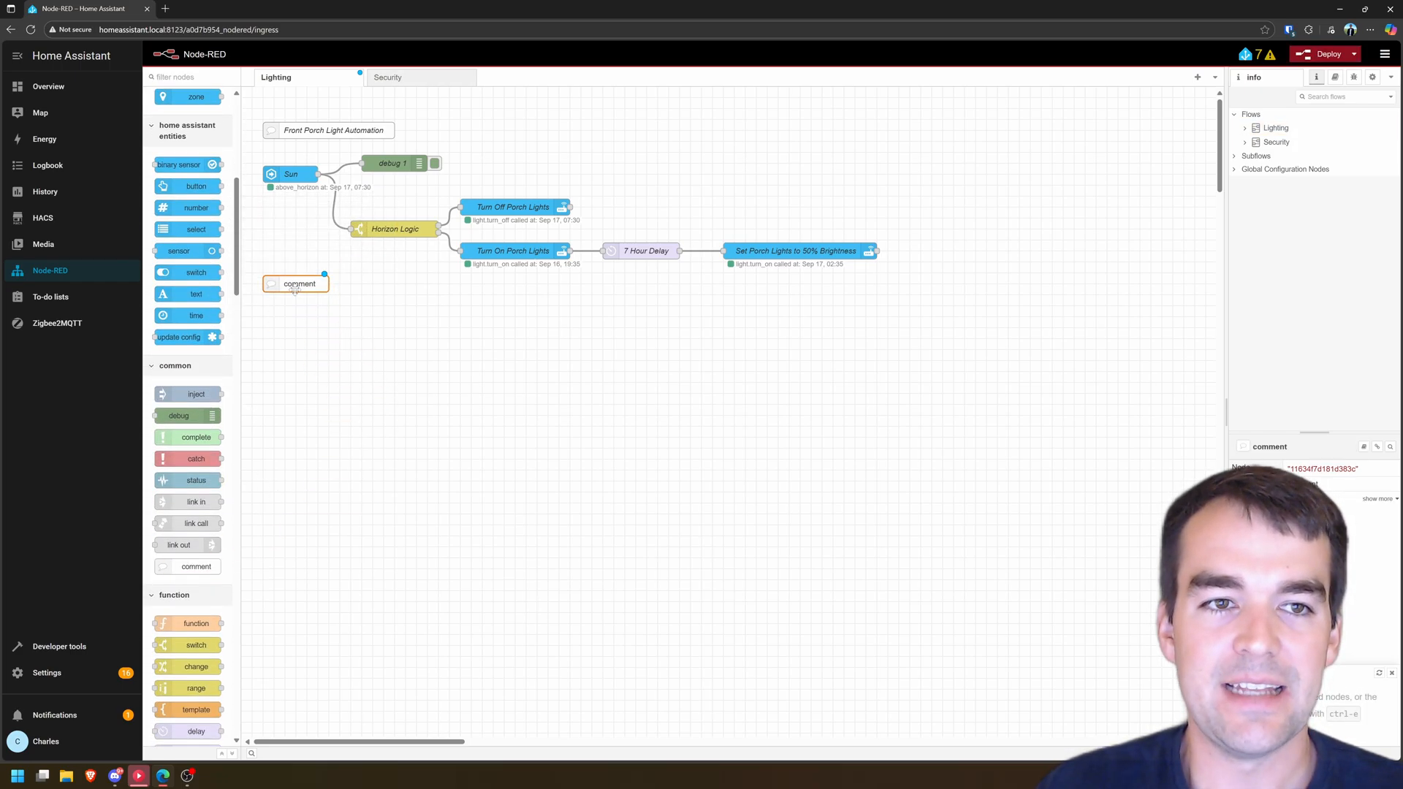
{"action": "double_click", "coordinate": [298, 284]}
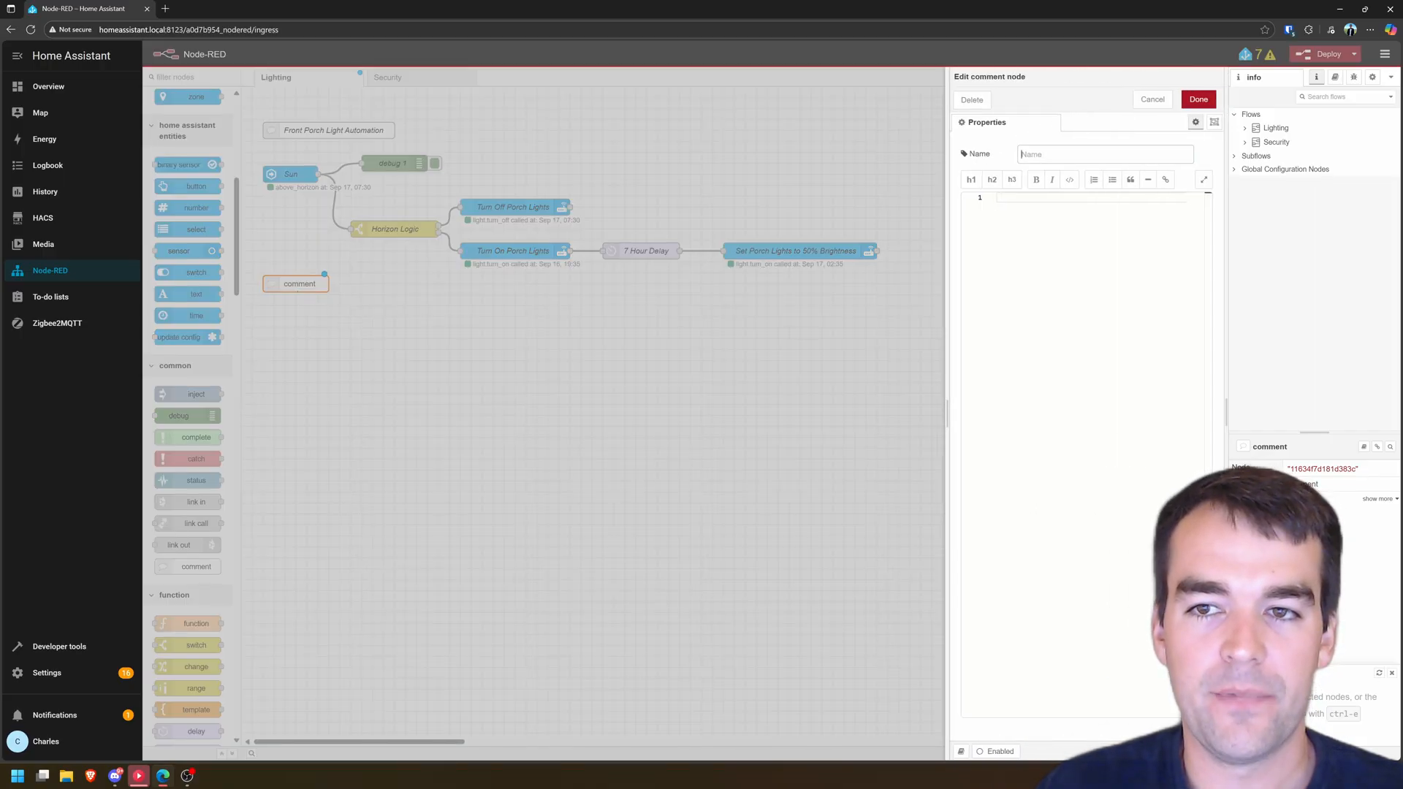
{"action": "type", "text": "Dining Room Motion"}
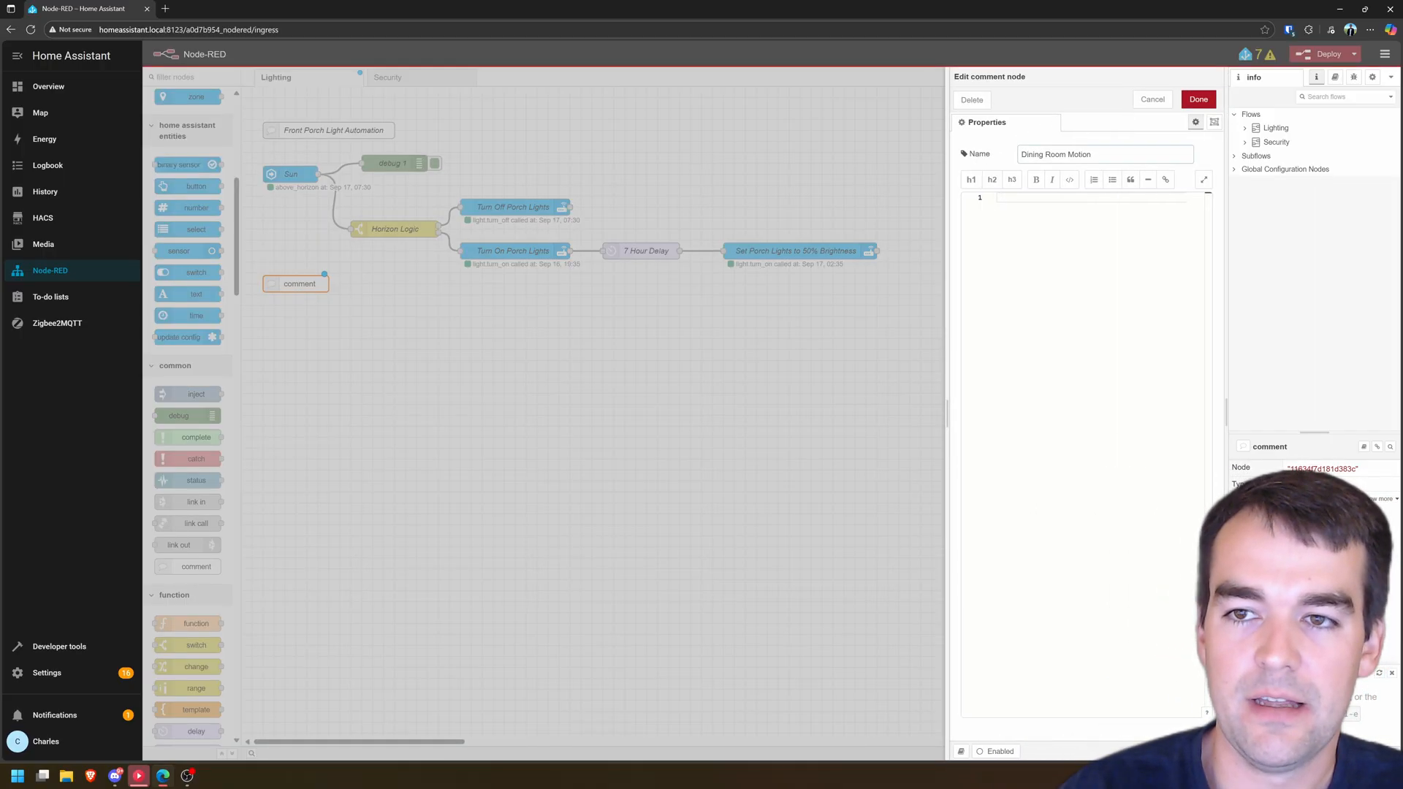
{"action": "left_click", "coordinate": [1197, 98]}
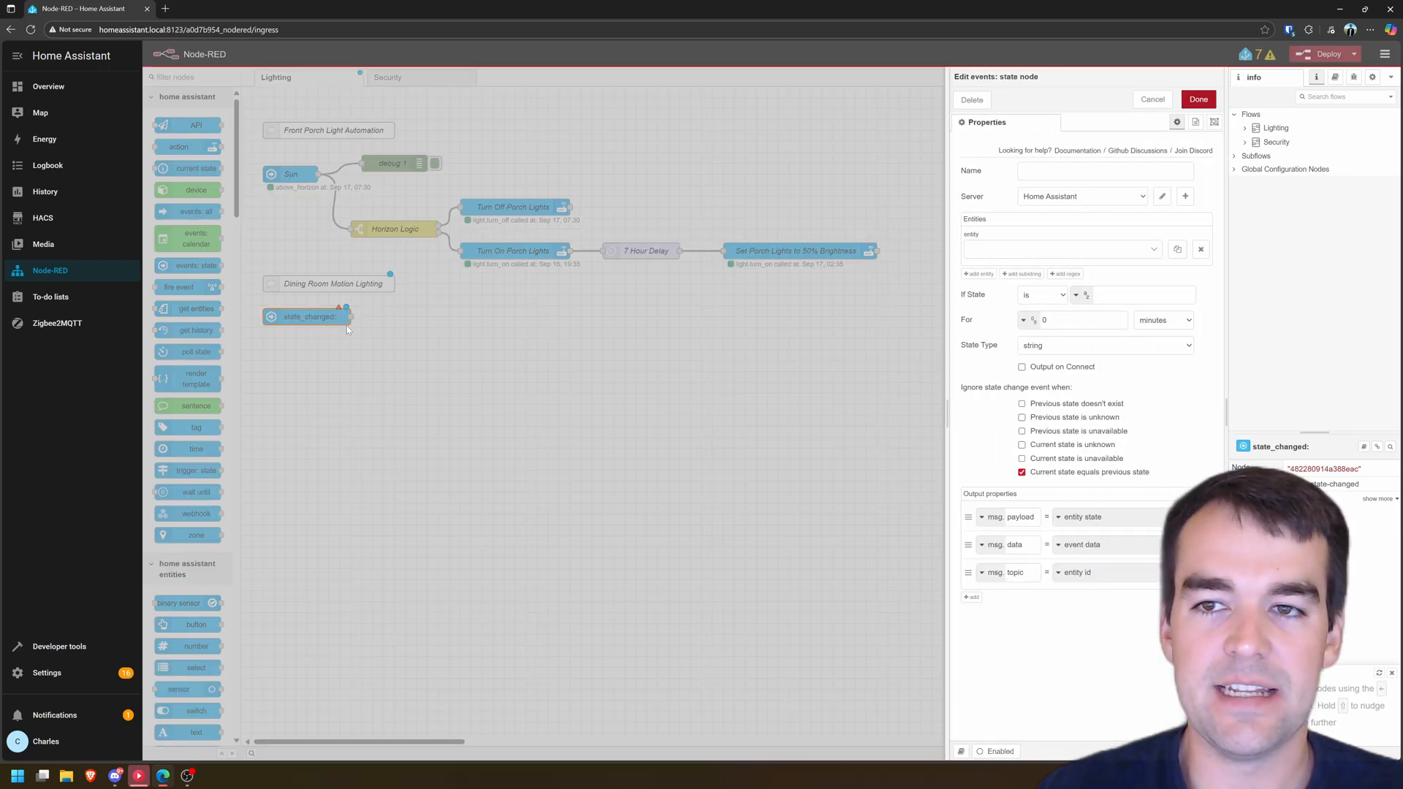
Configure the Dining Room Motion Detected trigger on DiningRoomMotion Occupancy, If State on, Output on Connect.
{"action": "left_click", "coordinate": [1107, 171]}
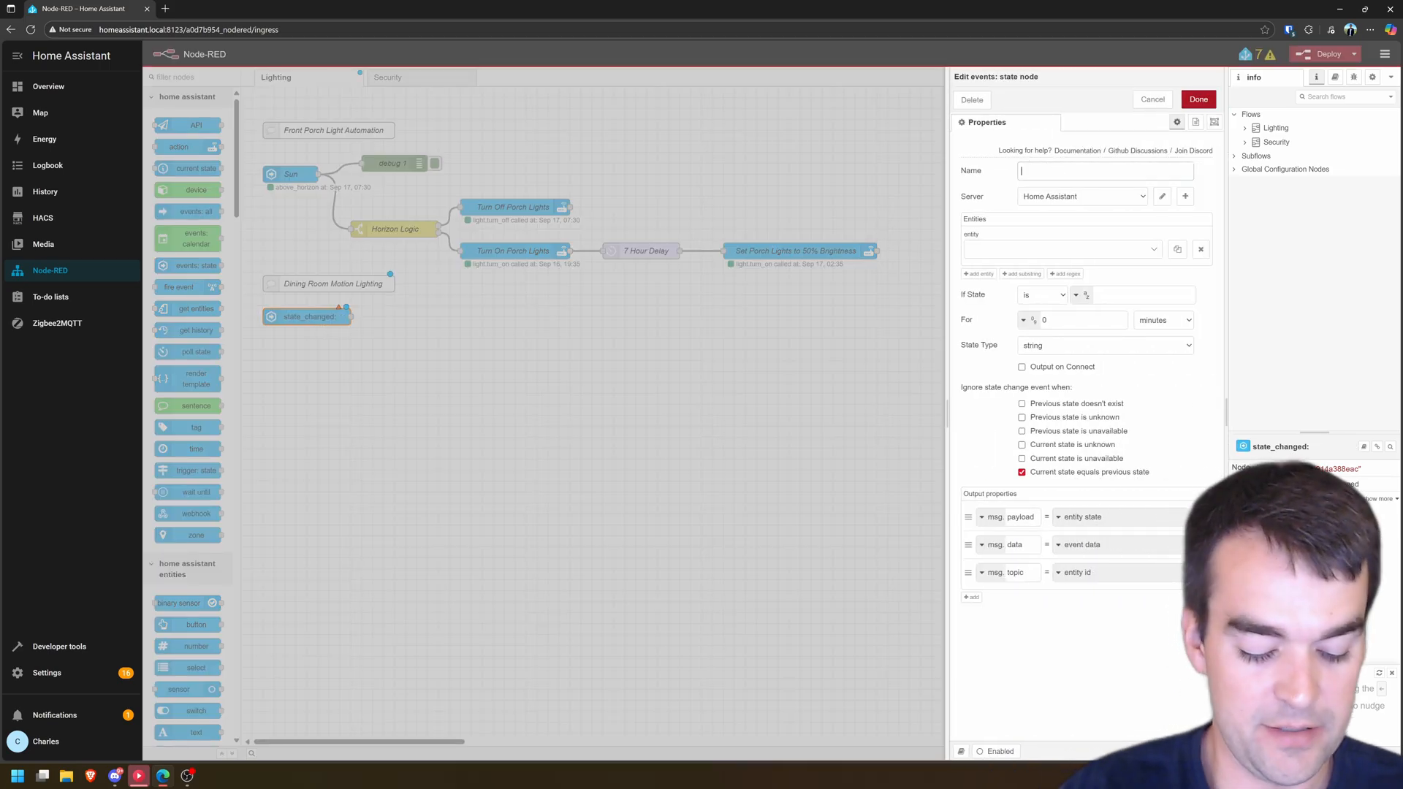
{"action": "type", "text": "Dining Room Motion Detect"}
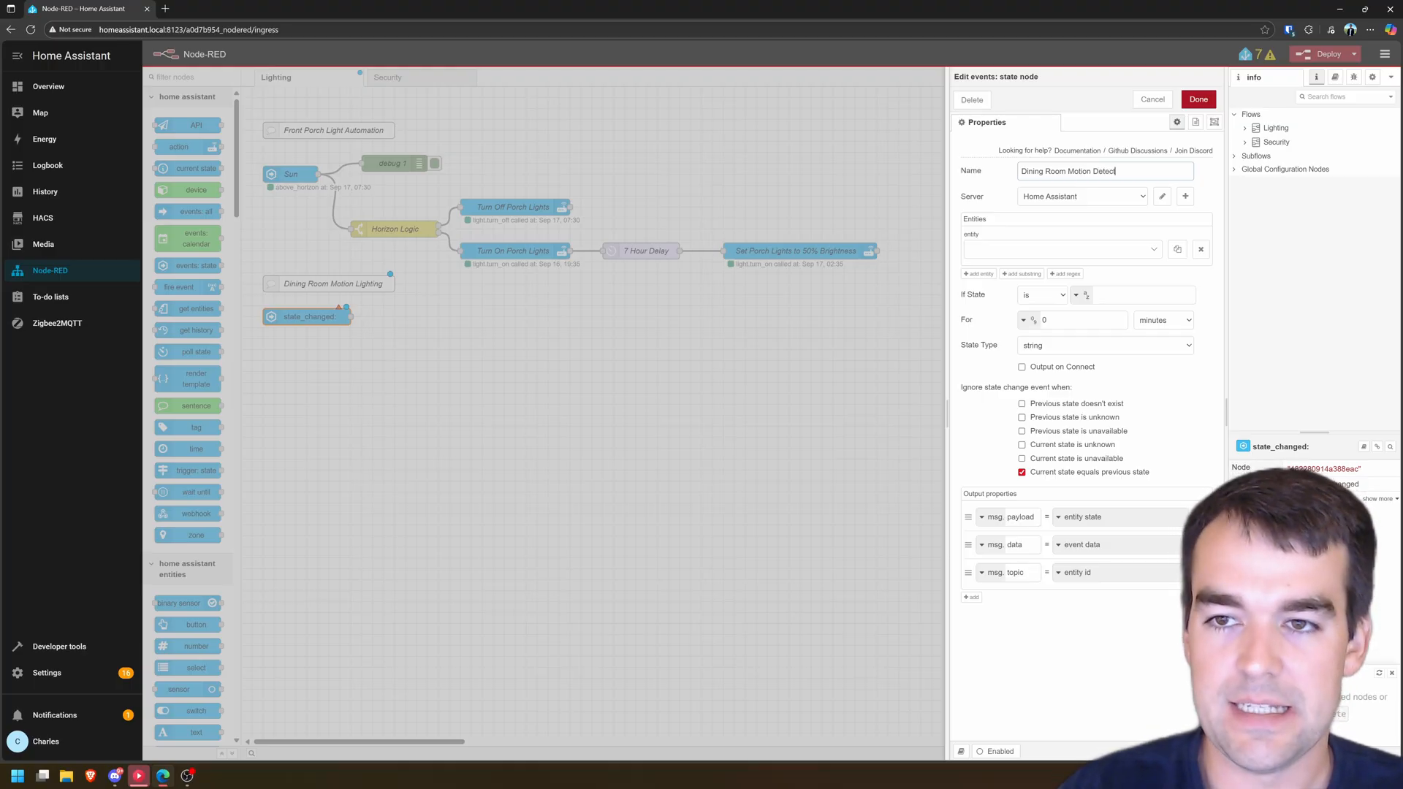
{"action": "left_click", "coordinate": [1061, 248]}
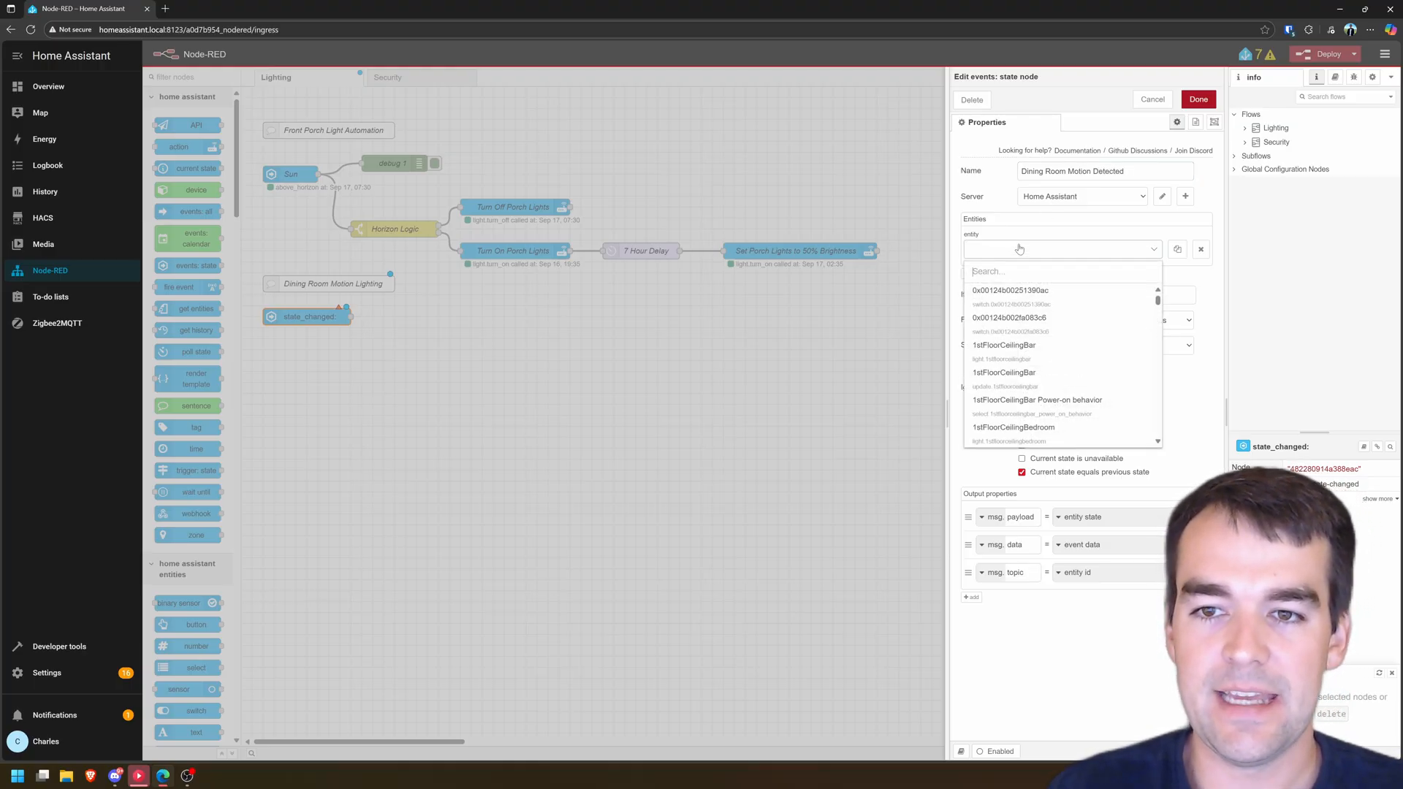
{"action": "type", "text": "diningroommoti"}
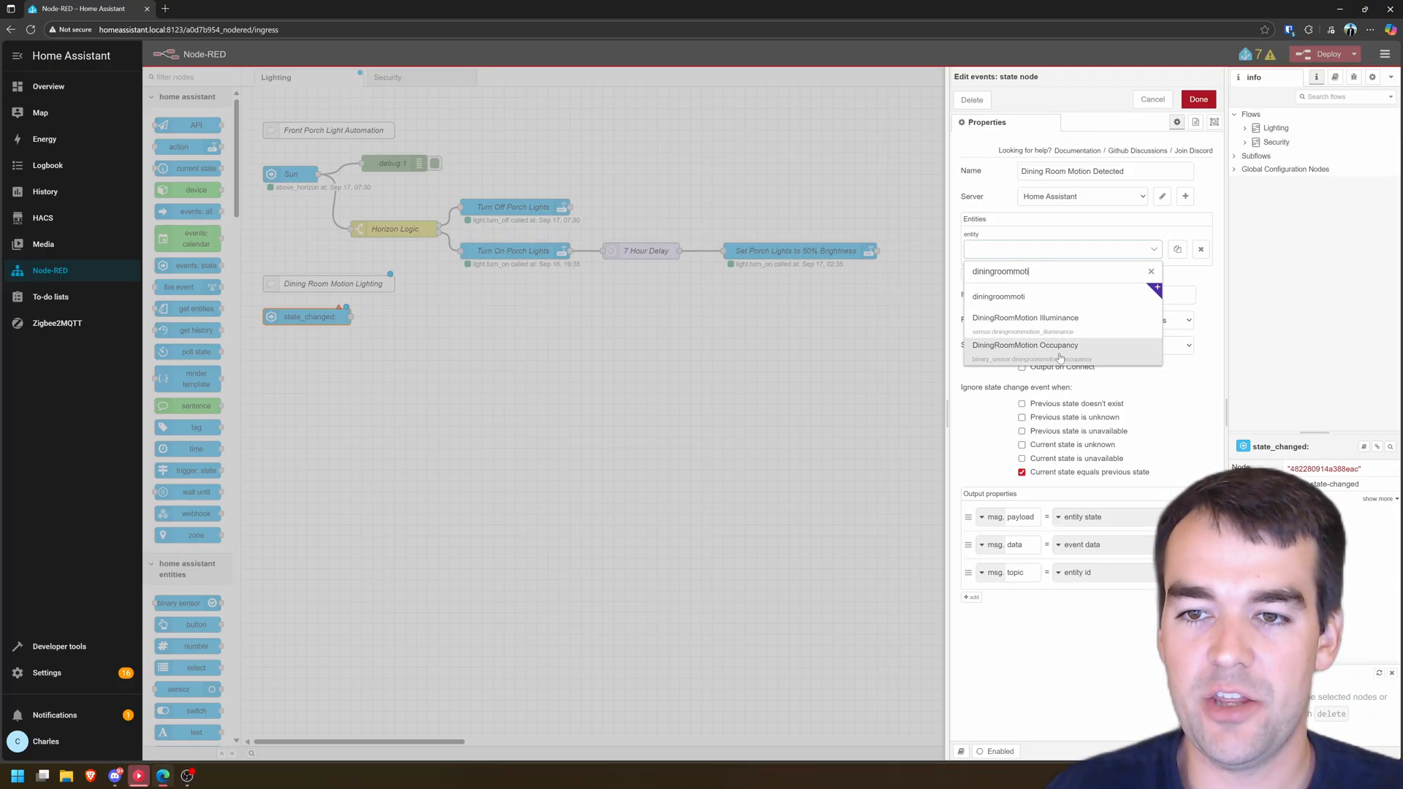
{"action": "left_click", "coordinate": [1026, 345]}
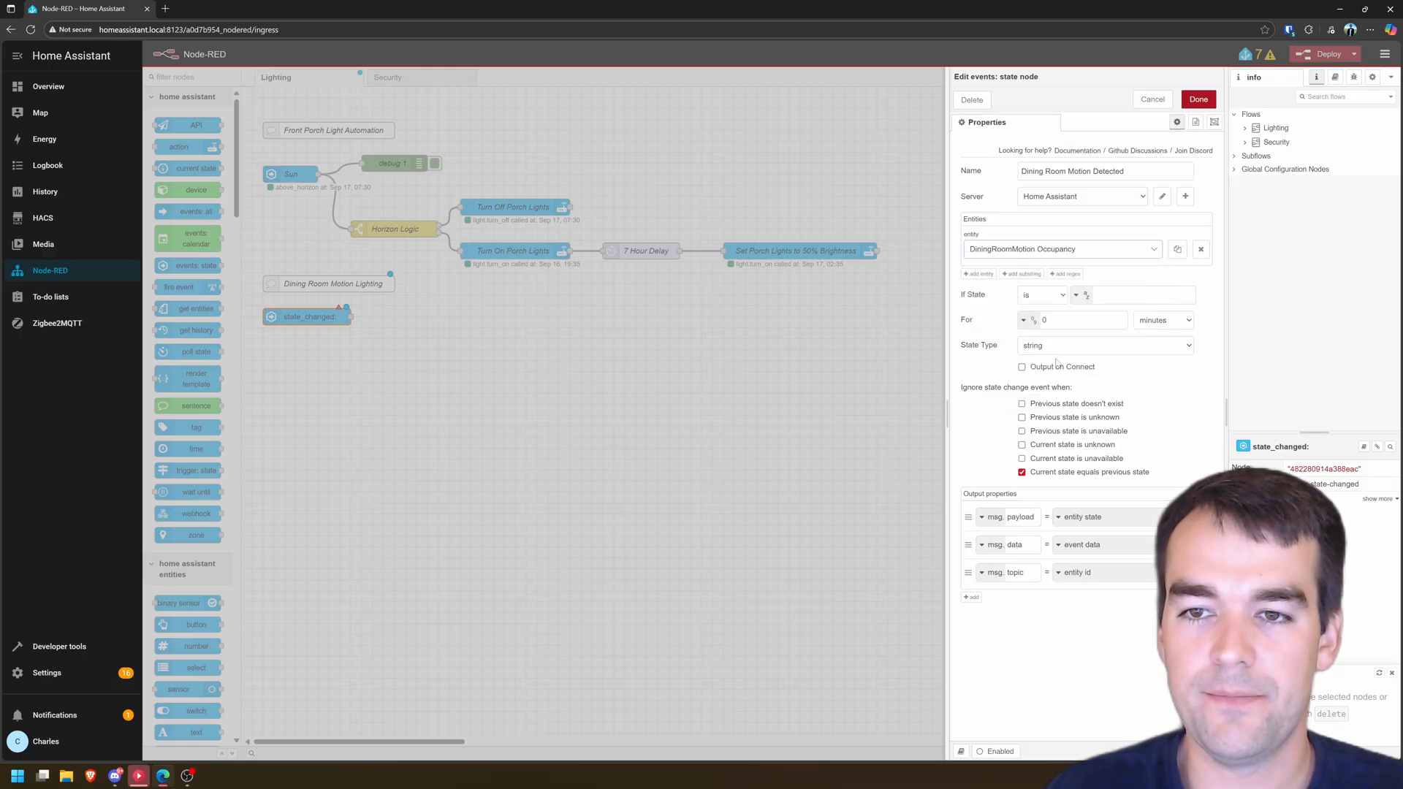
{"action": "mouse_move", "coordinate": [963, 301]}
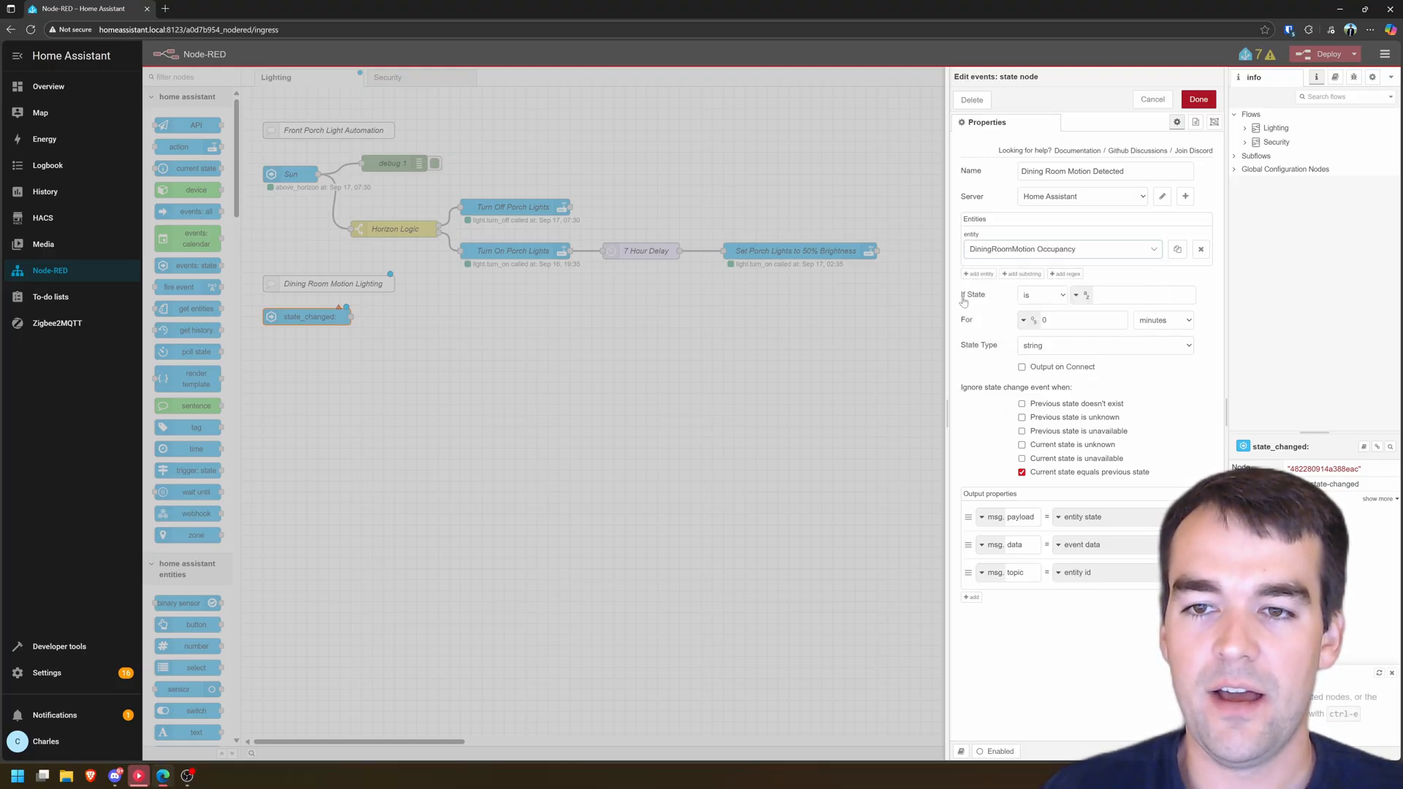
{"action": "mouse_move", "coordinate": [962, 296]}
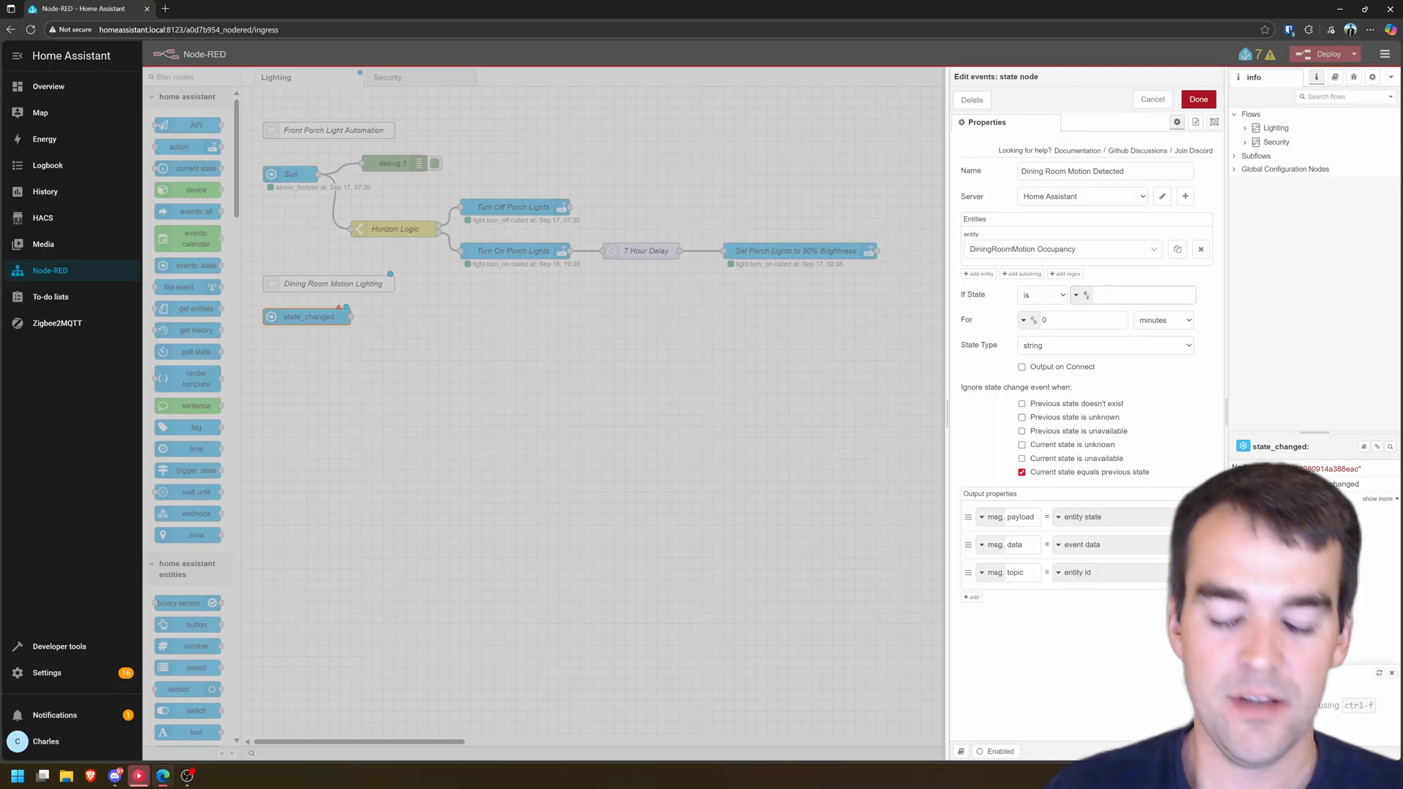
{"action": "type", "text": "on"}
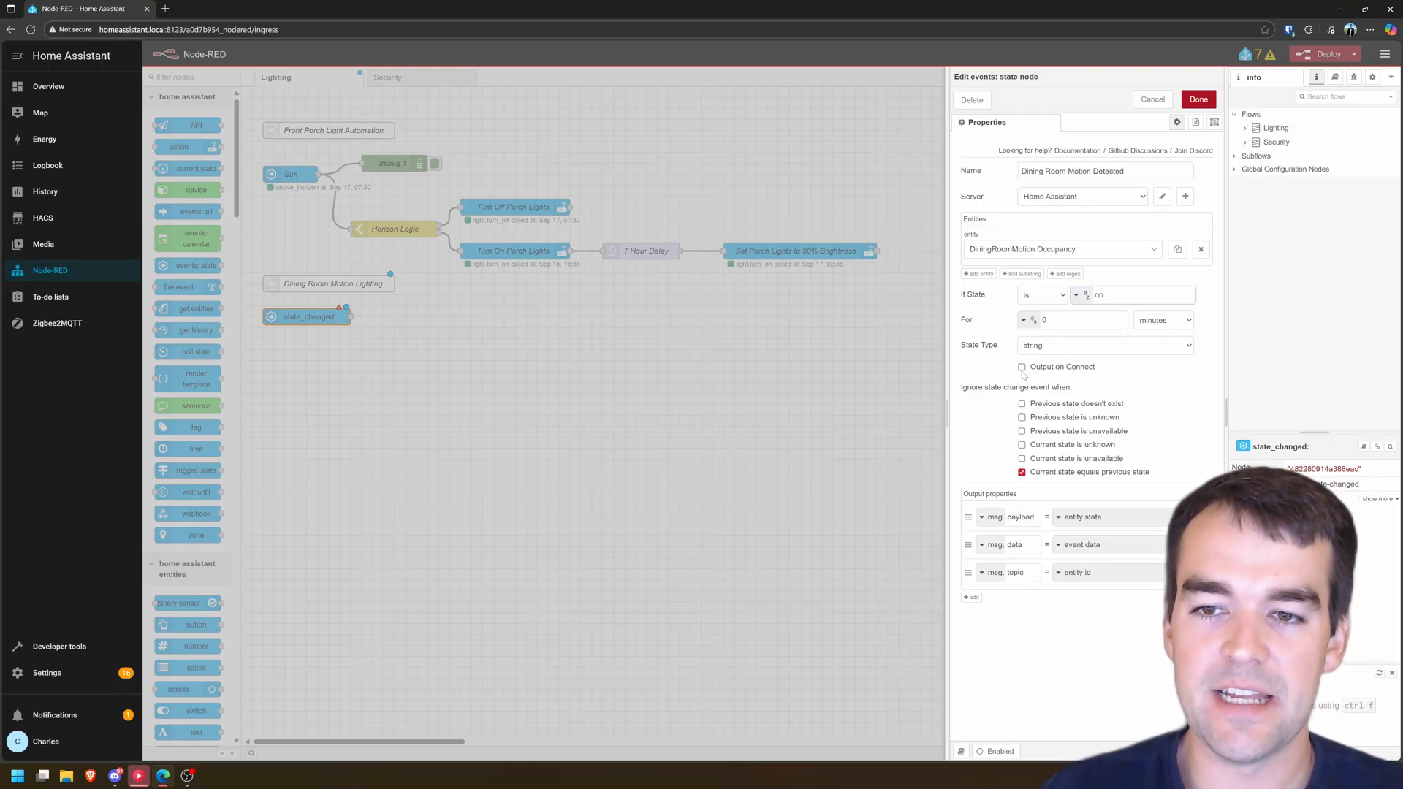
{"action": "left_click", "coordinate": [1022, 367]}
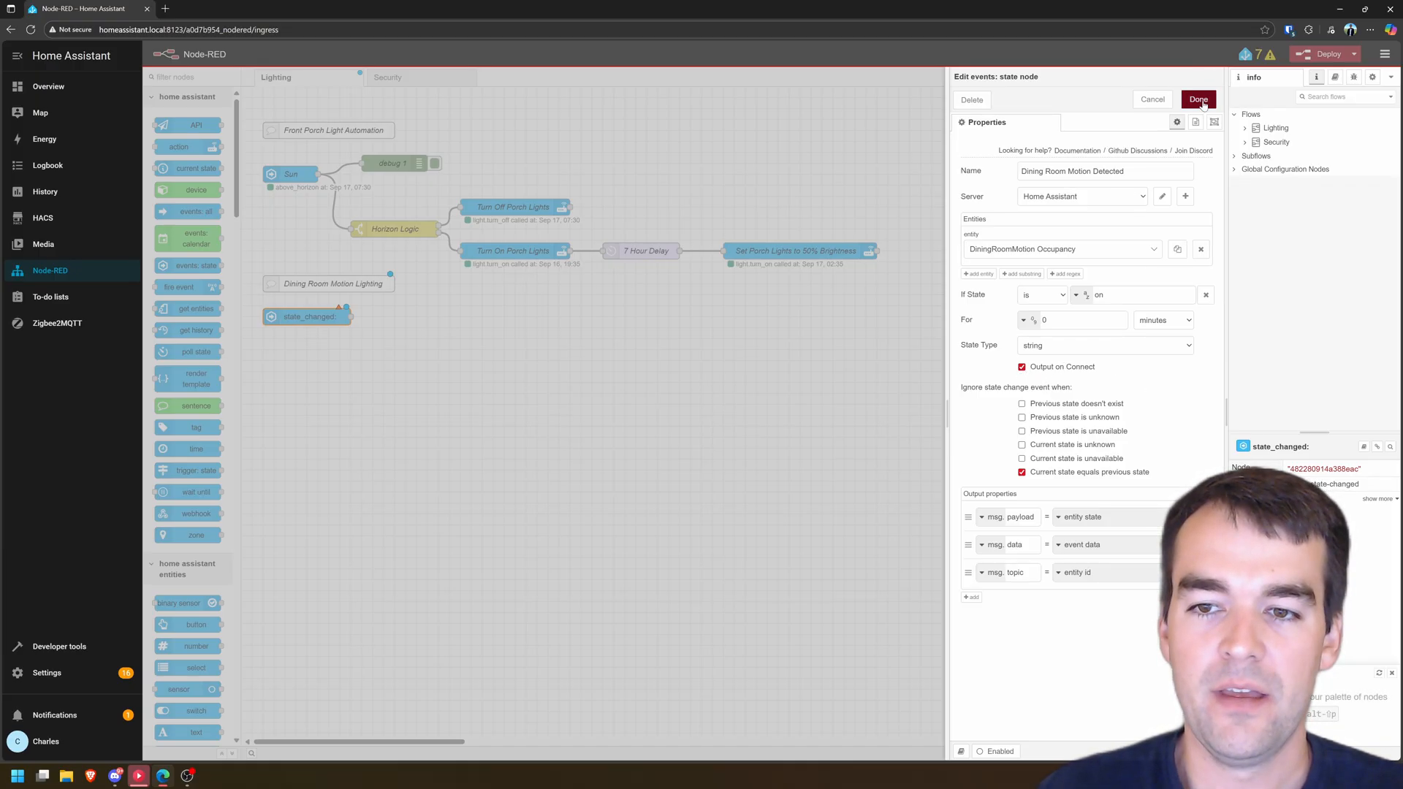
{"action": "left_click", "coordinate": [1199, 99]}
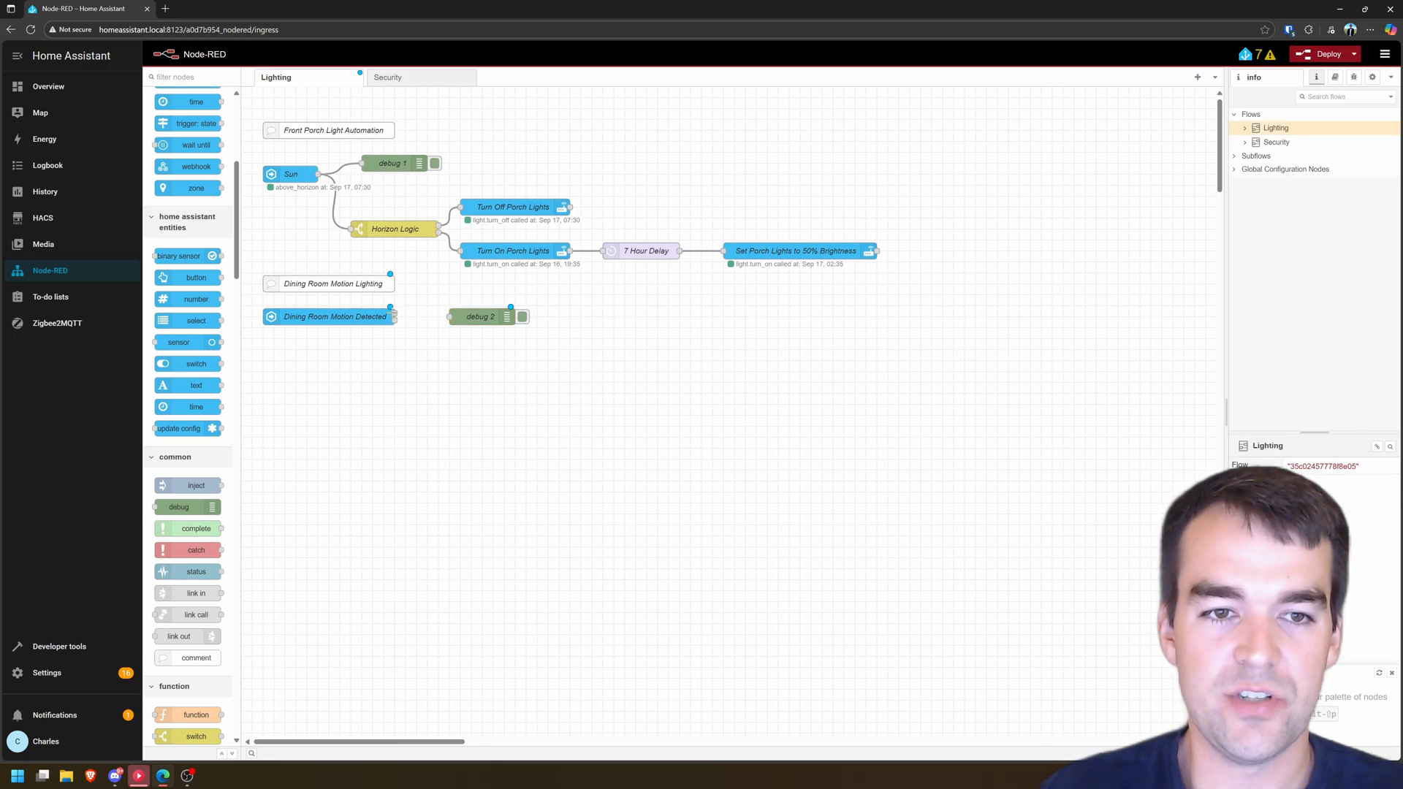
Wire the motion trigger to a debug node and check the occupancy 'on' message in Debug.
{"action": "left_click_drag", "start_coordinate": [390, 308], "coordinate": [419, 304]}
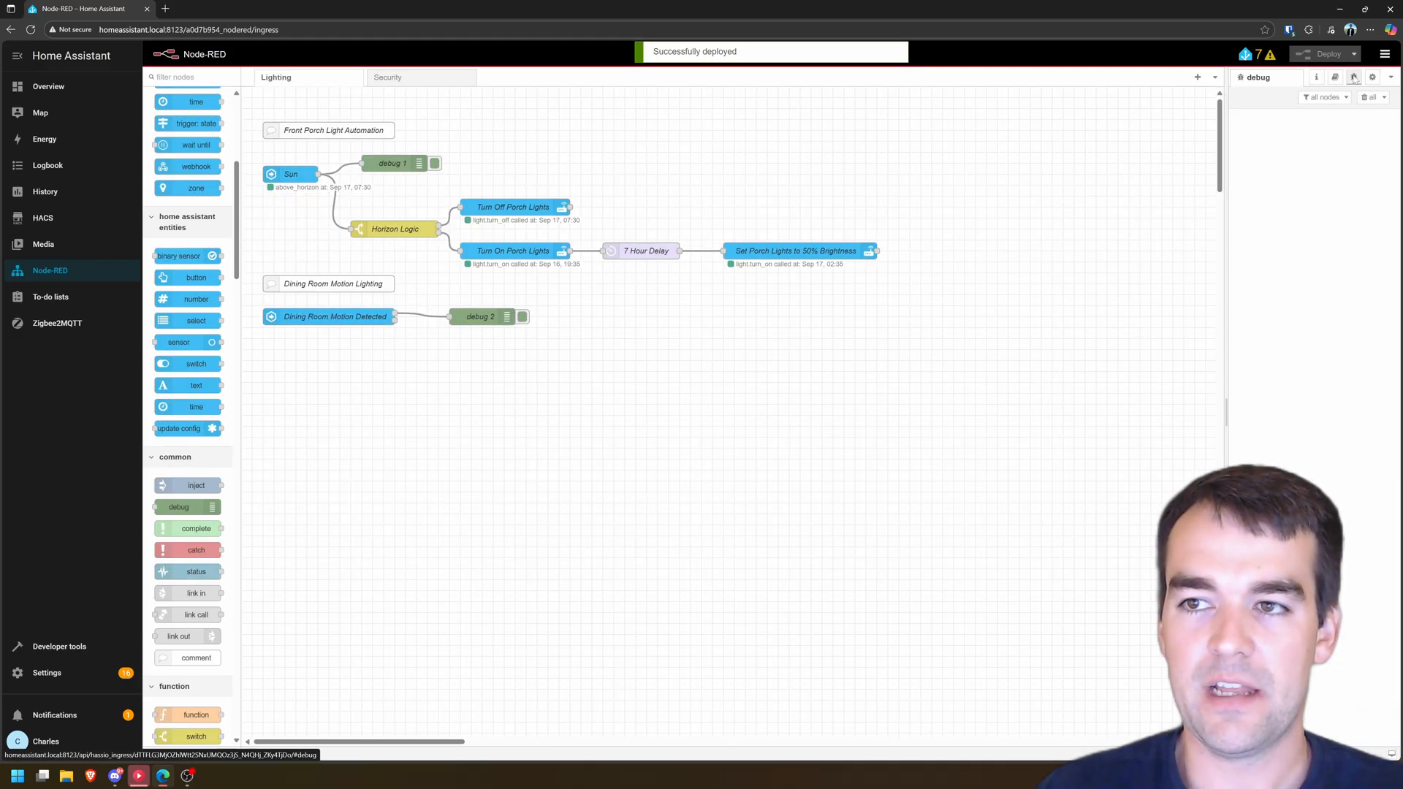
{"action": "mouse_move", "coordinate": [1354, 78]}
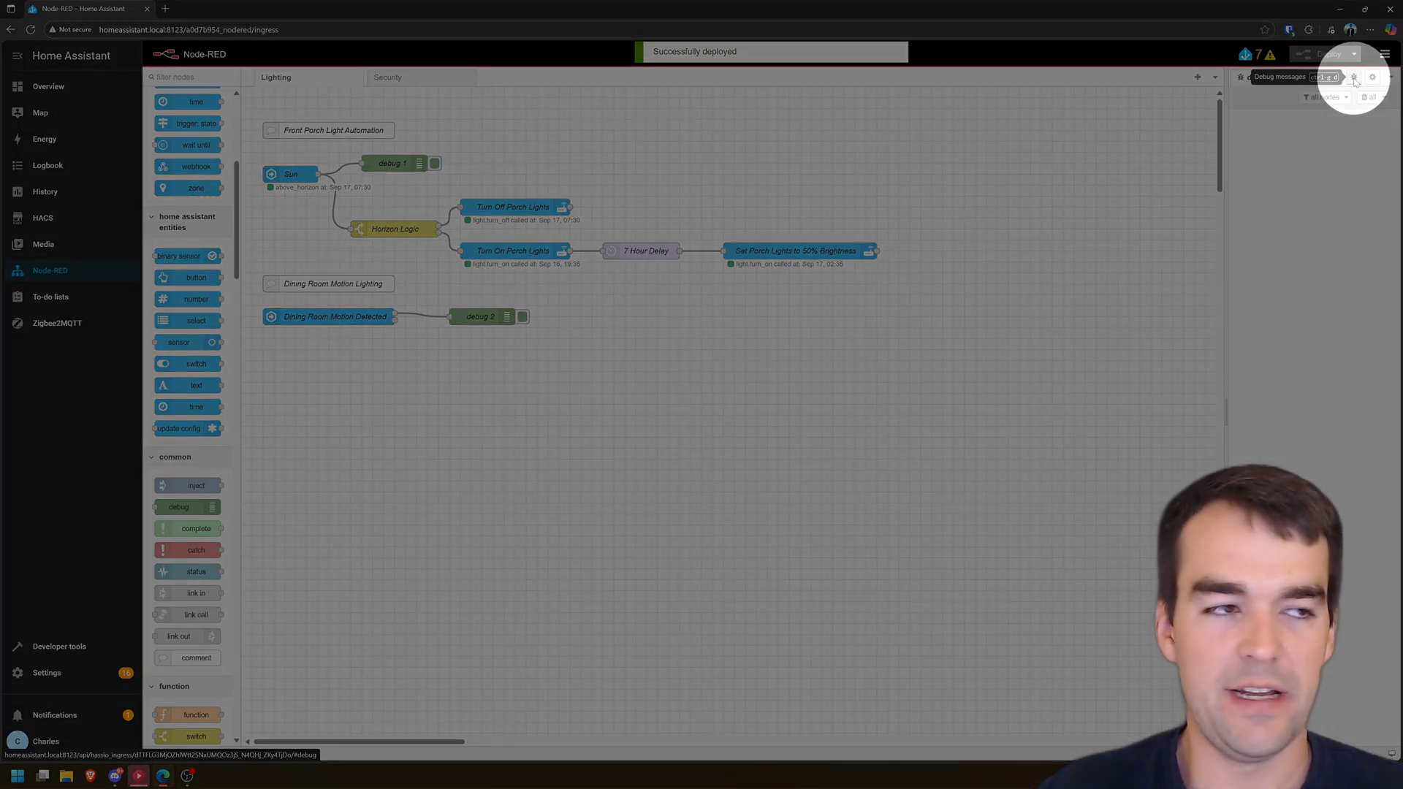
{"action": "left_click", "coordinate": [1354, 77]}
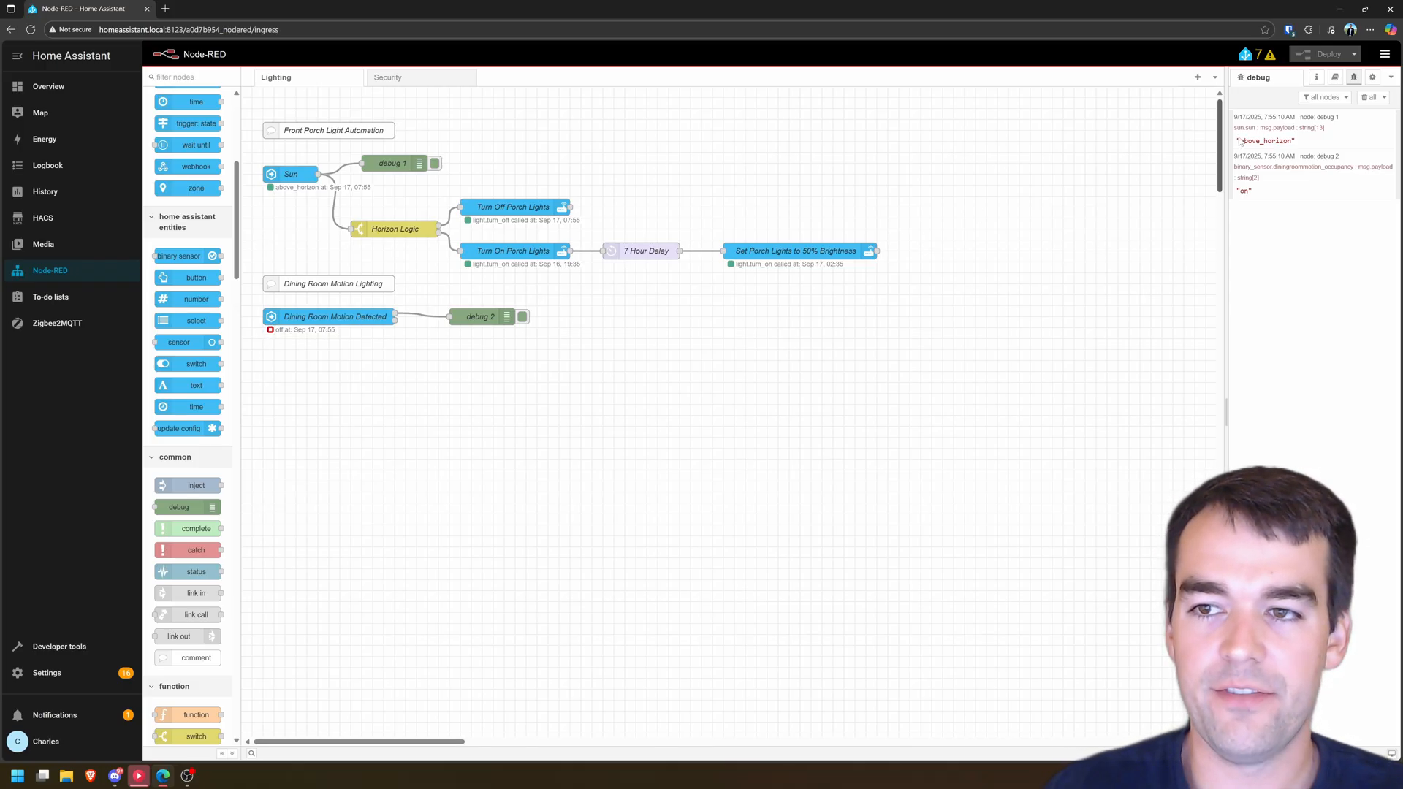
{"action": "left_click", "coordinate": [480, 317]}
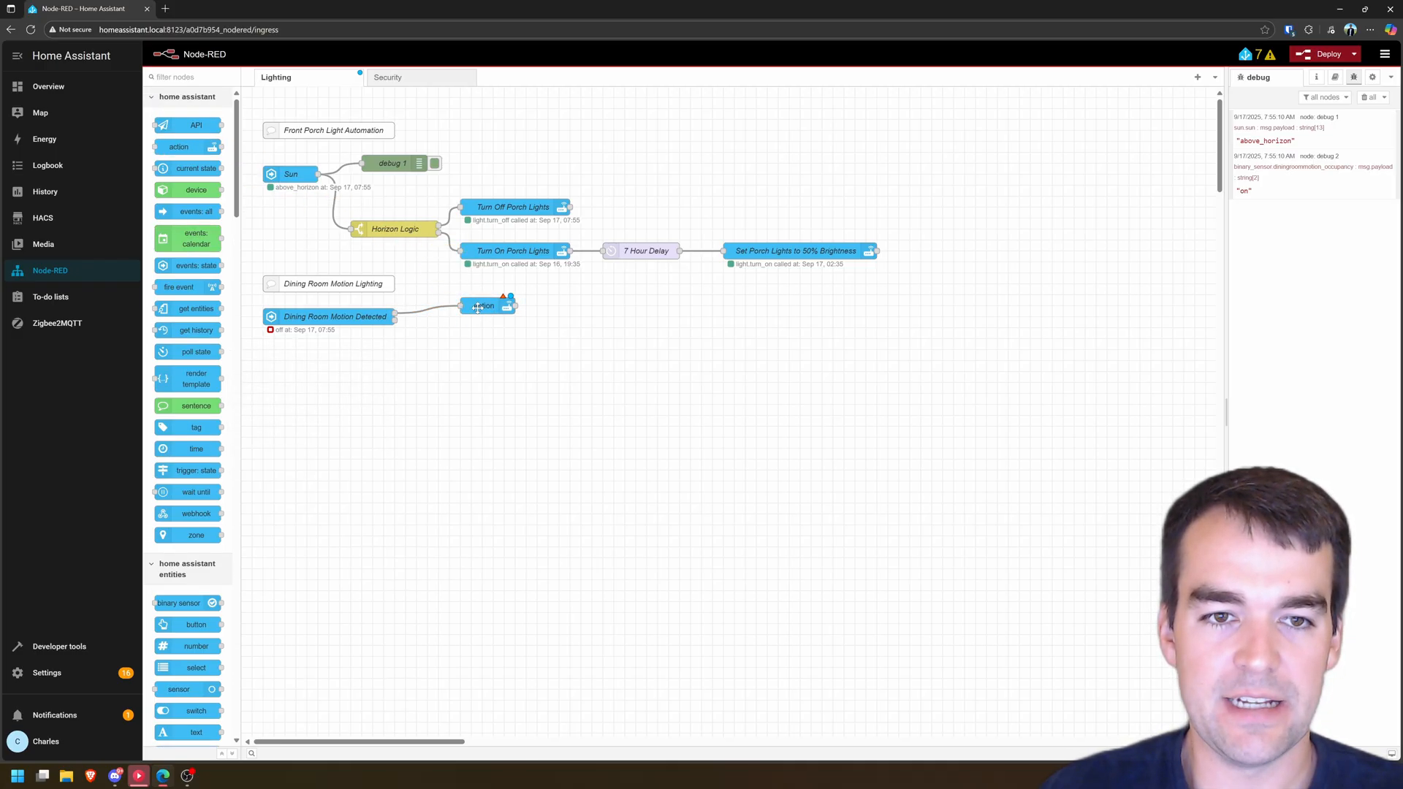
Configure the action node as Turn on Dining Room Lights calling light.turn_on on Dining_Room_Lights.
{"action": "double_click", "coordinate": [484, 305]}
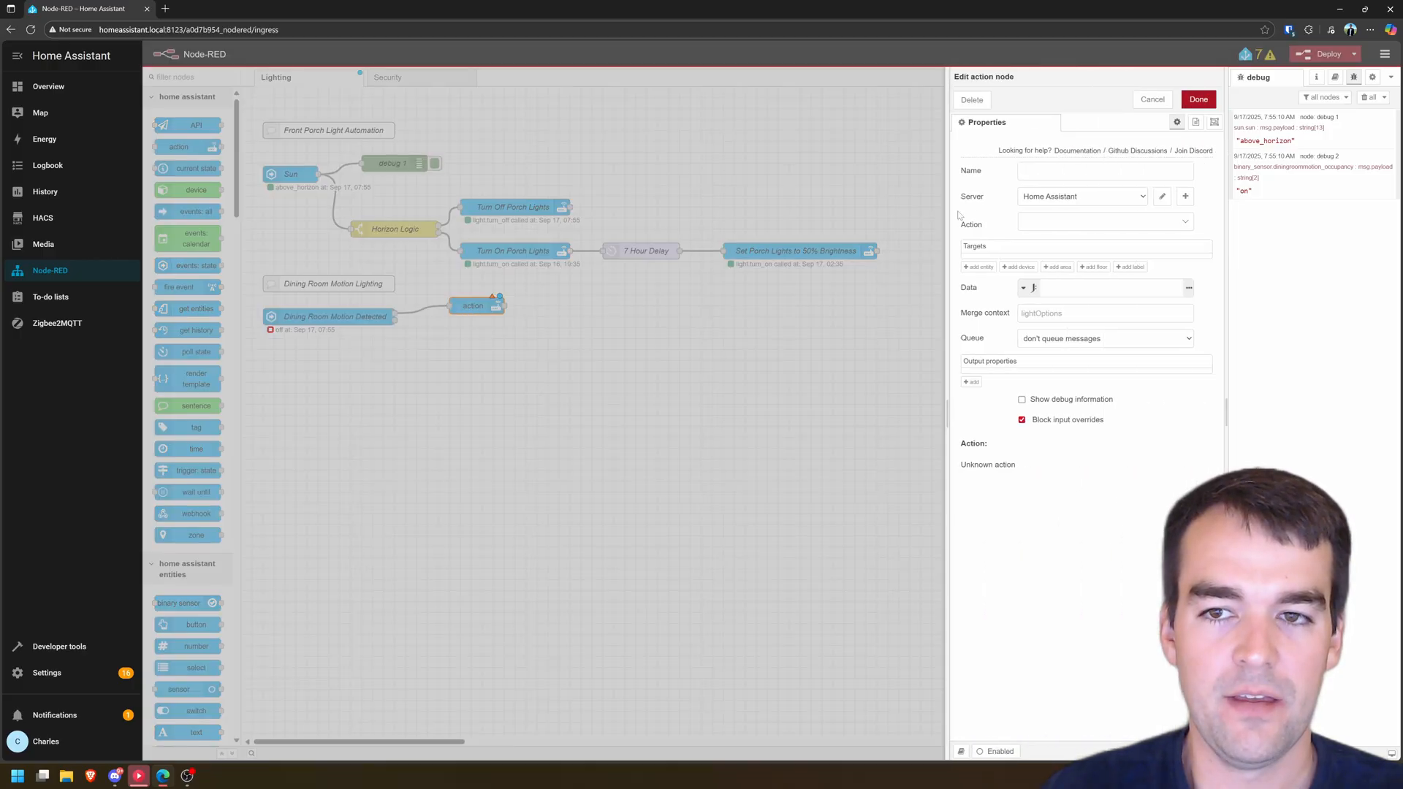
{"action": "type", "text": "Turn on Dining Room Lights"}
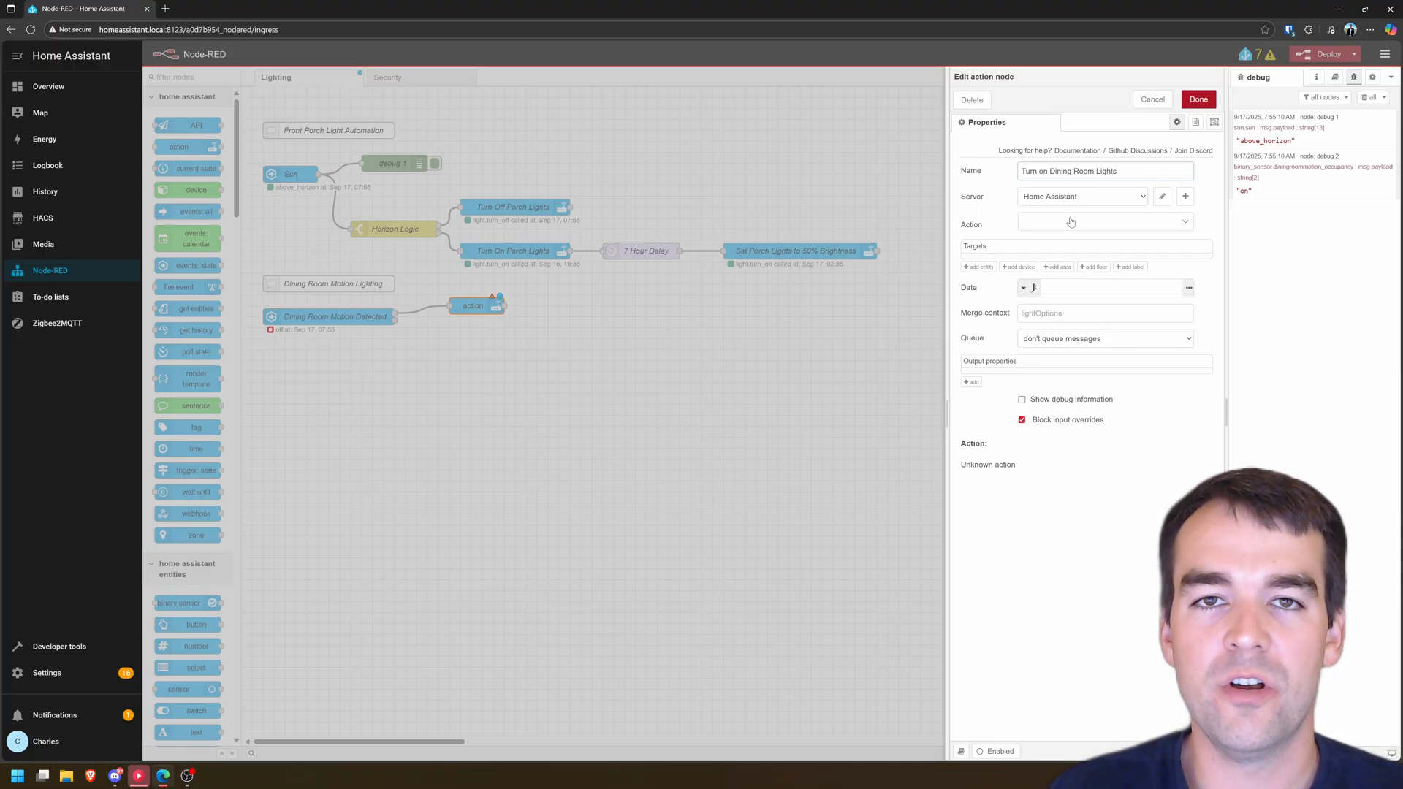
{"action": "left_click", "coordinate": [1105, 222]}
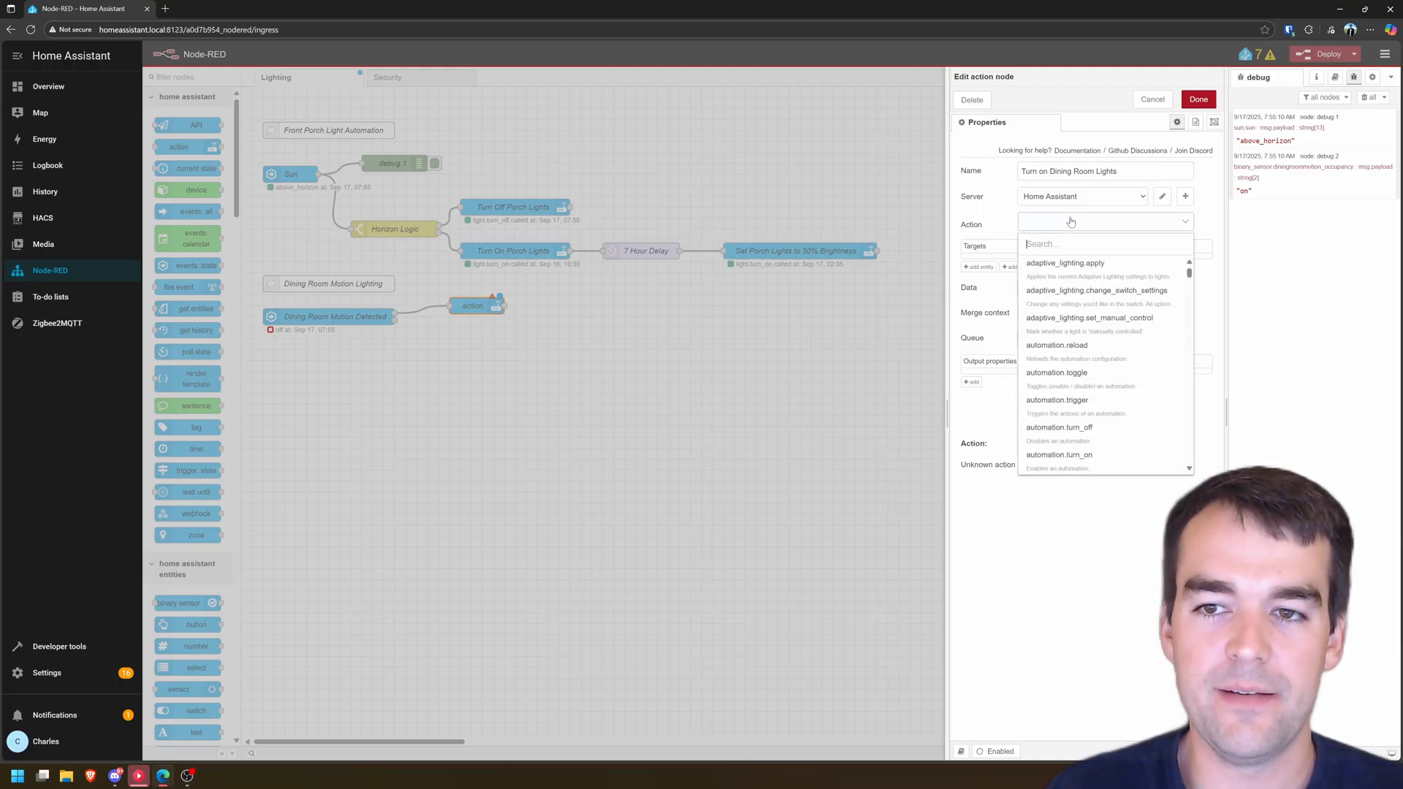
{"action": "type", "text": "light."}
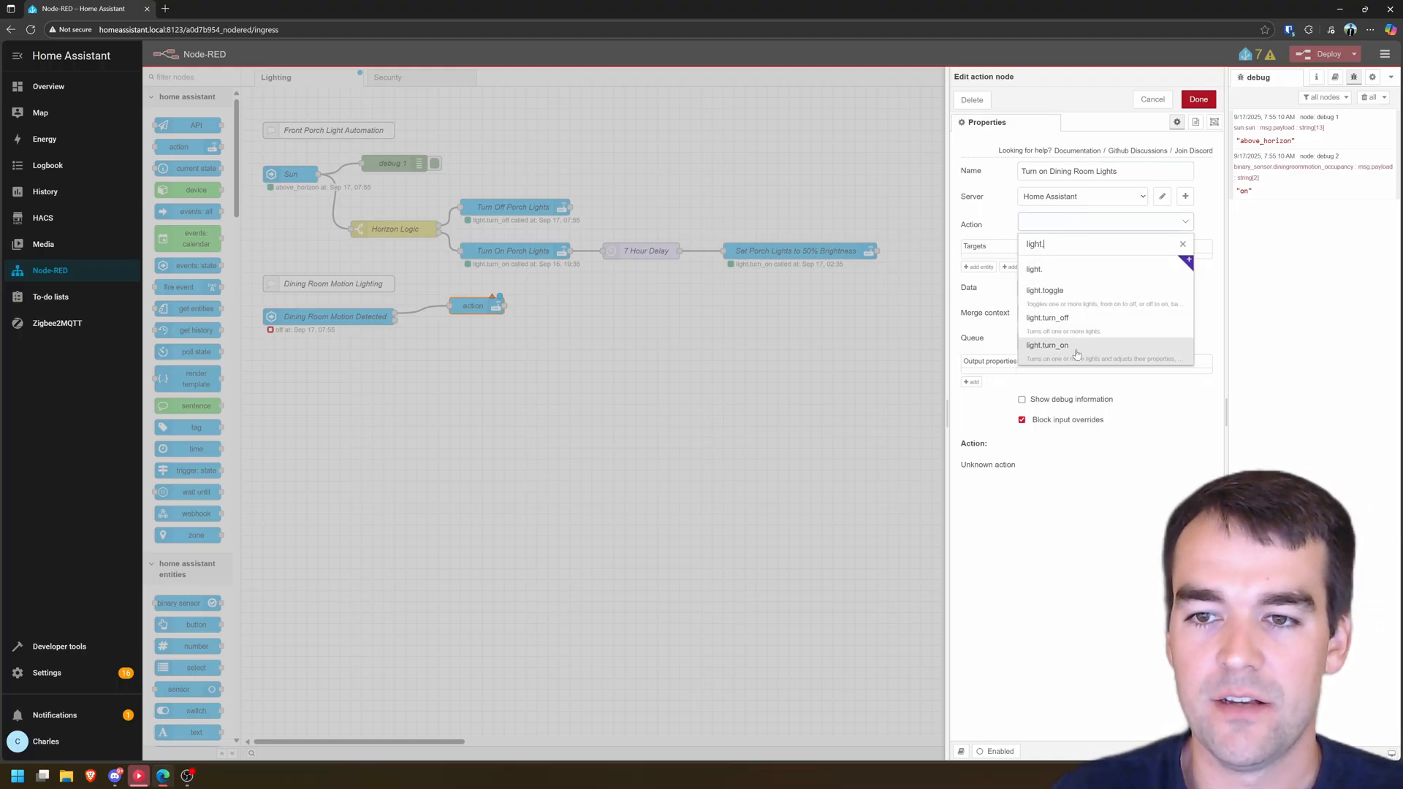
{"action": "left_click", "coordinate": [1046, 345]}
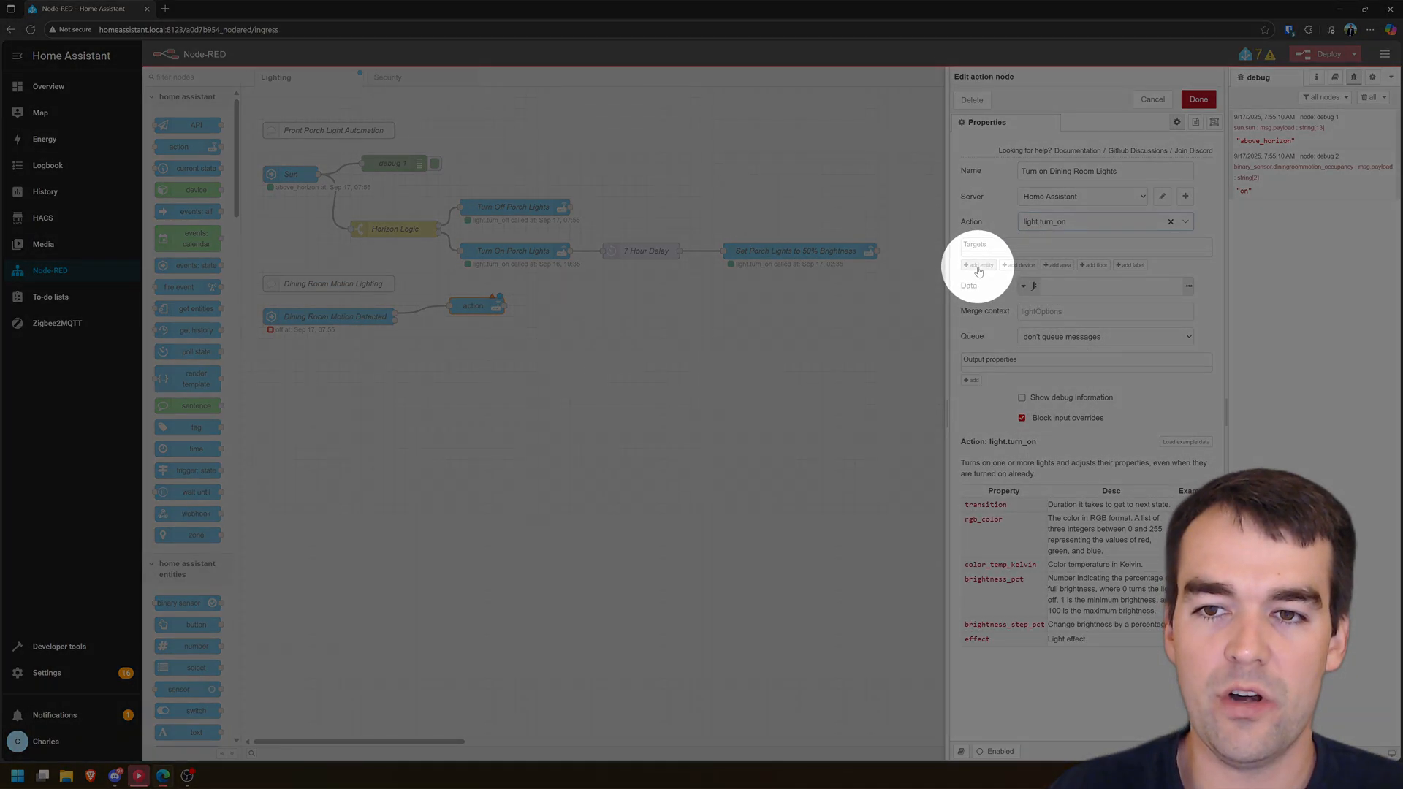
{"action": "left_click", "coordinate": [978, 264]}
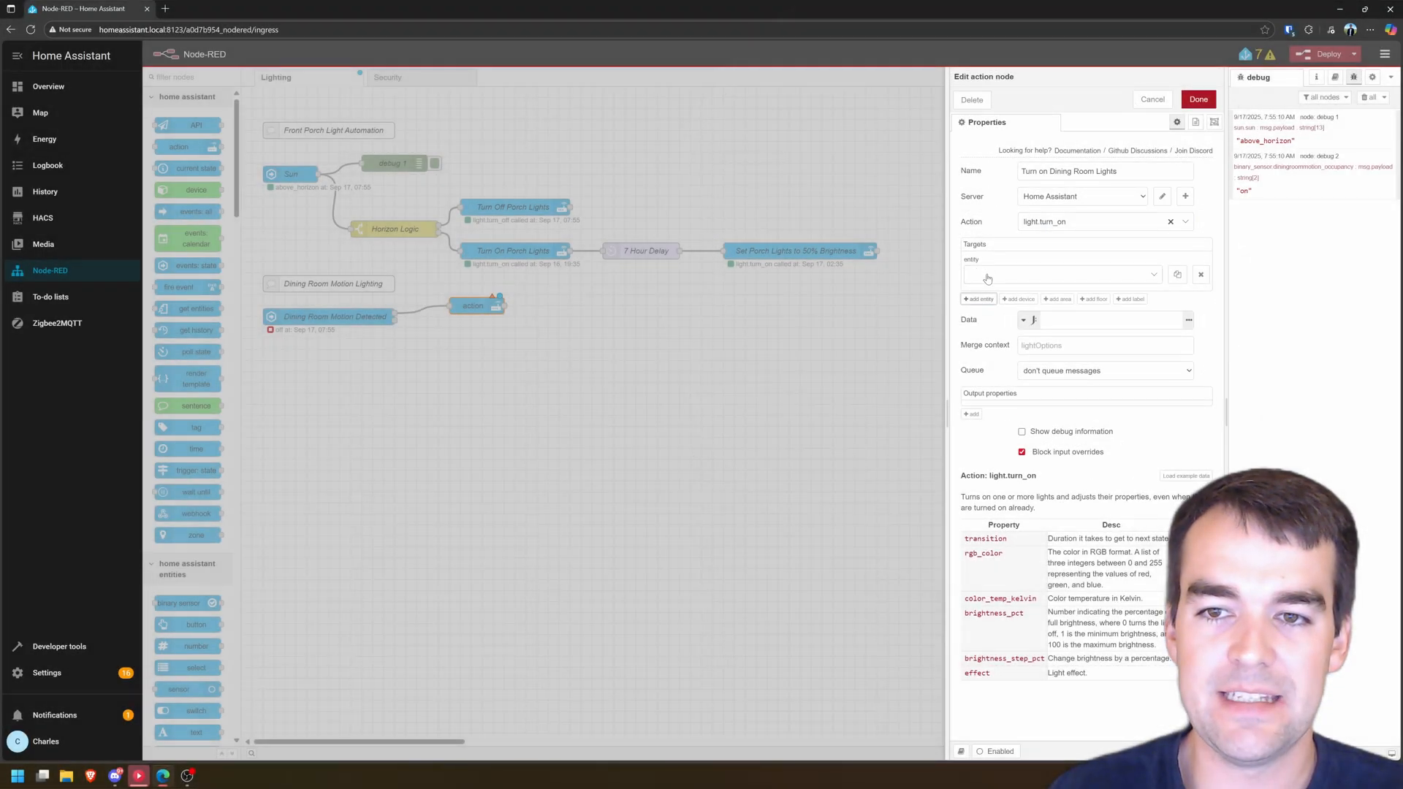
{"action": "type", "text": "dining"}
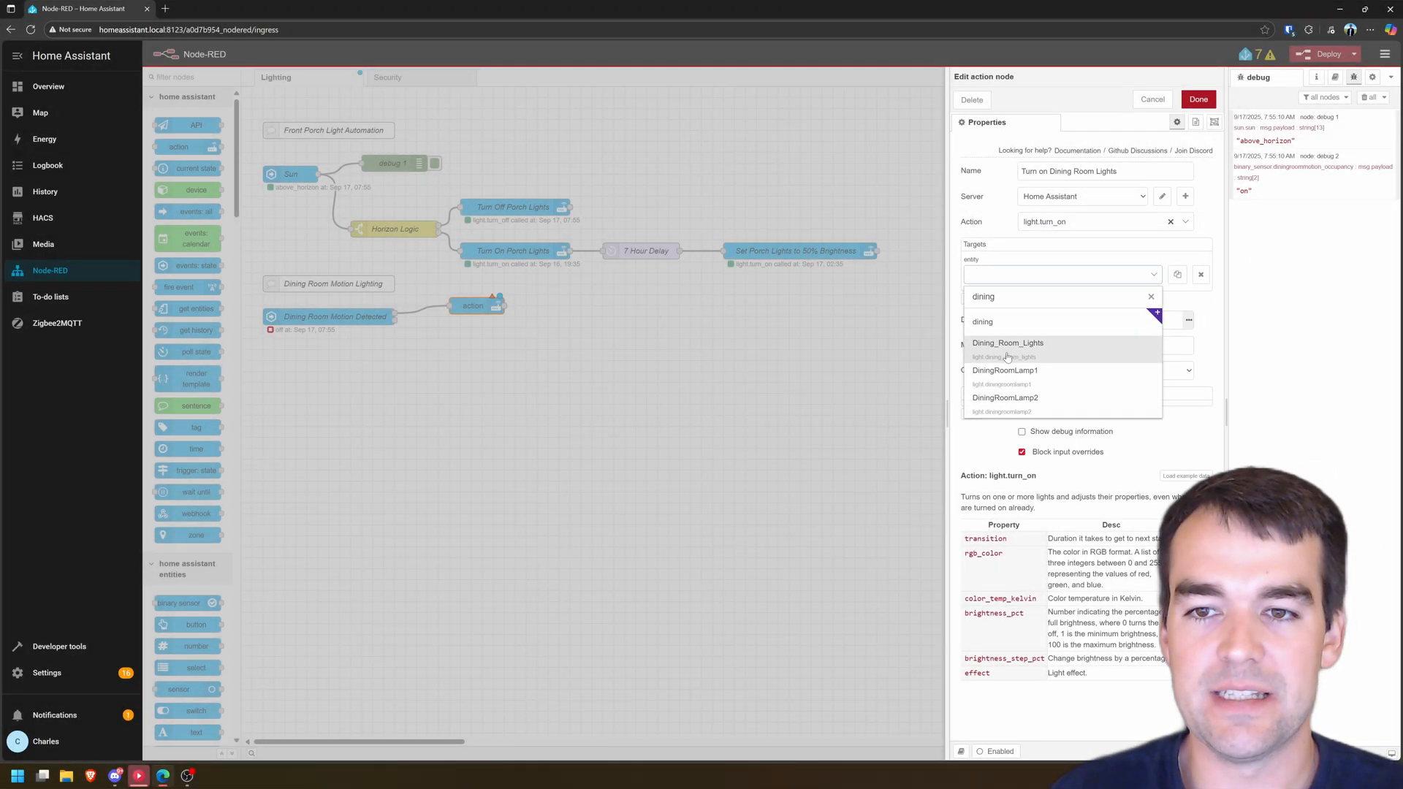
{"action": "left_click", "coordinate": [1009, 343]}
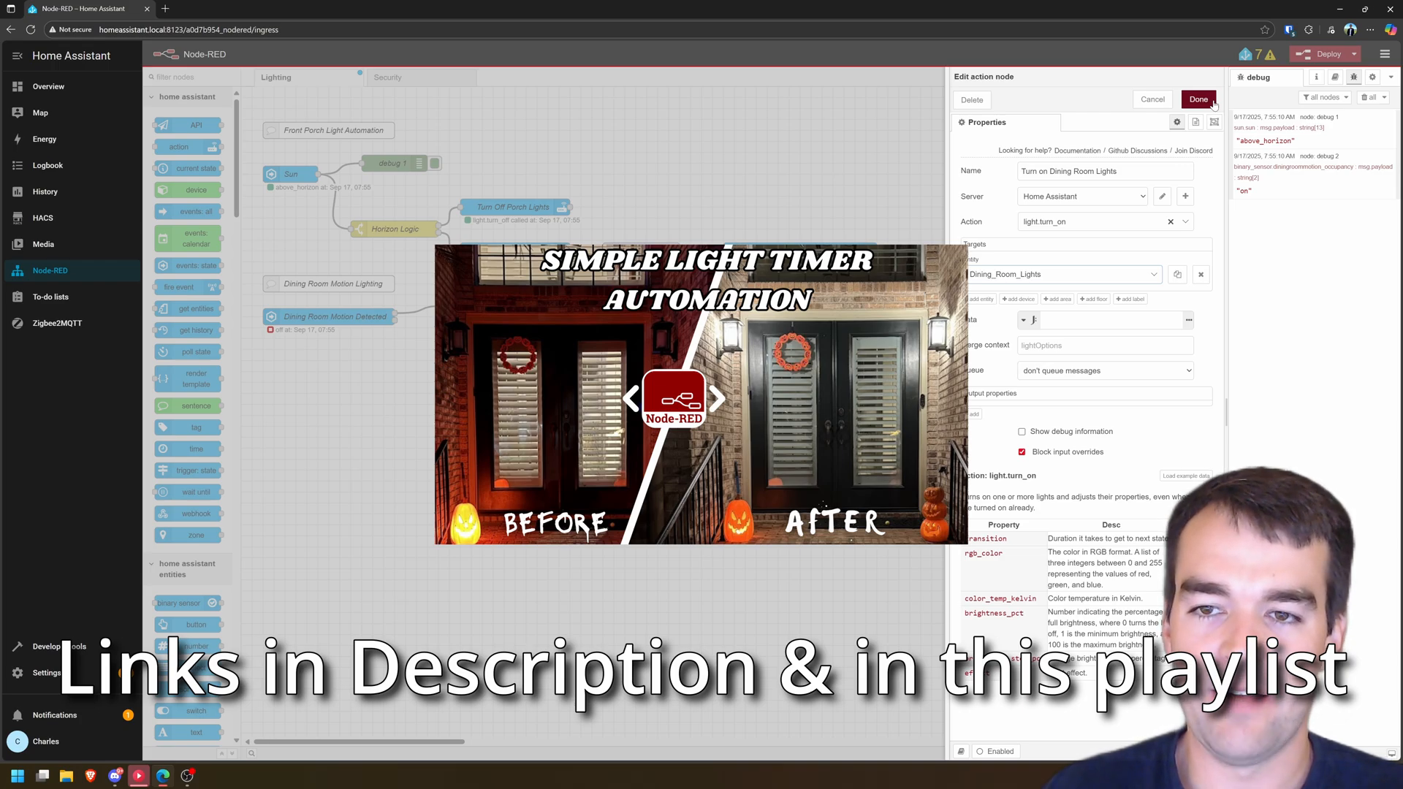
{"action": "left_click", "coordinate": [1198, 100]}
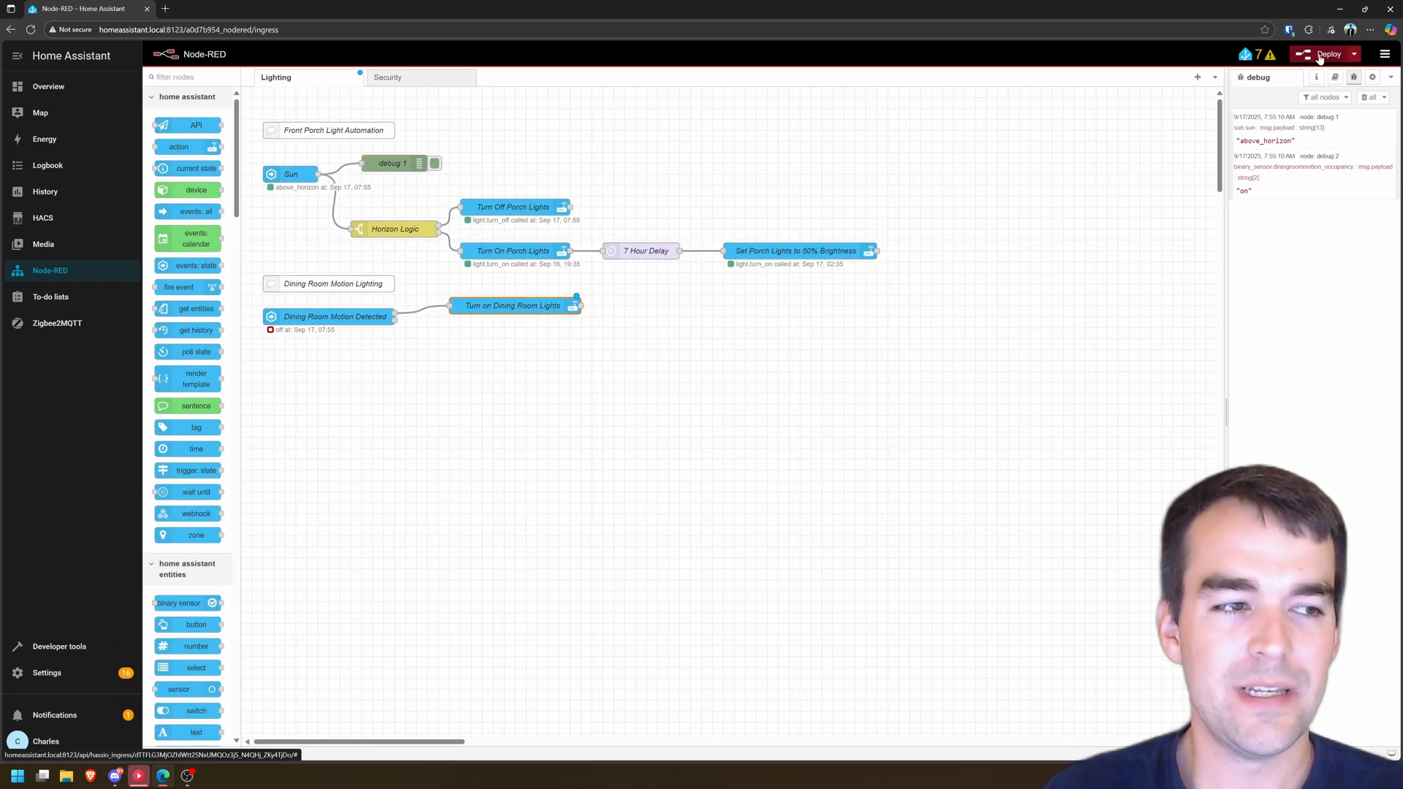
Deploy the dining room flow and copy the Turn on Dining Room Lights node.
{"action": "left_click", "coordinate": [1329, 54]}
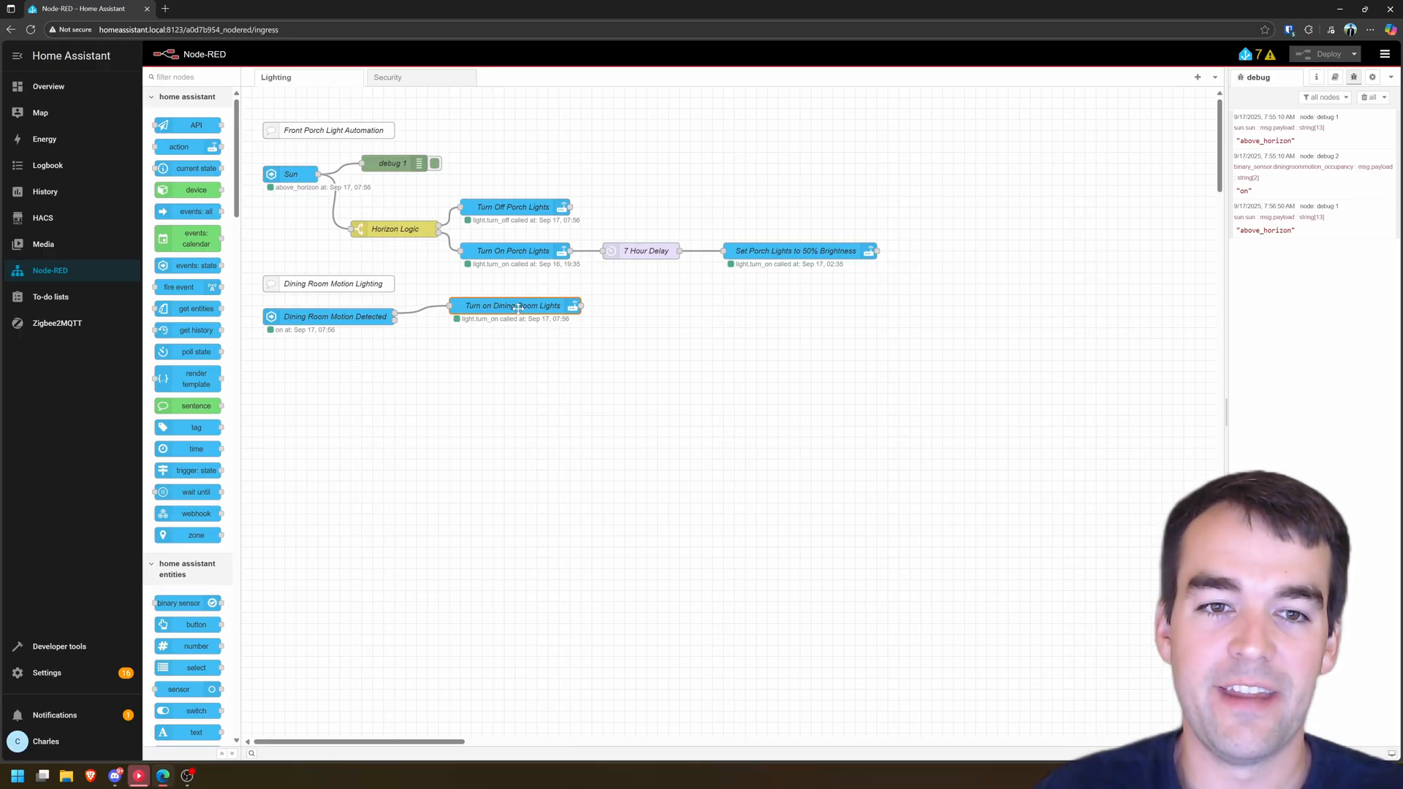
{"action": "key", "text": "ctrl+c"}
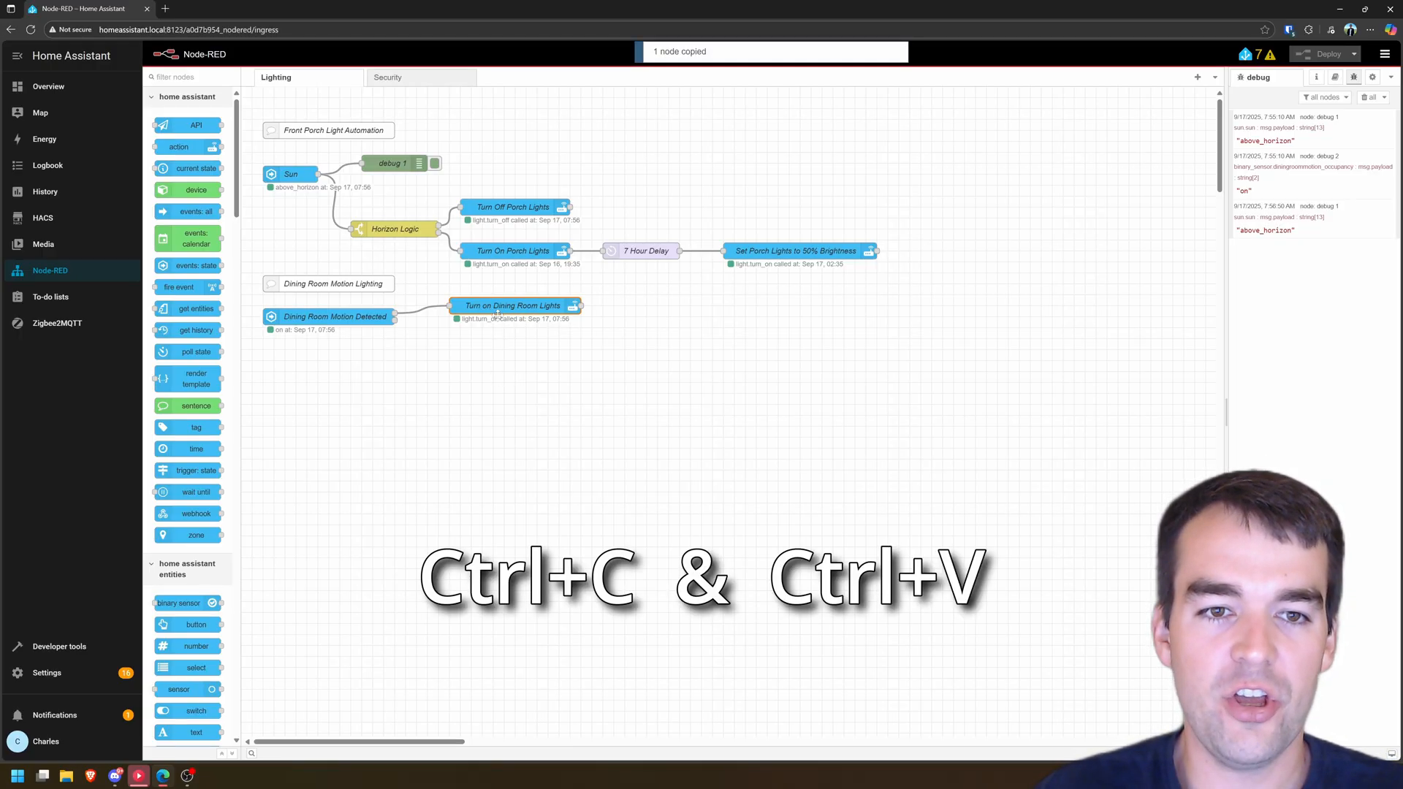
Paste a copy of the turn-on node and switch its action to light.turn_off as Turn off Dining Room Lights.
{"action": "key", "text": "ctrl+v"}
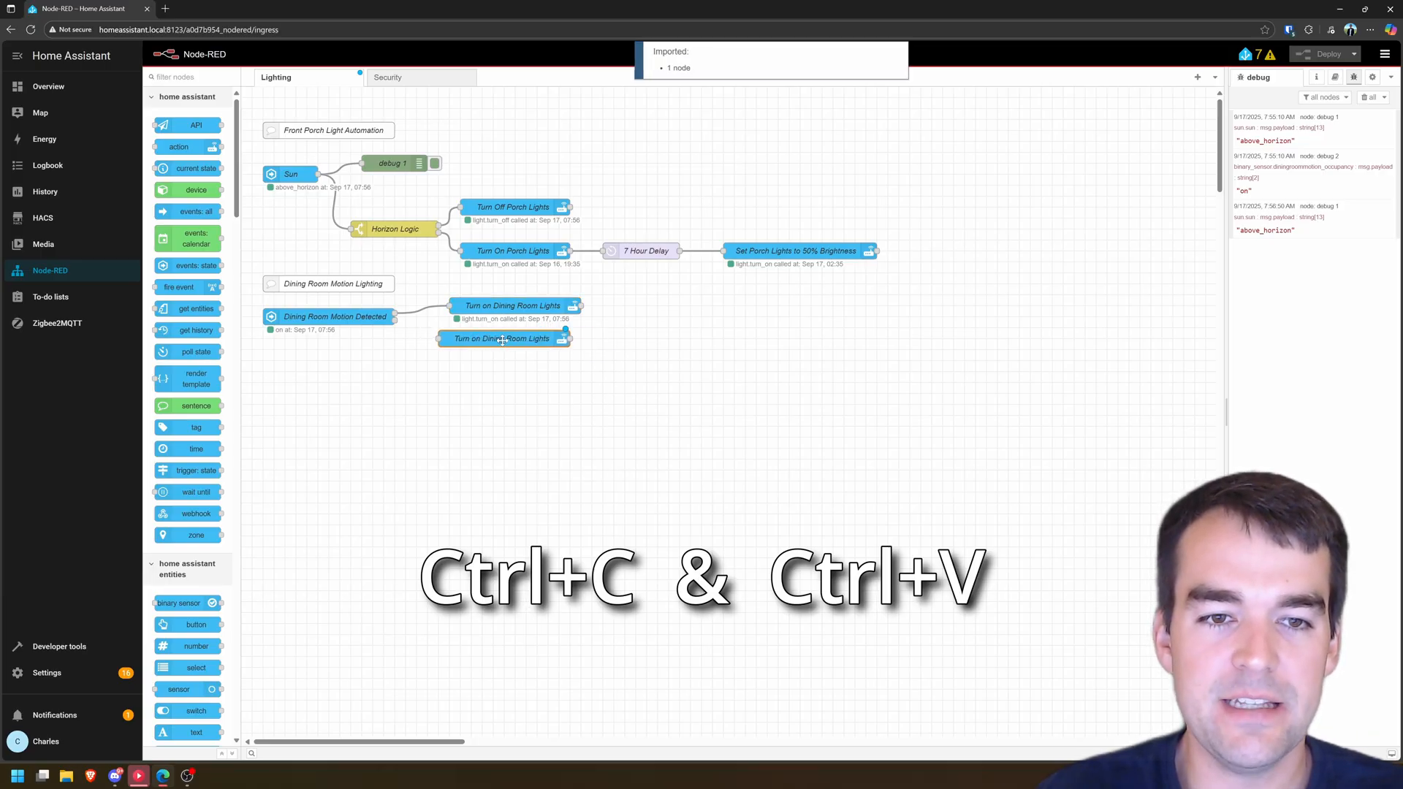
{"action": "double_click", "coordinate": [503, 337]}
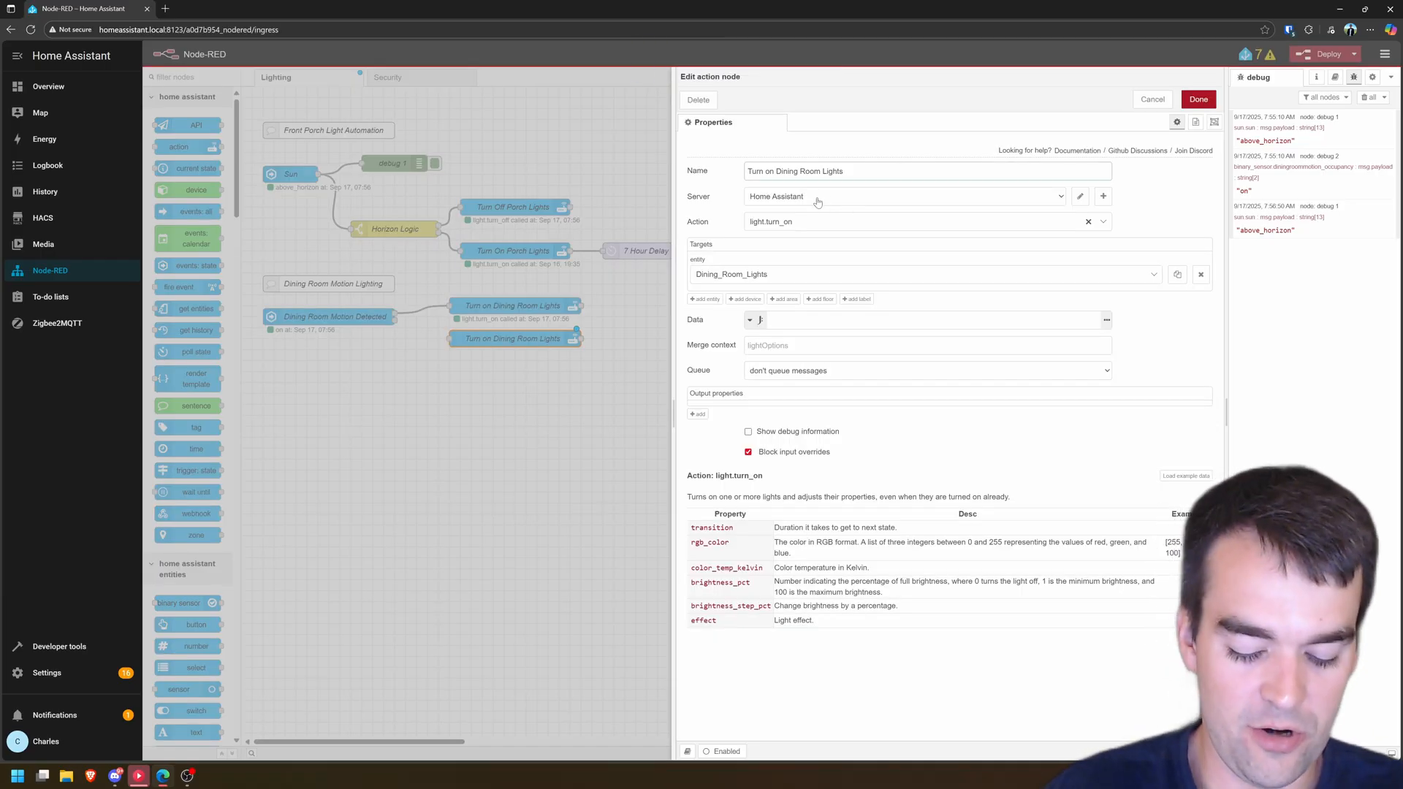
{"action": "left_click", "coordinate": [922, 221]}
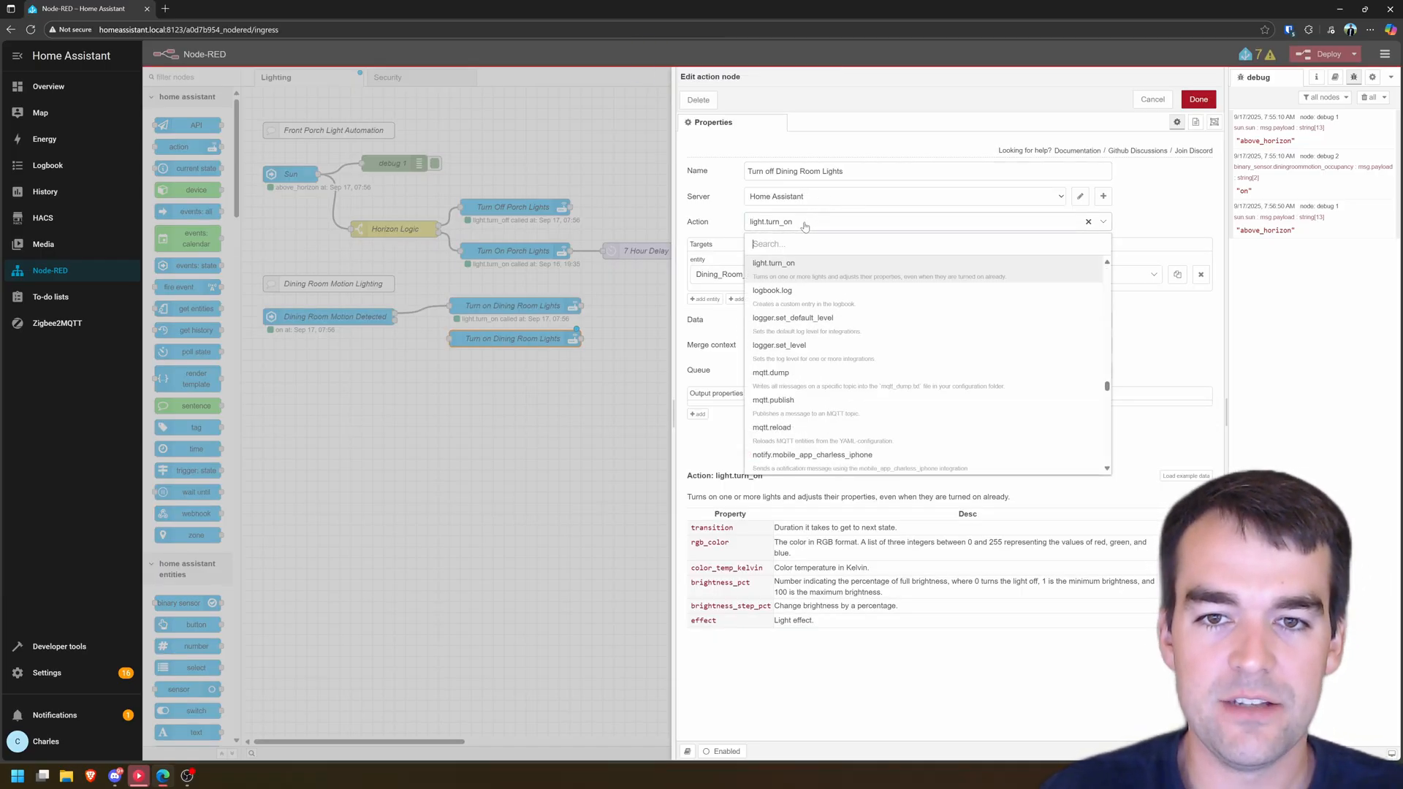
{"action": "type", "text": "light.tu"}
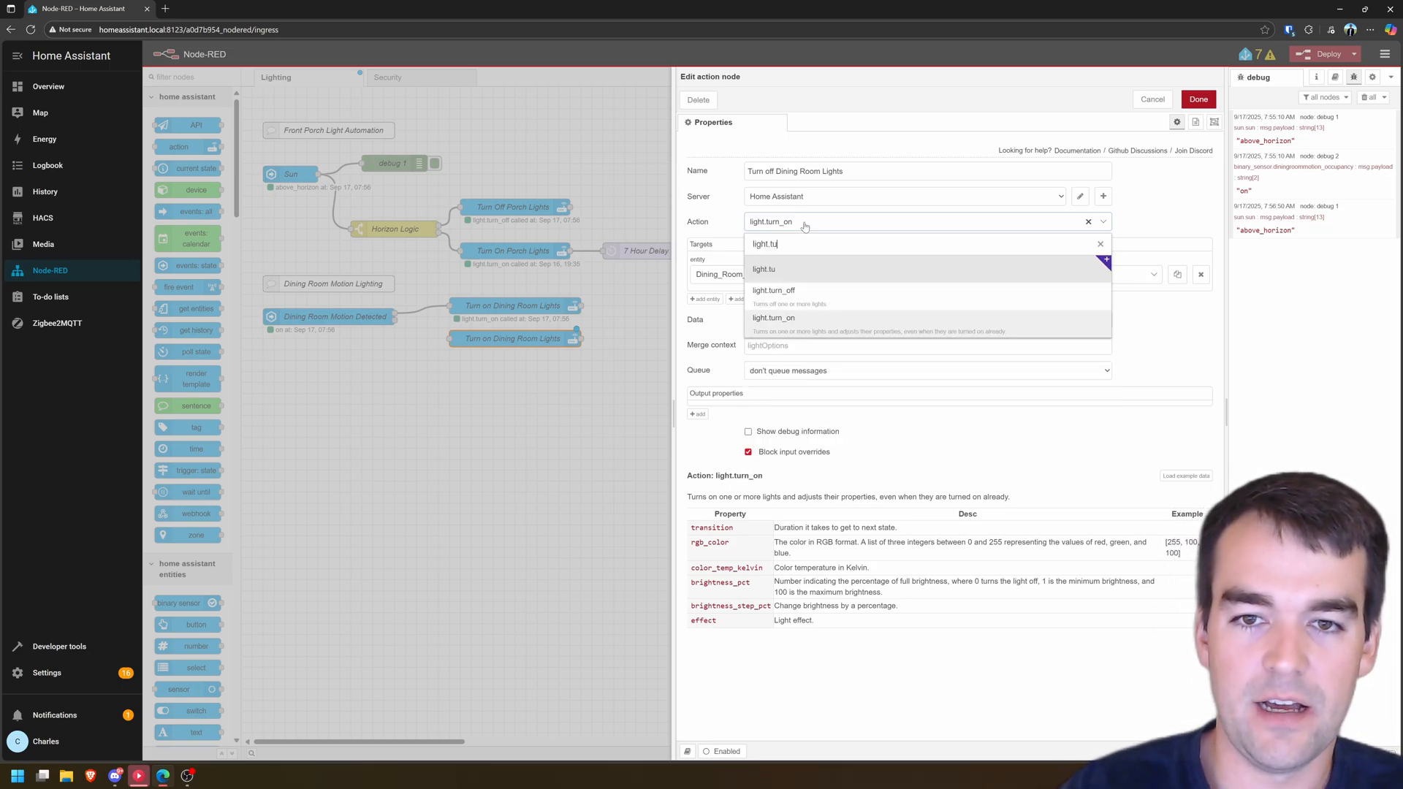
{"action": "left_click", "coordinate": [773, 289]}
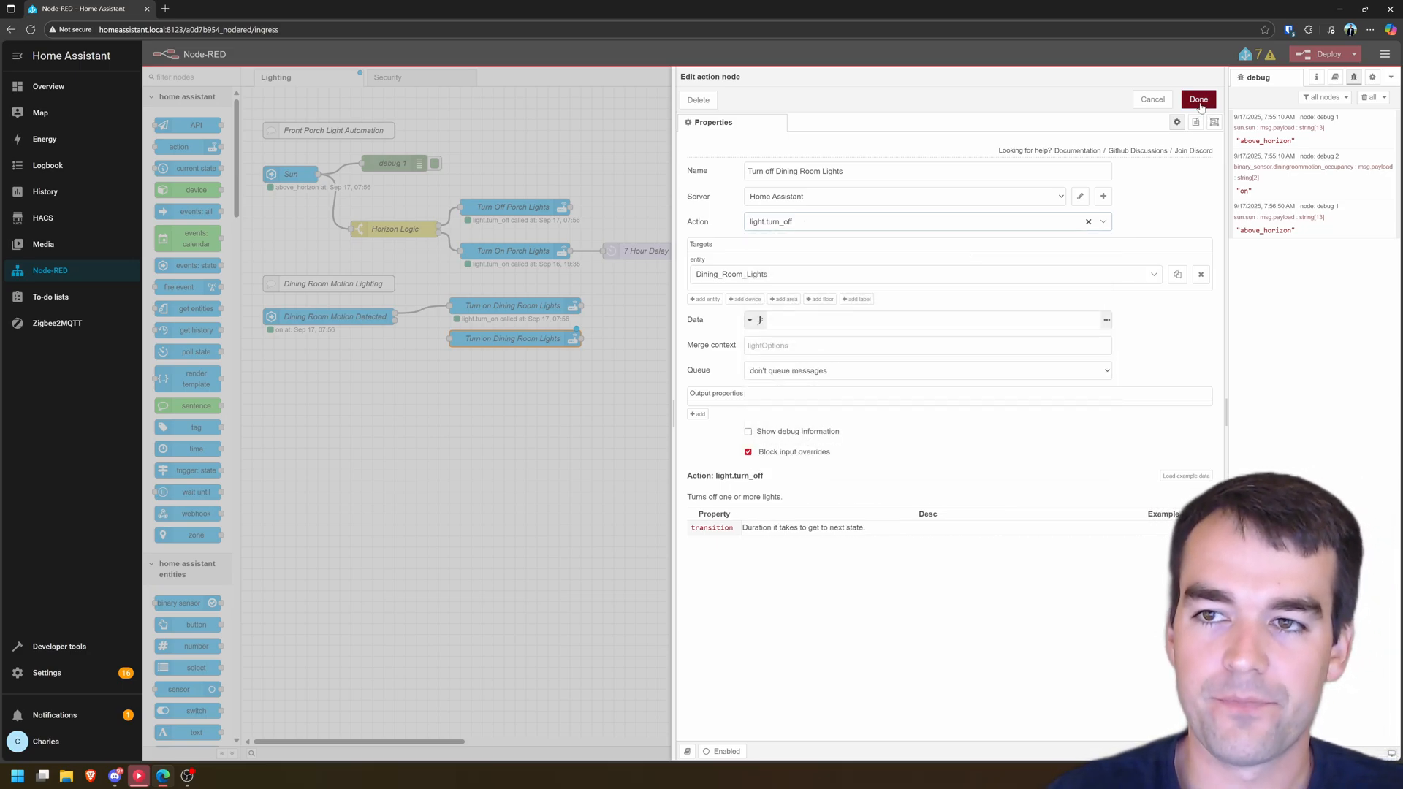
{"action": "left_click", "coordinate": [1197, 98]}
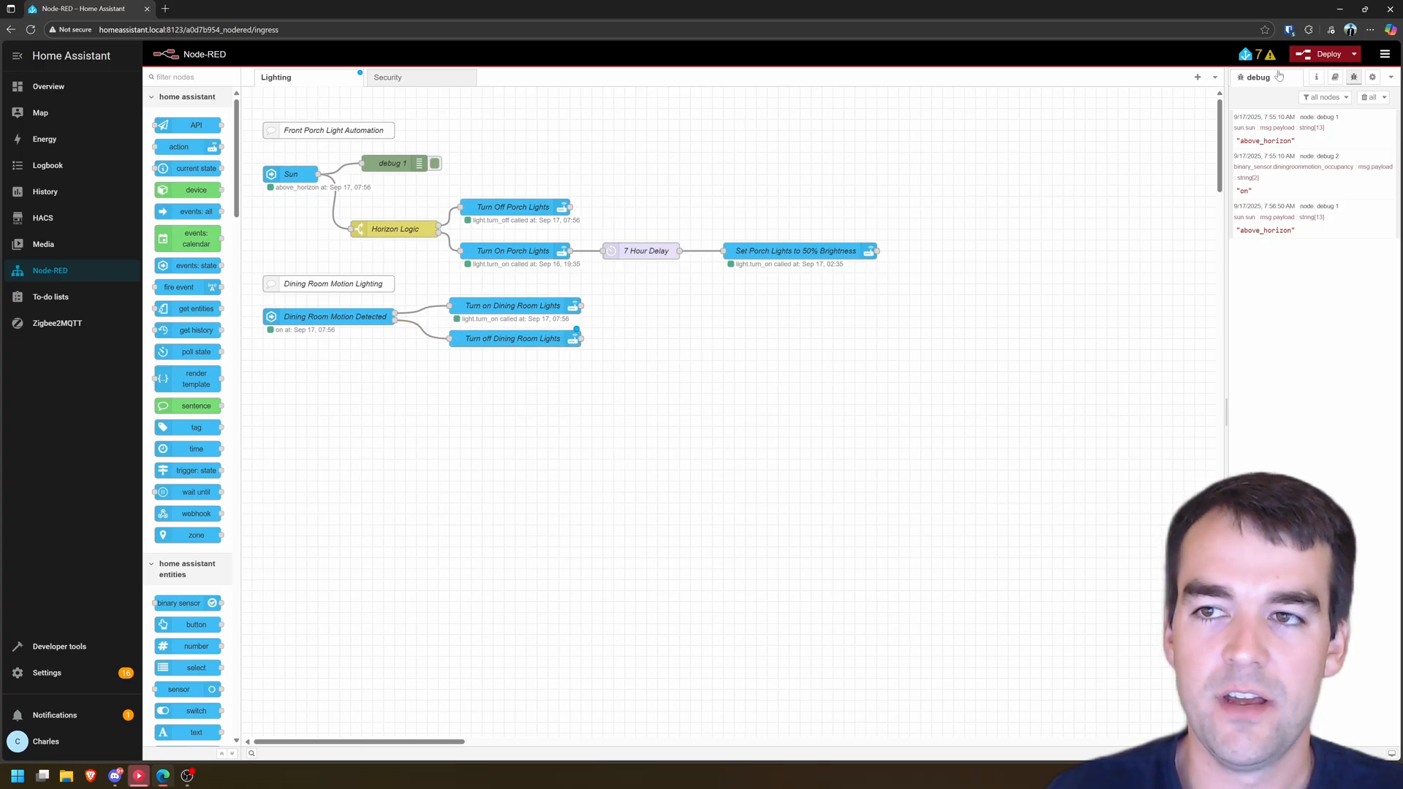
Deploy the updated dining room flow with both on and off actions.
{"action": "left_click", "coordinate": [1327, 54]}
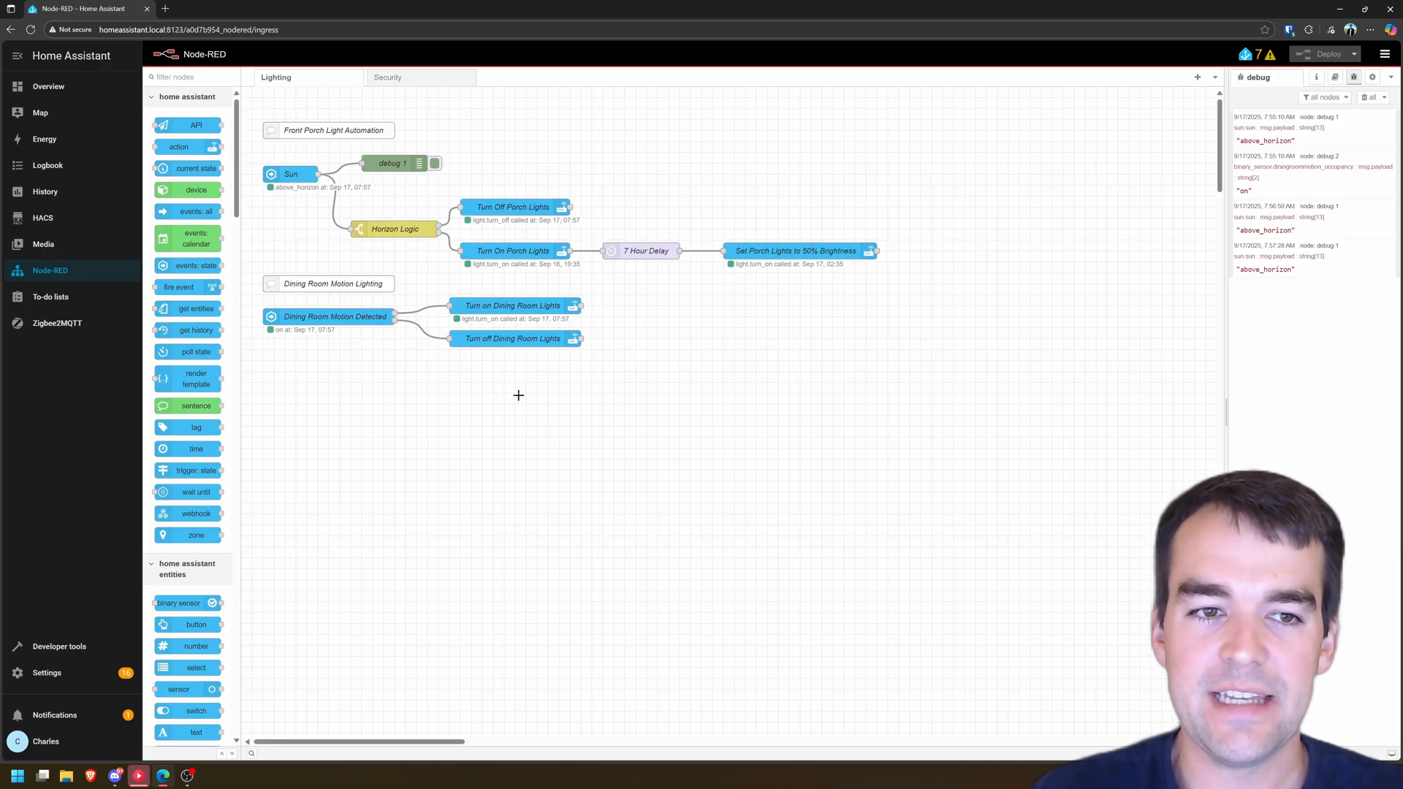
{"action": "mouse_move", "coordinate": [512, 413]}
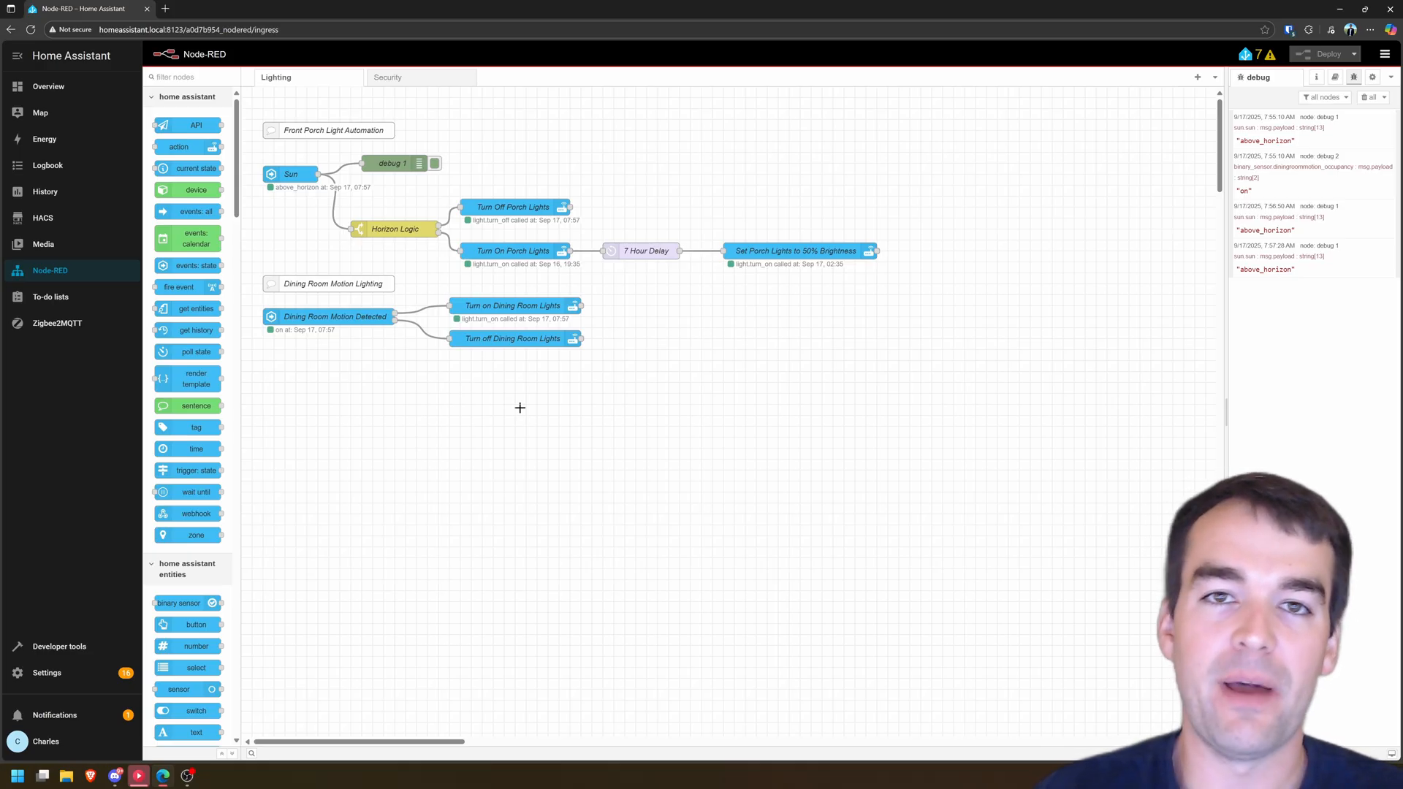
{"action": "mouse_move", "coordinate": [573, 383]}
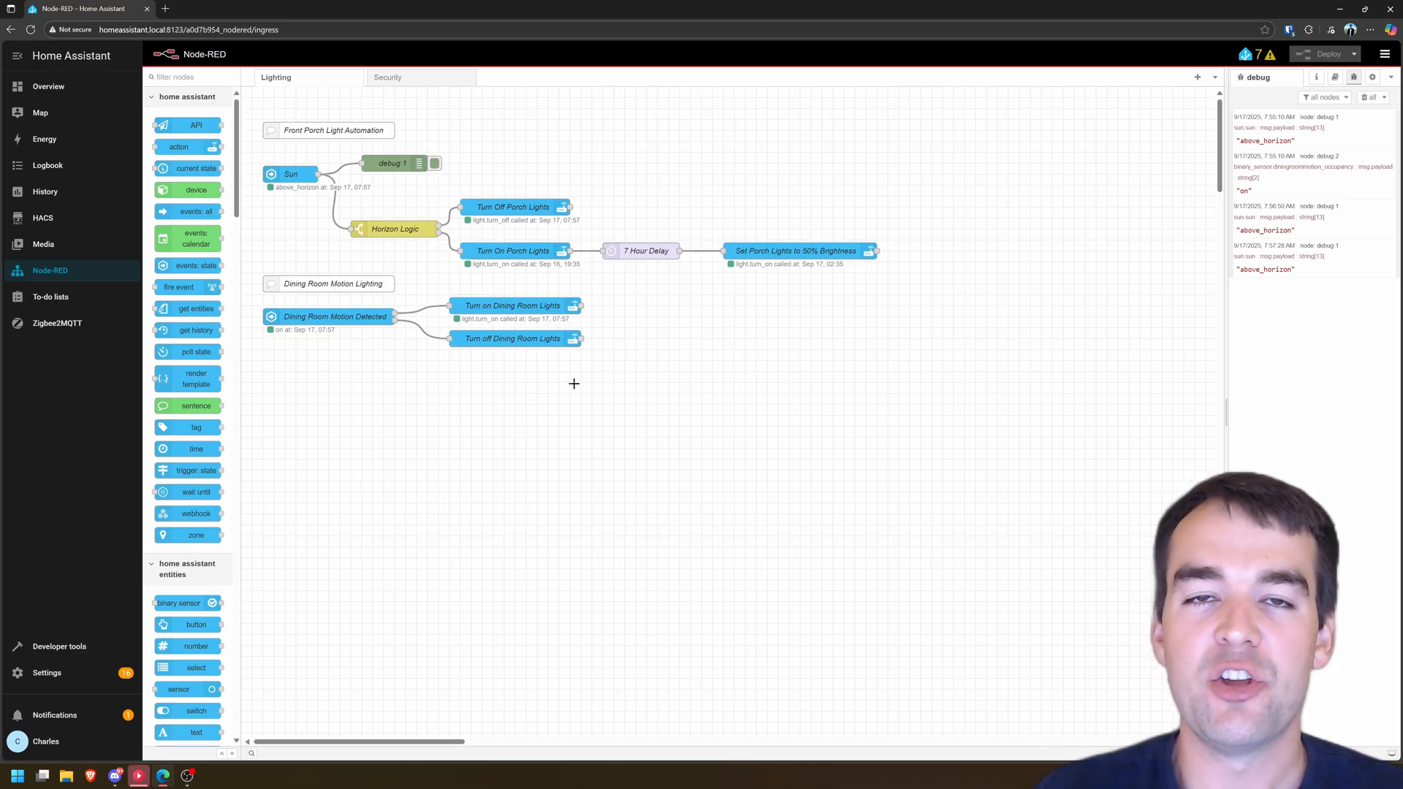
{"action": "mouse_move", "coordinate": [549, 392]}
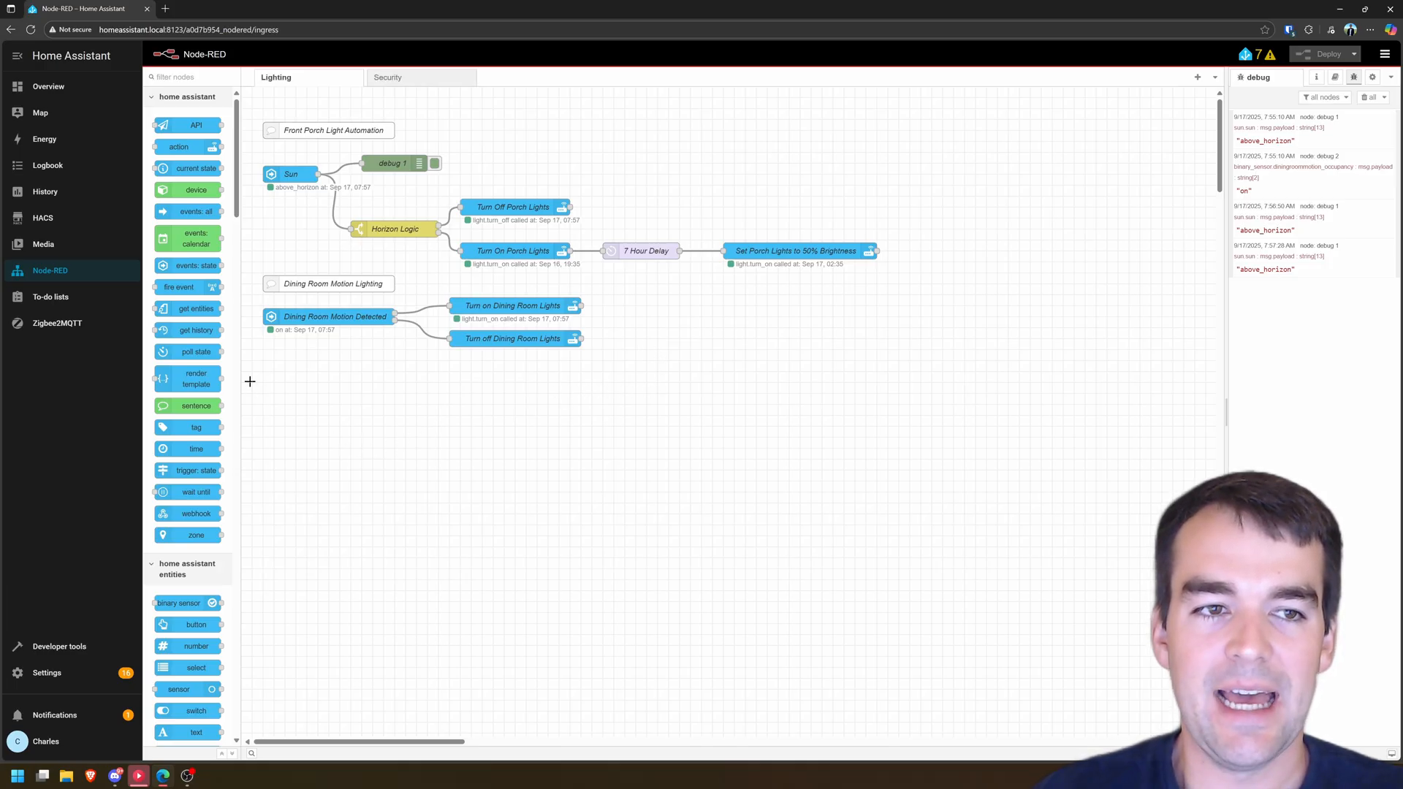
Drop a trigger node onto the wire feeding Turn off Dining Room Lights.
{"action": "scroll", "scroll_direction": "down", "scroll_amount": 3}
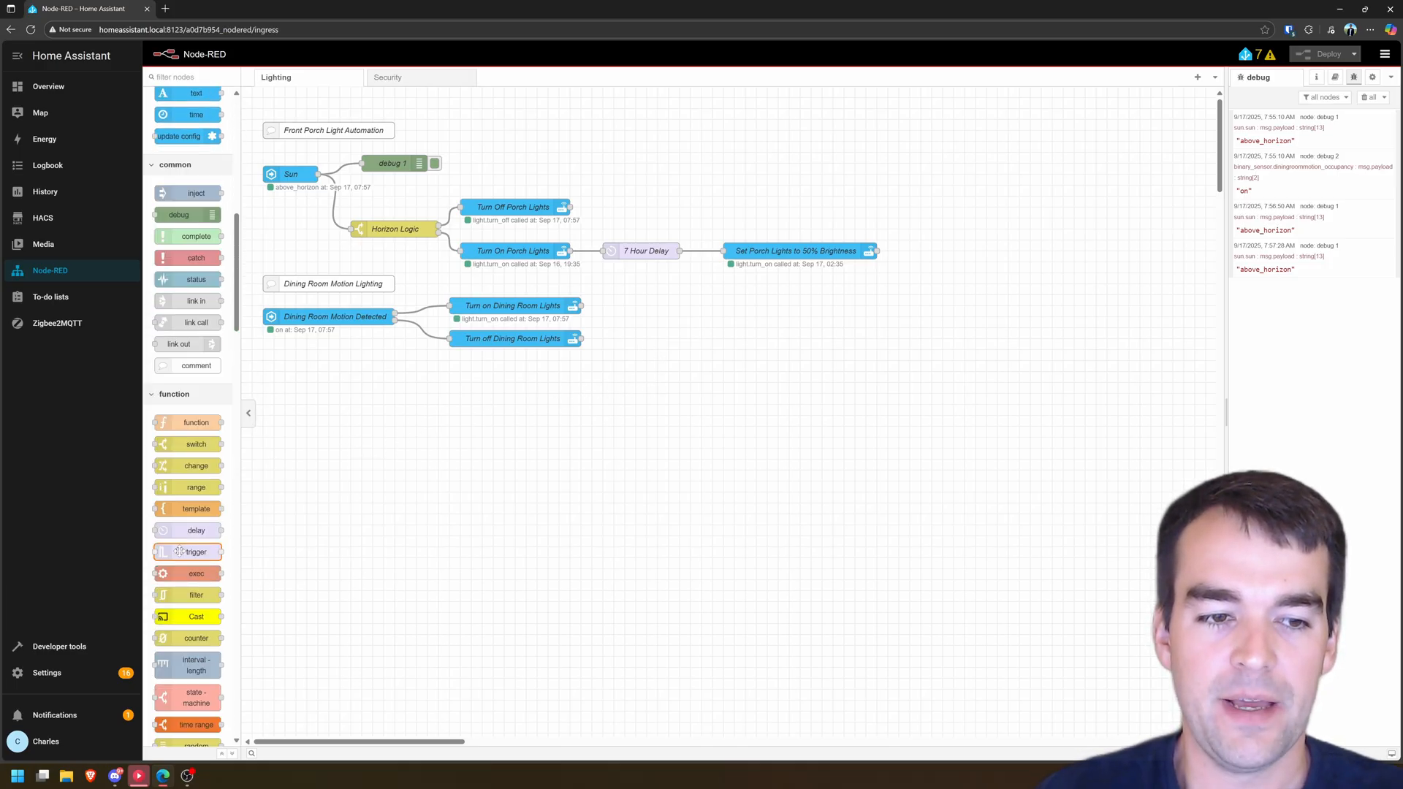
{"action": "left_click_drag", "start_coordinate": [195, 551], "coordinate": [421, 333]}
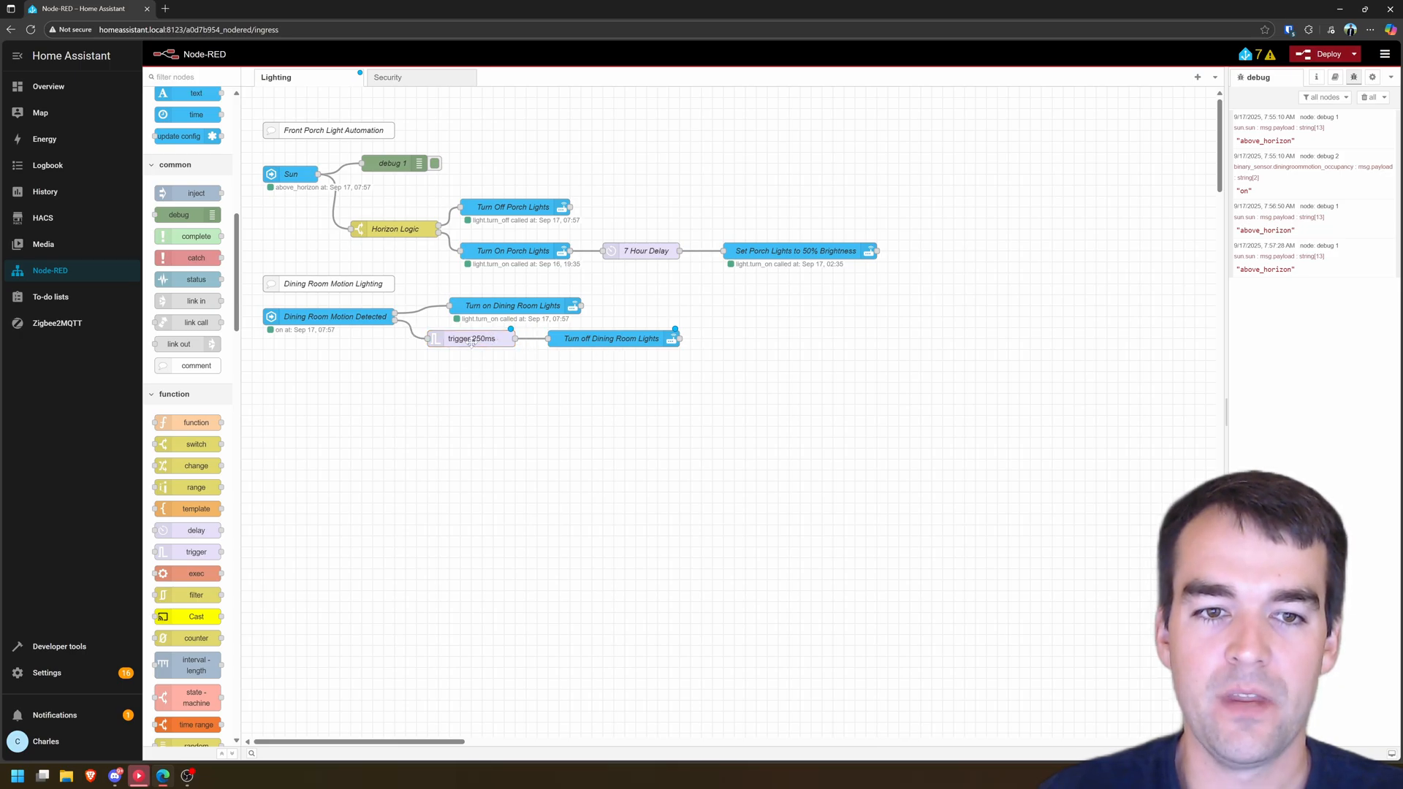
{"action": "double_click", "coordinate": [472, 338]}
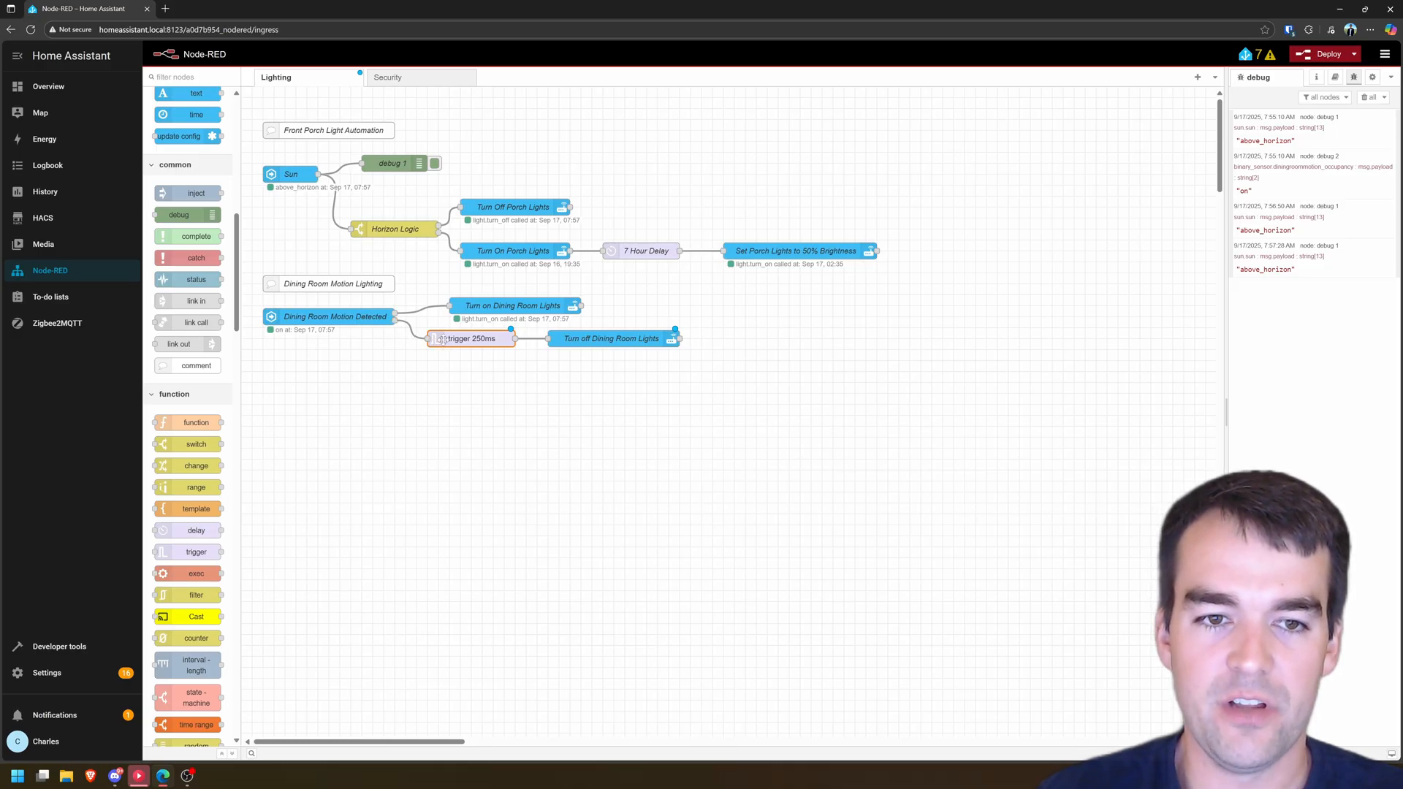
Configure the trigger to send nothing, wait 3 minutes, and extend the delay on new messages.
{"action": "double_click", "coordinate": [469, 338]}
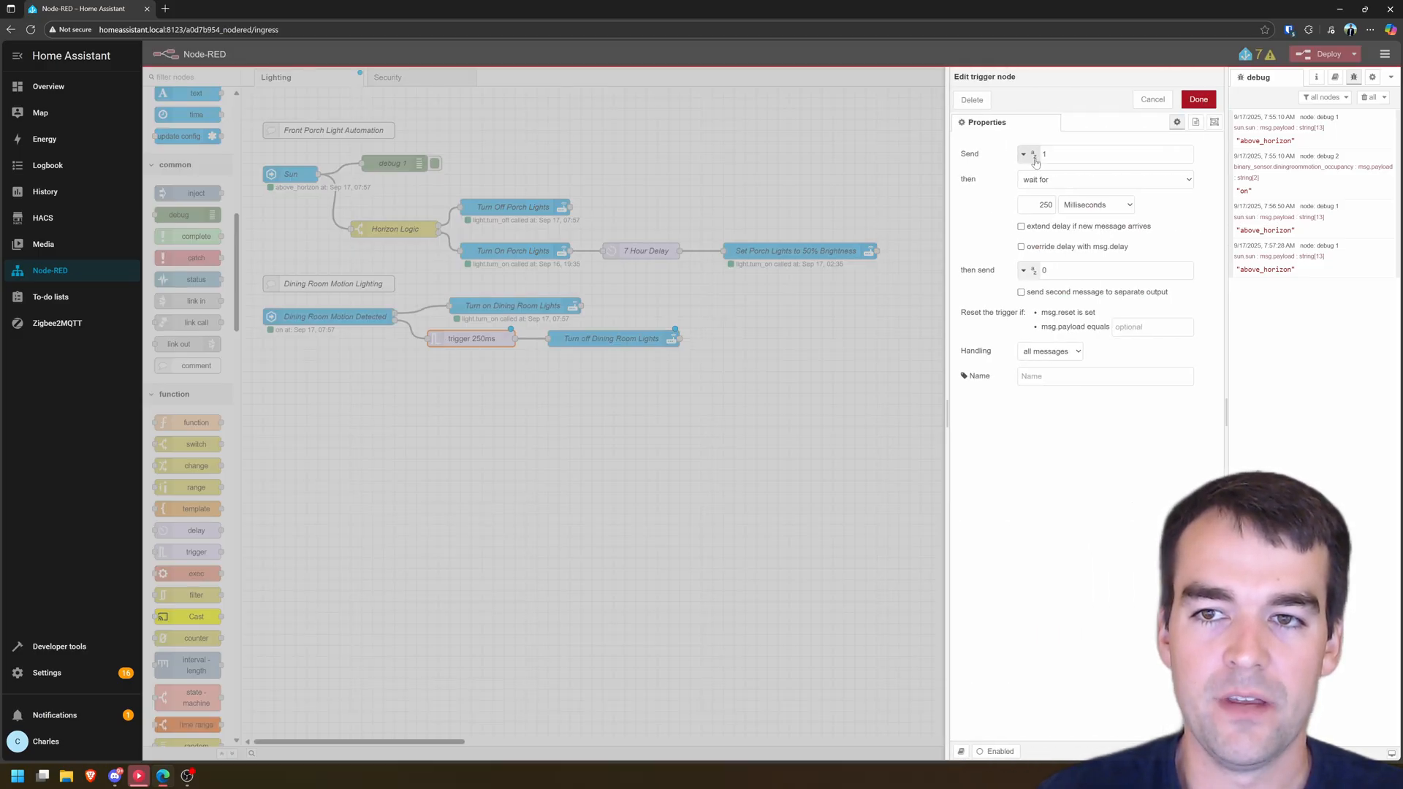
{"action": "left_click", "coordinate": [1105, 154]}
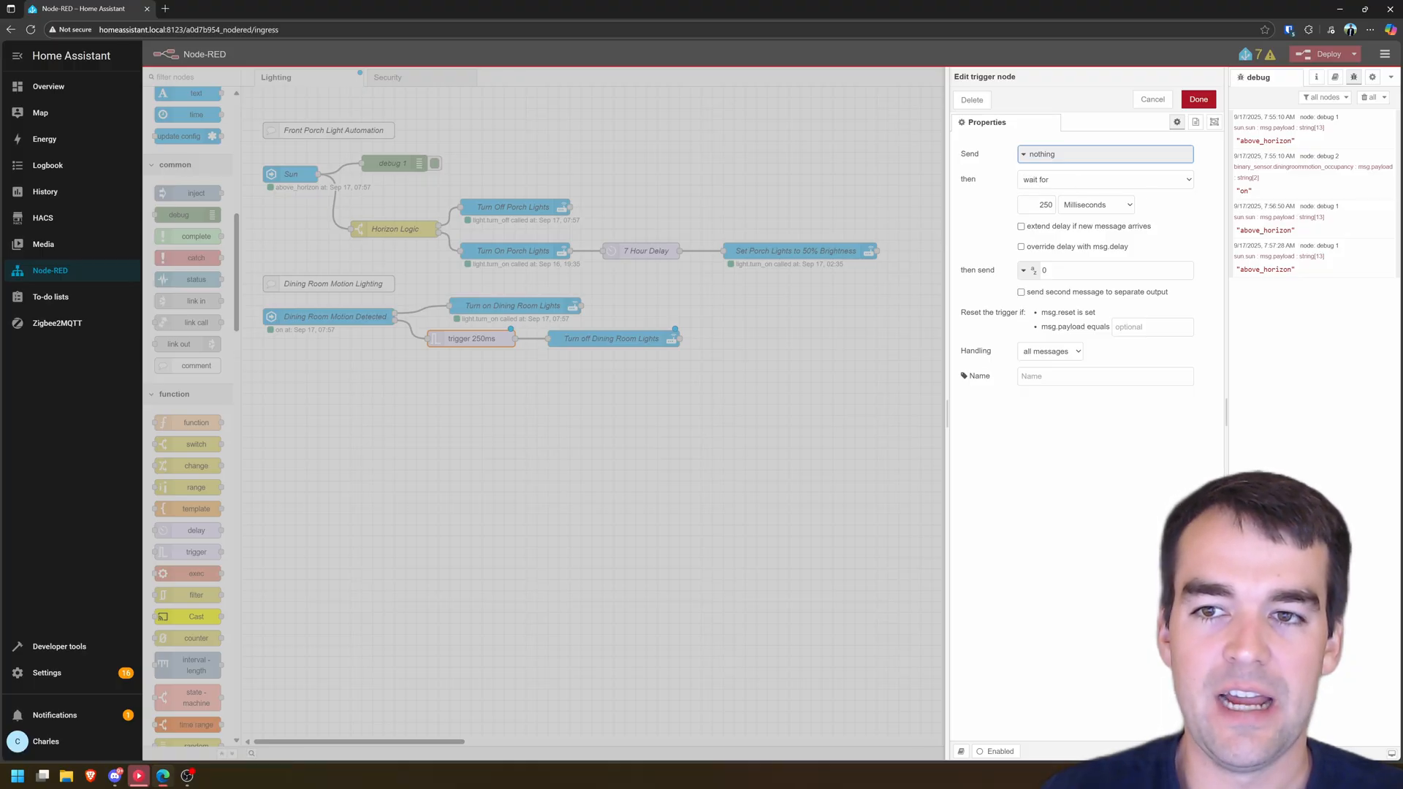
{"action": "left_click", "coordinate": [1095, 205]}
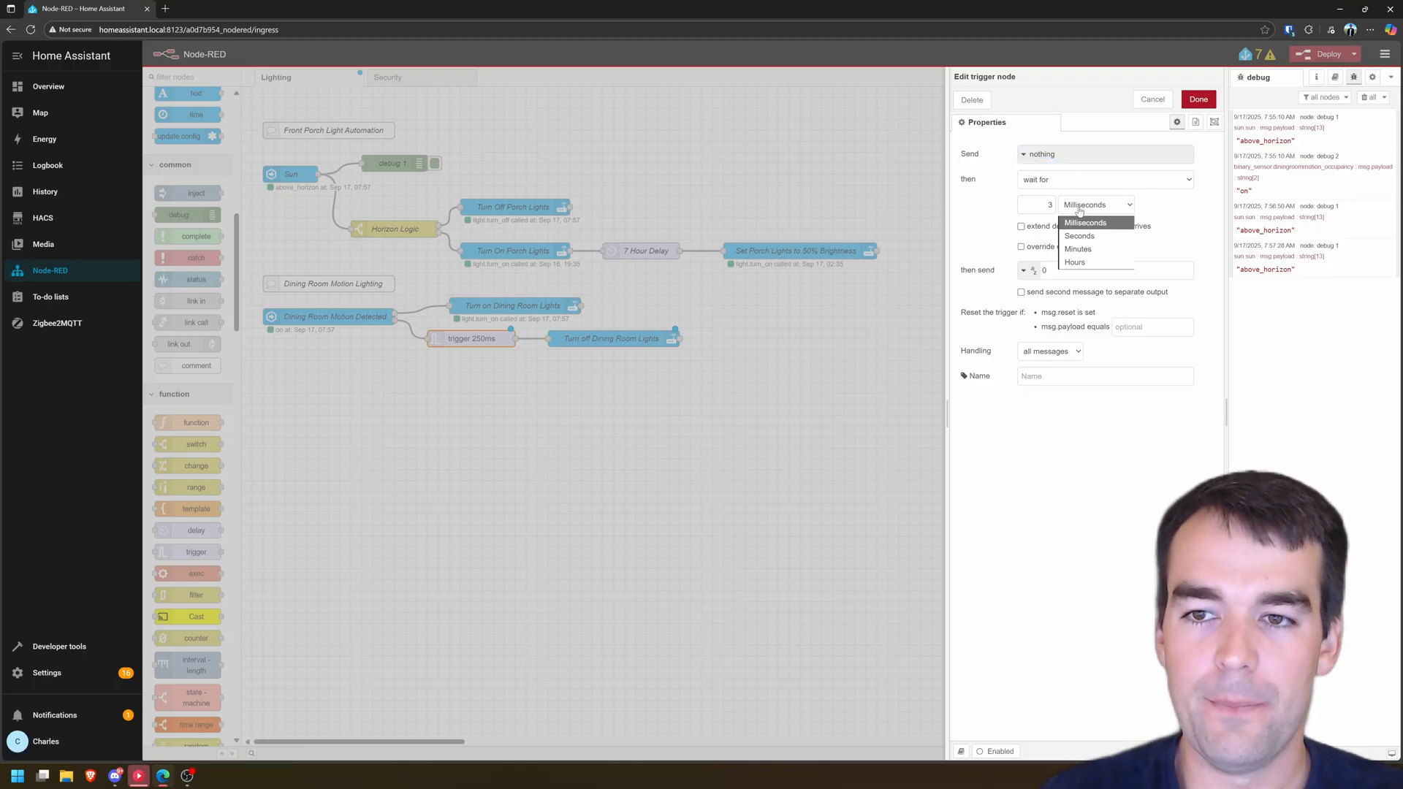
{"action": "left_click", "coordinate": [1077, 249]}
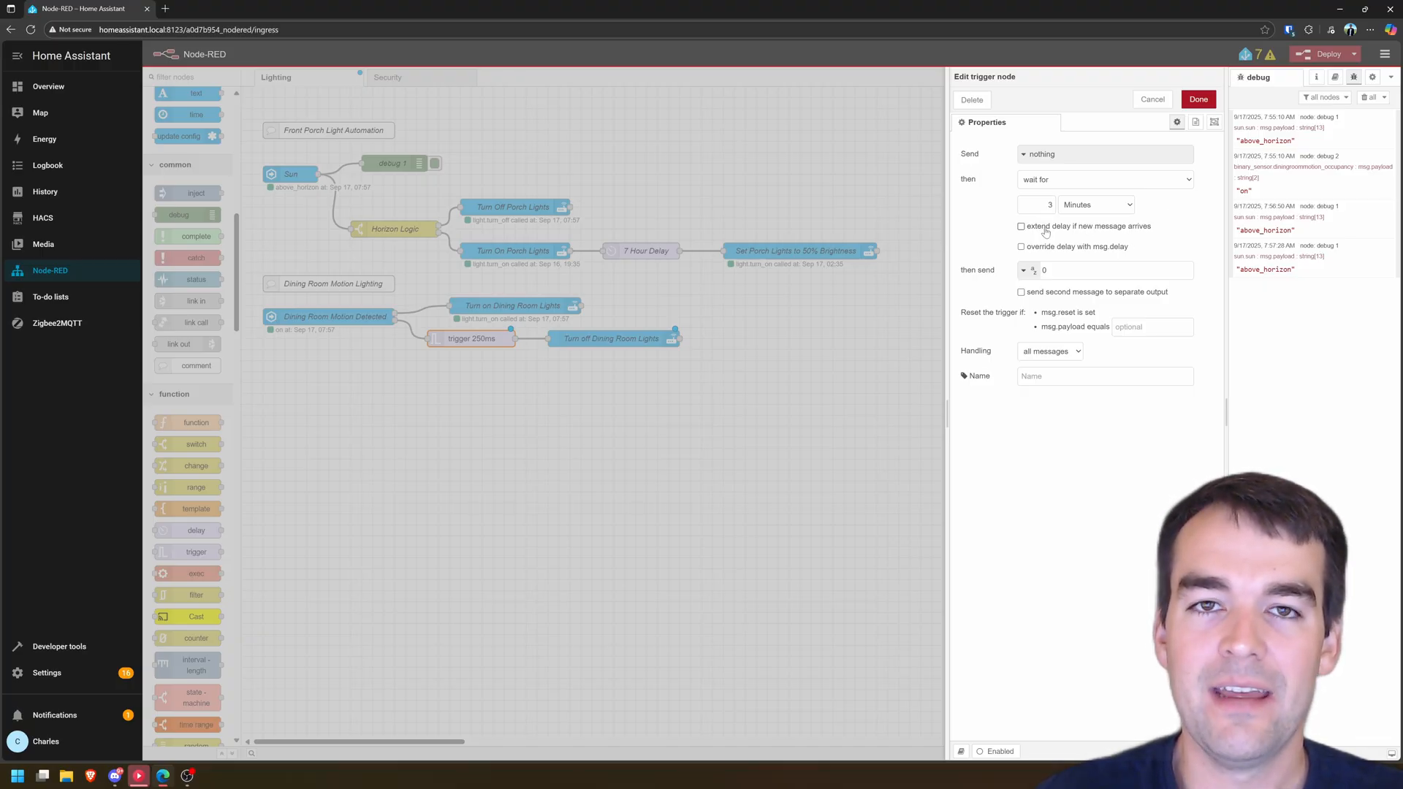
{"action": "mouse_move", "coordinate": [837, 282]}
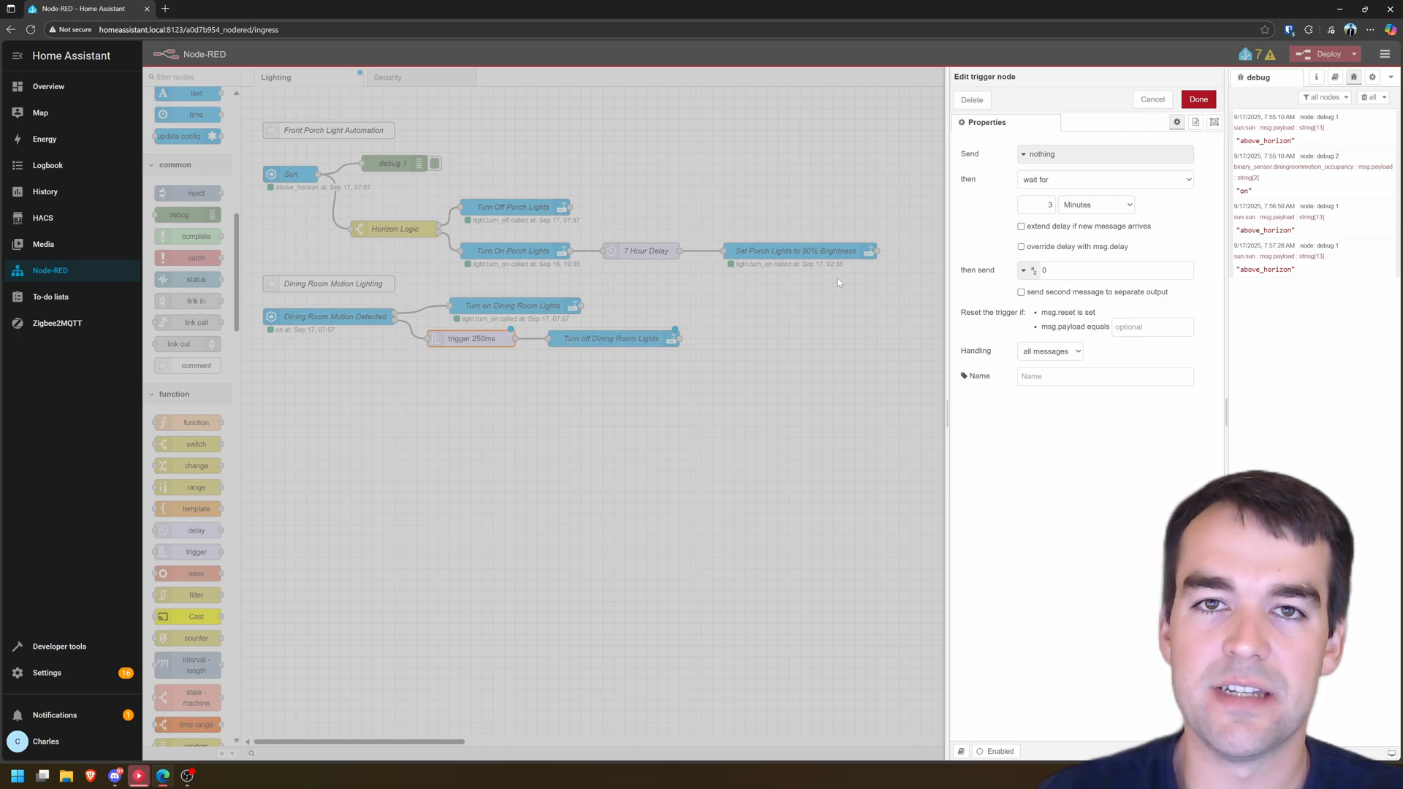
{"action": "mouse_move", "coordinate": [804, 307]}
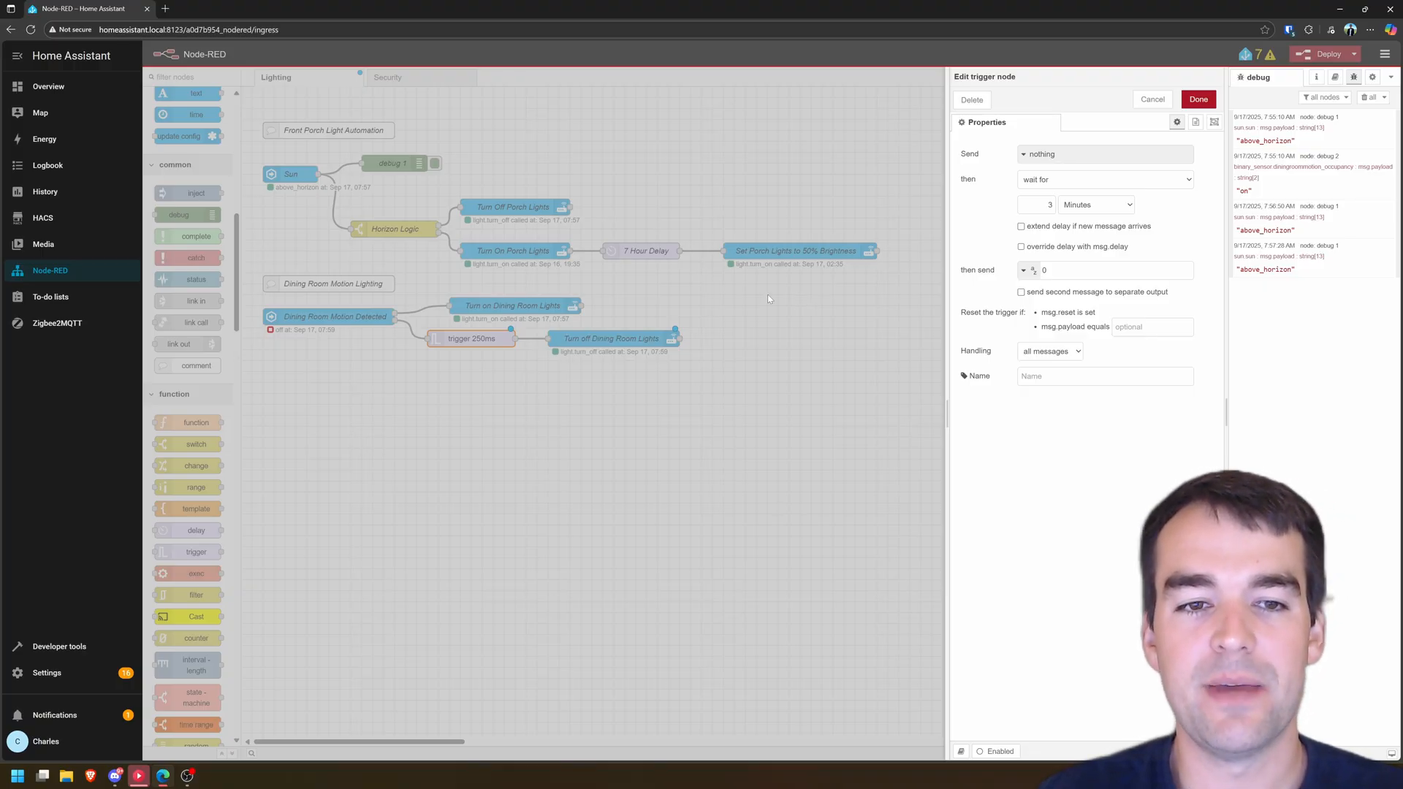
{"action": "mouse_move", "coordinate": [886, 301]}
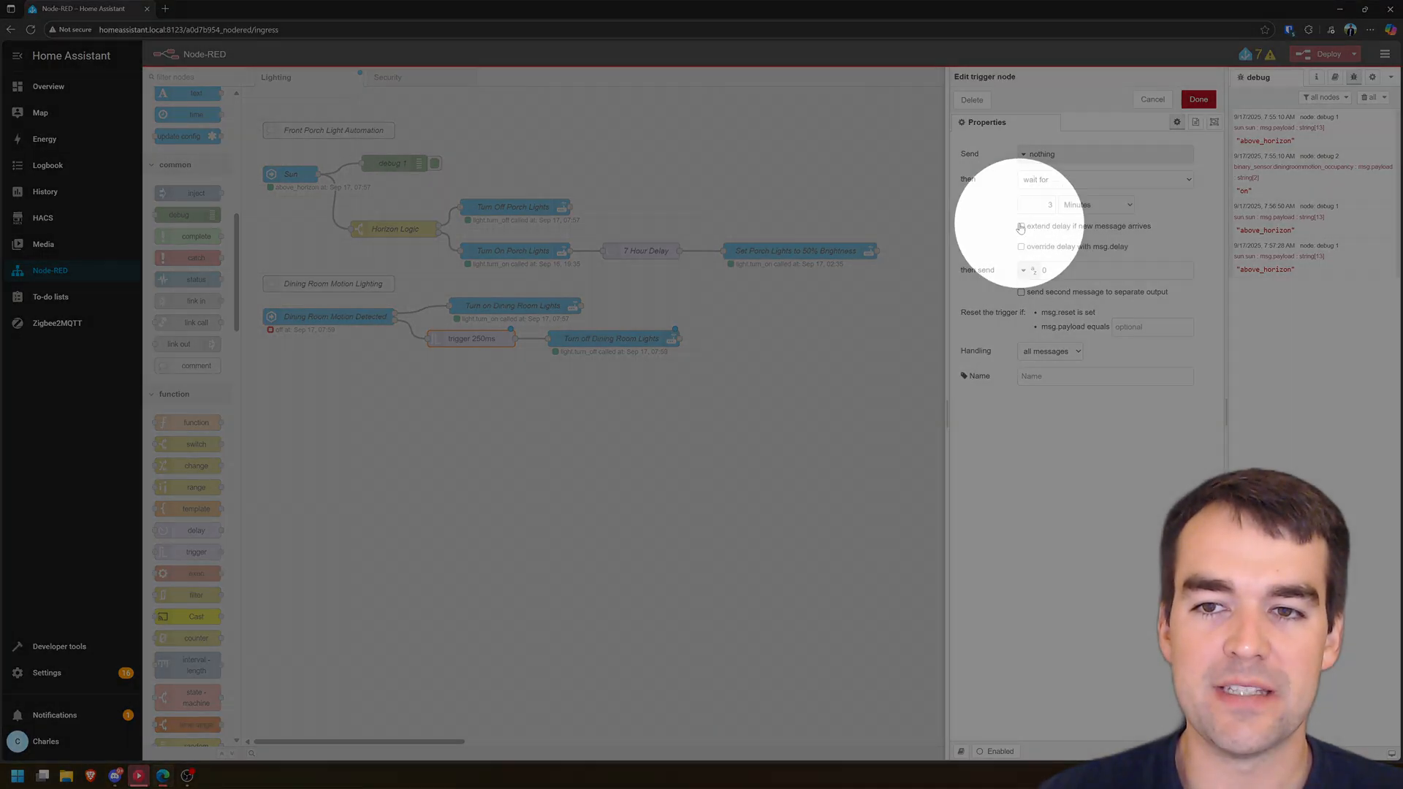
{"action": "left_click", "coordinate": [1022, 225]}
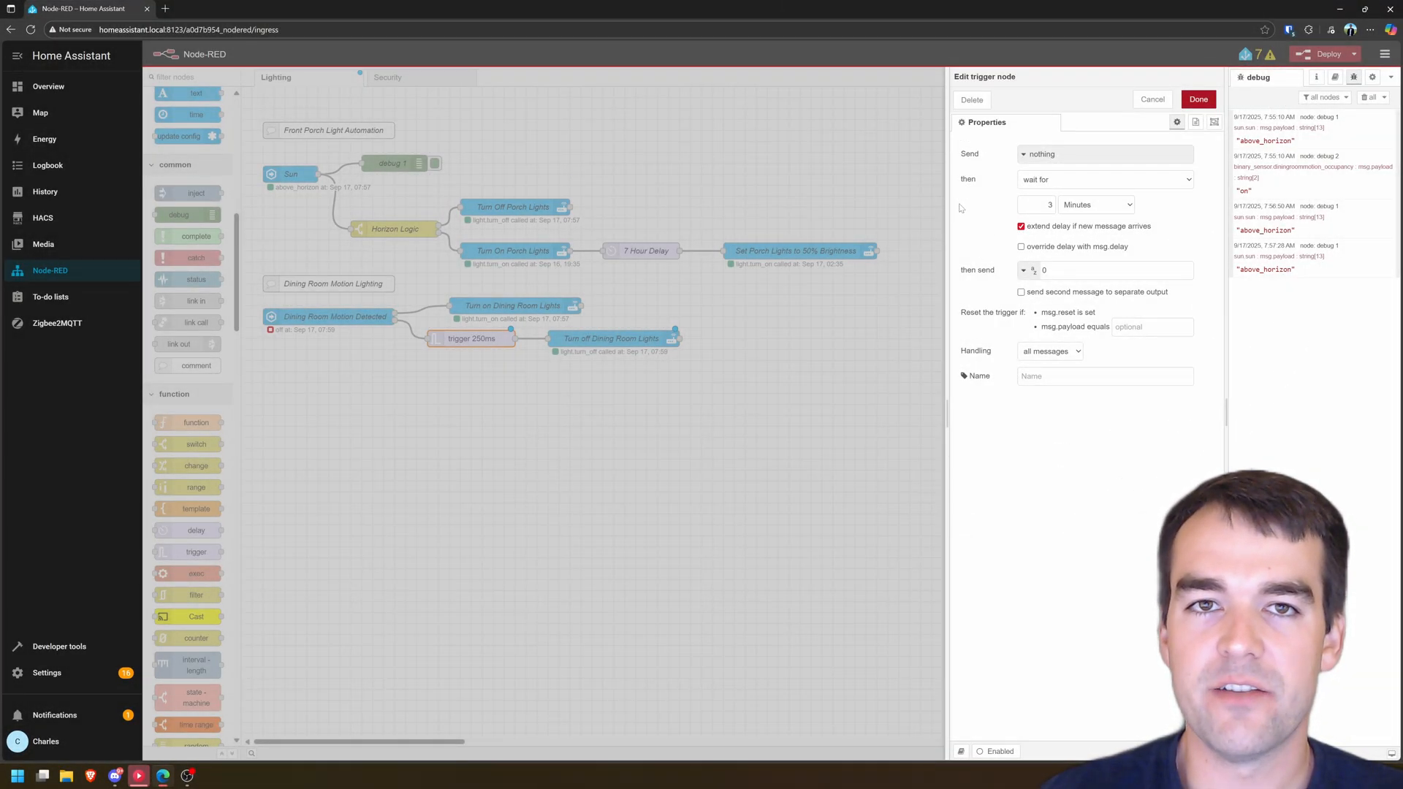
{"action": "mouse_move", "coordinate": [978, 222]}
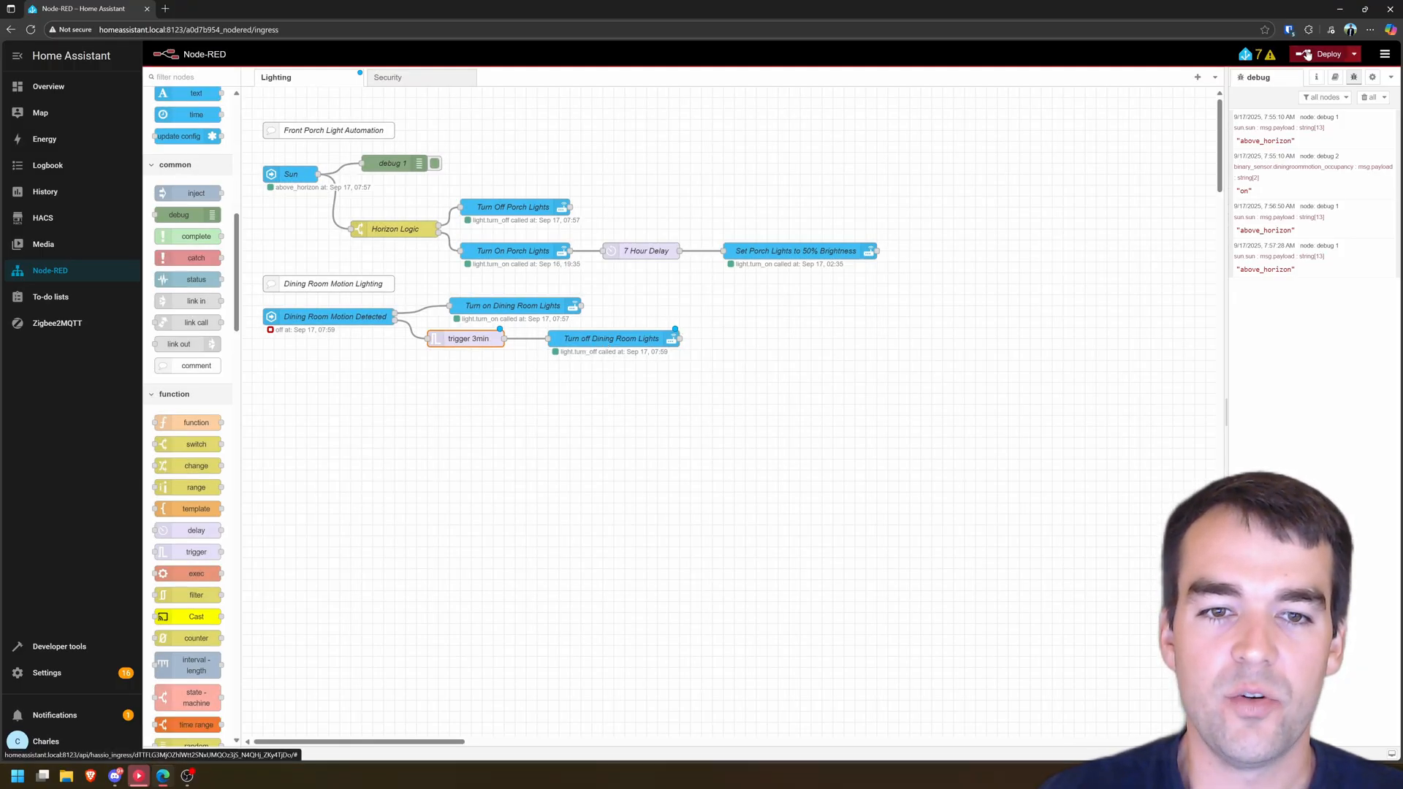
Deploy the flow with the trigger 3min node and watch node statuses during motion.
{"action": "left_click", "coordinate": [1329, 54]}
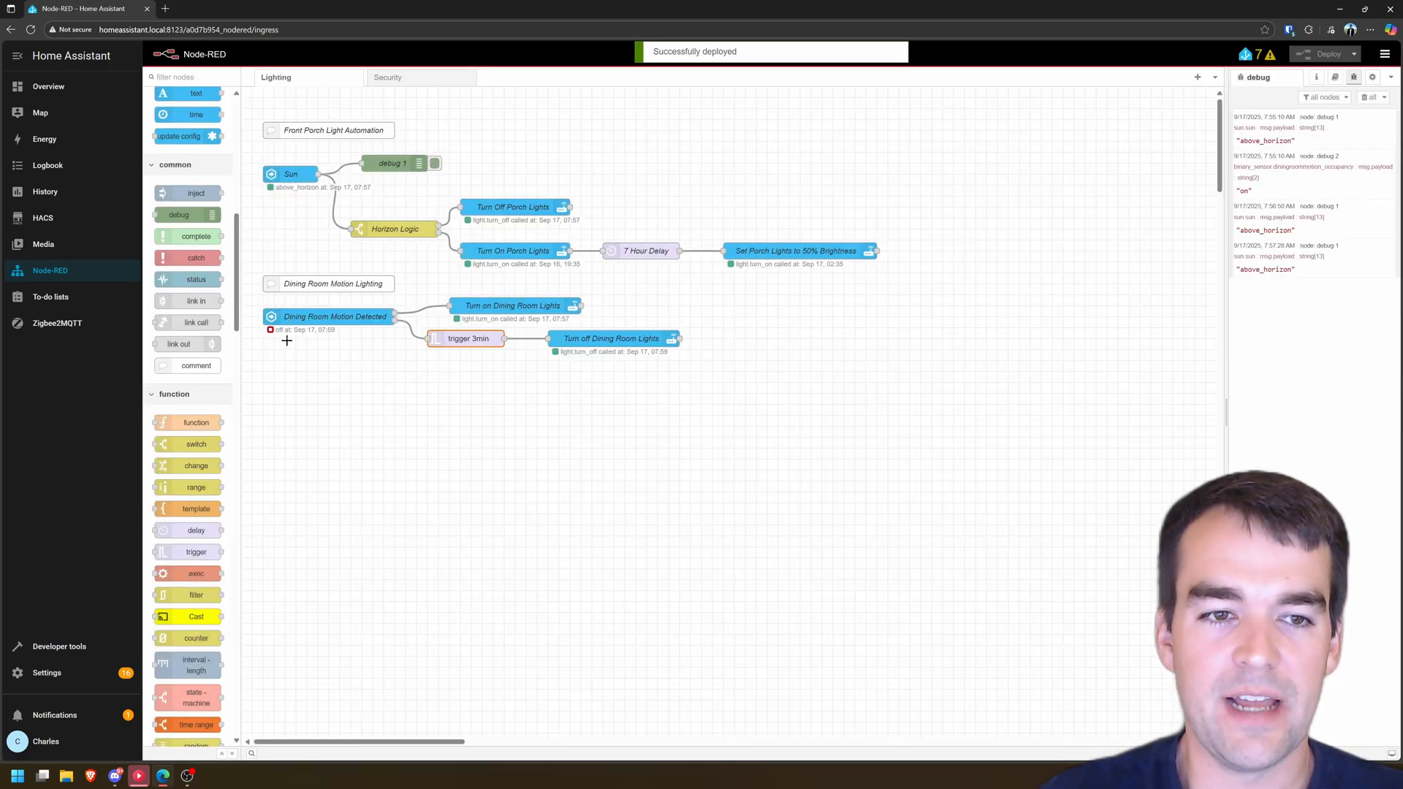
{"action": "left_click", "coordinate": [274, 337]}
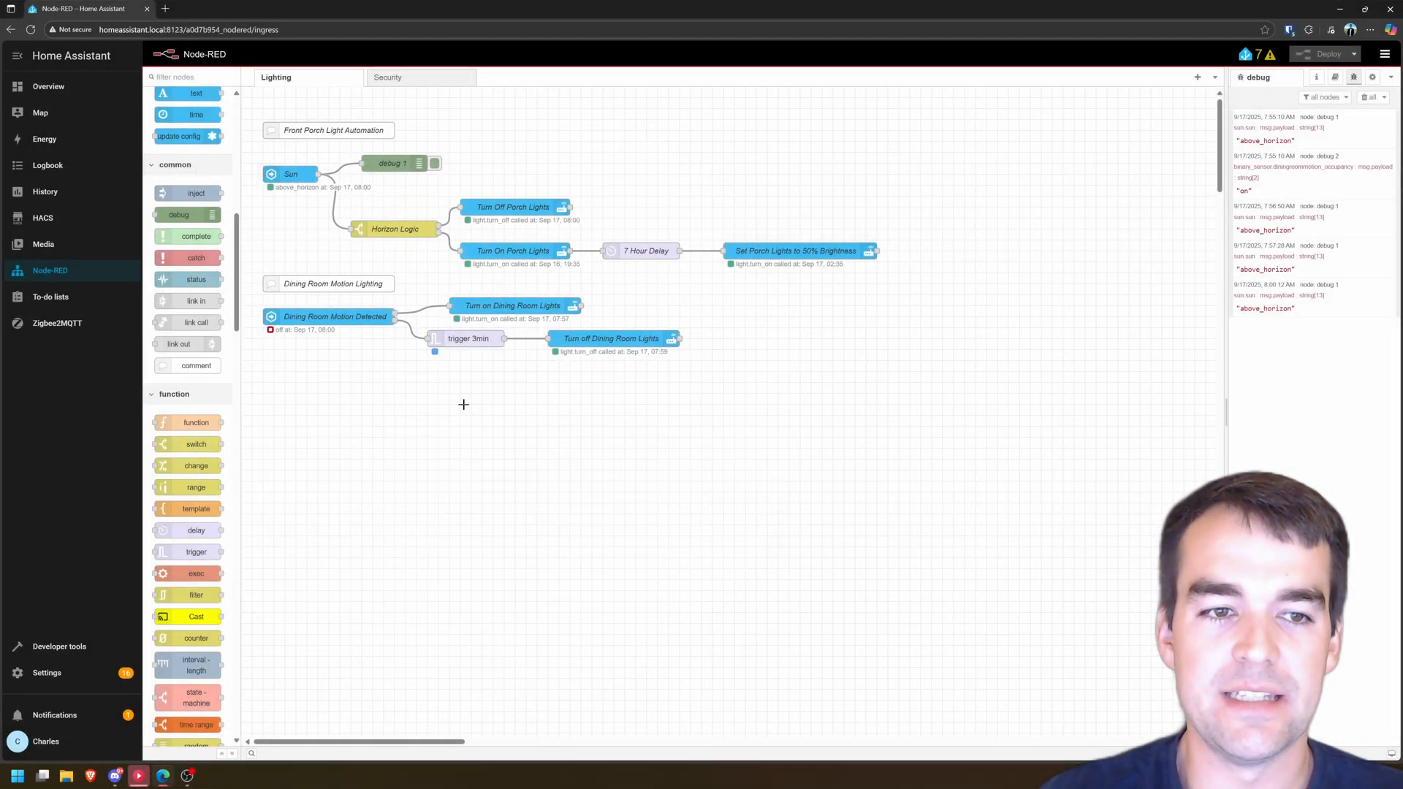
{"action": "mouse_move", "coordinate": [399, 370]}
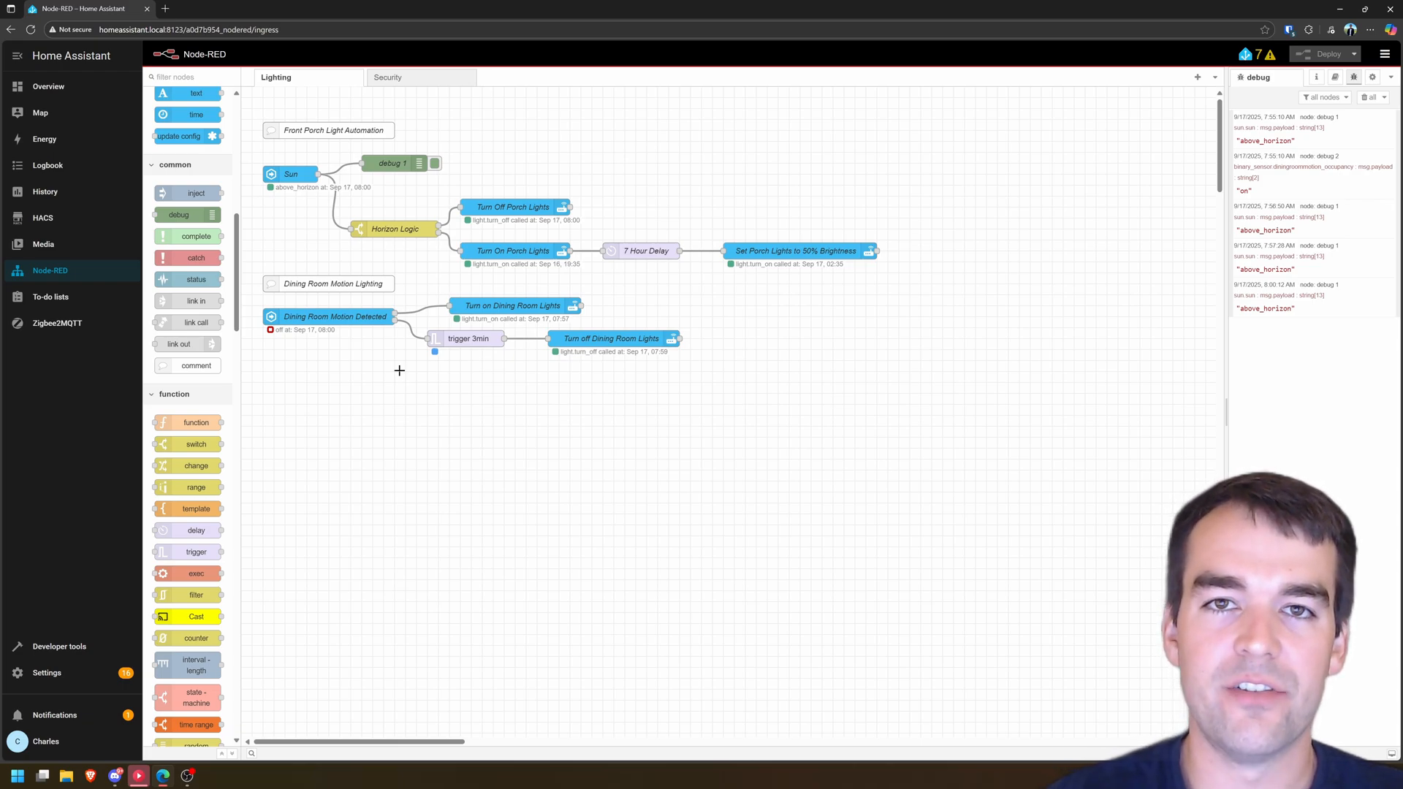
{"action": "mouse_move", "coordinate": [469, 348]}
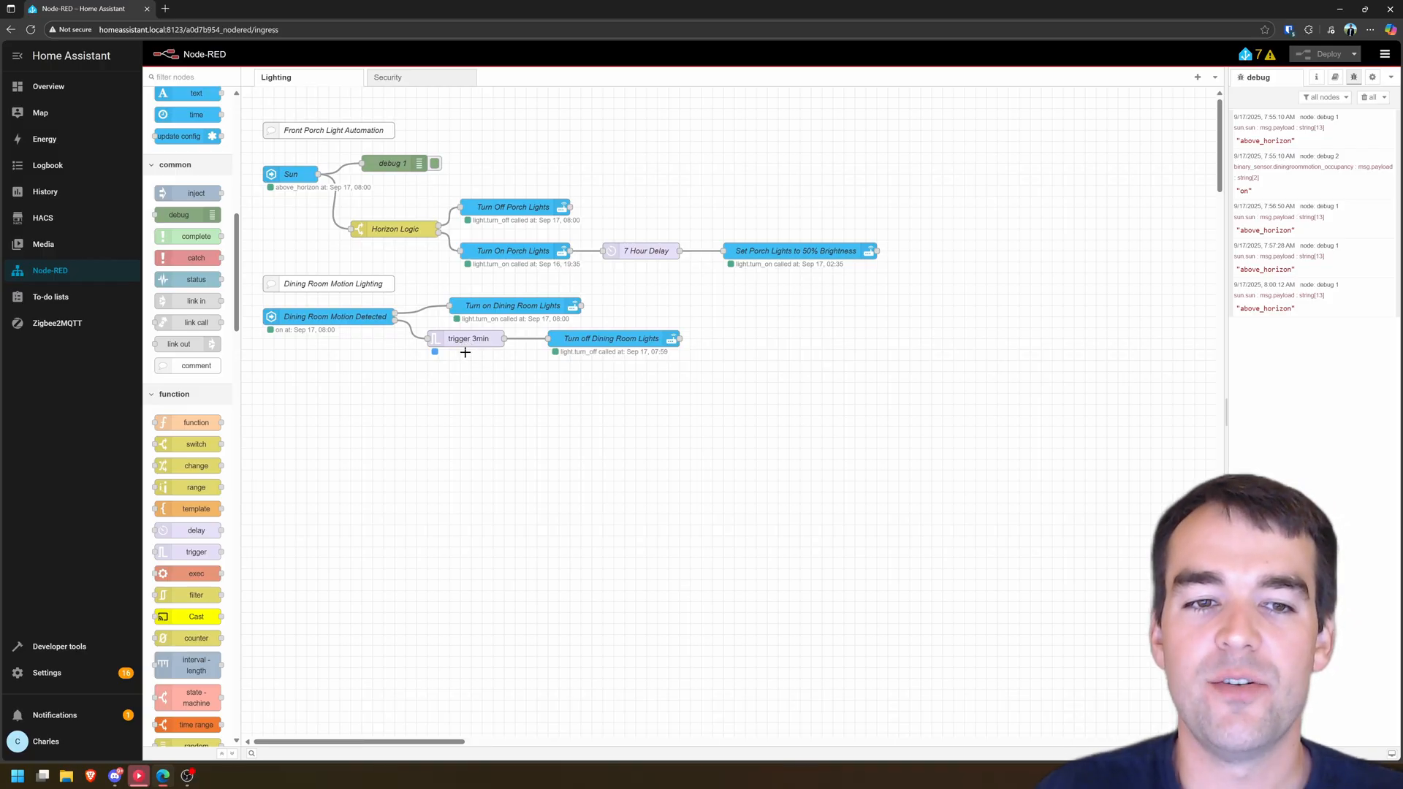
{"action": "mouse_move", "coordinate": [468, 373]}
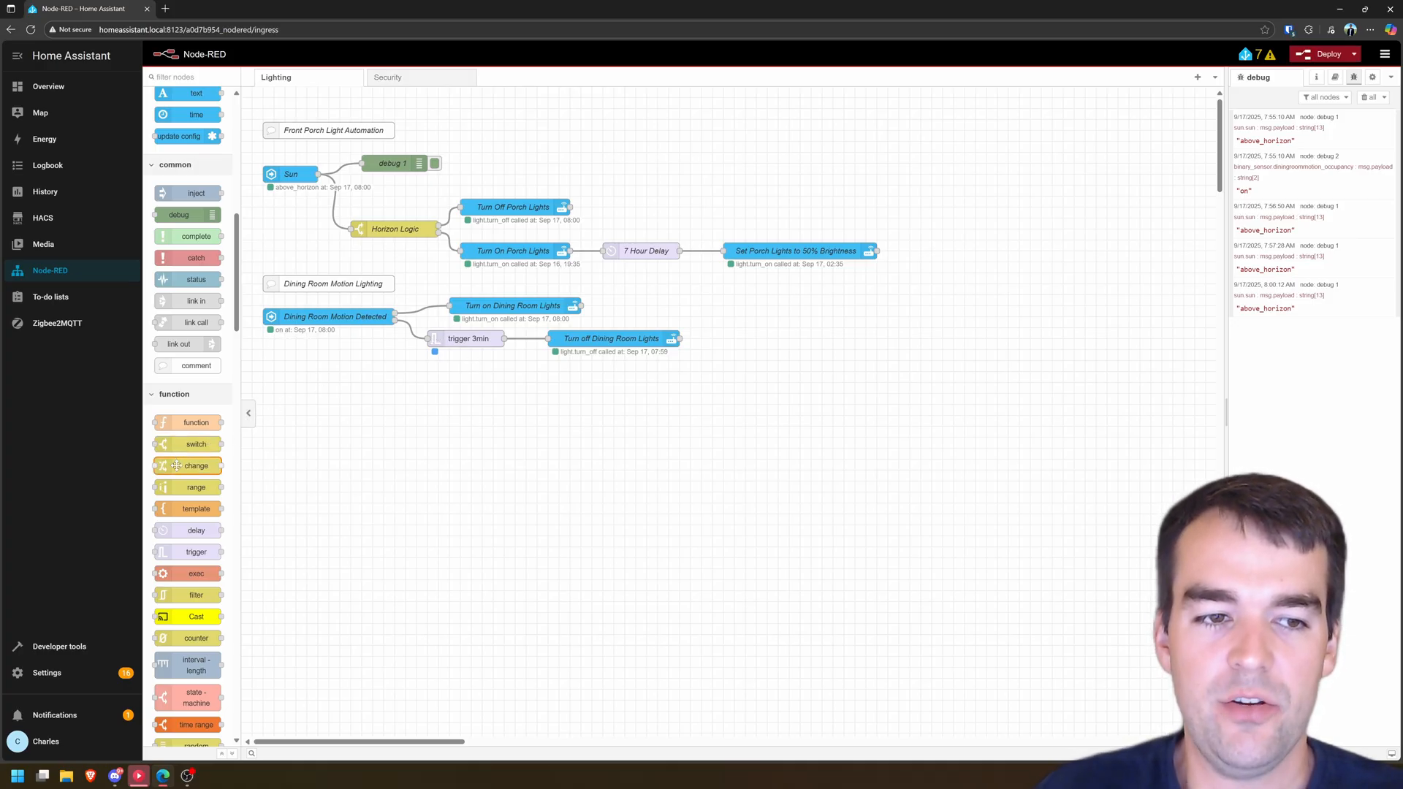
Add a change node named Cancel Off Timer that sets msg.reset after Turn on Dining Room Lights.
{"action": "left_click_drag", "start_coordinate": [194, 464], "coordinate": [643, 304]}
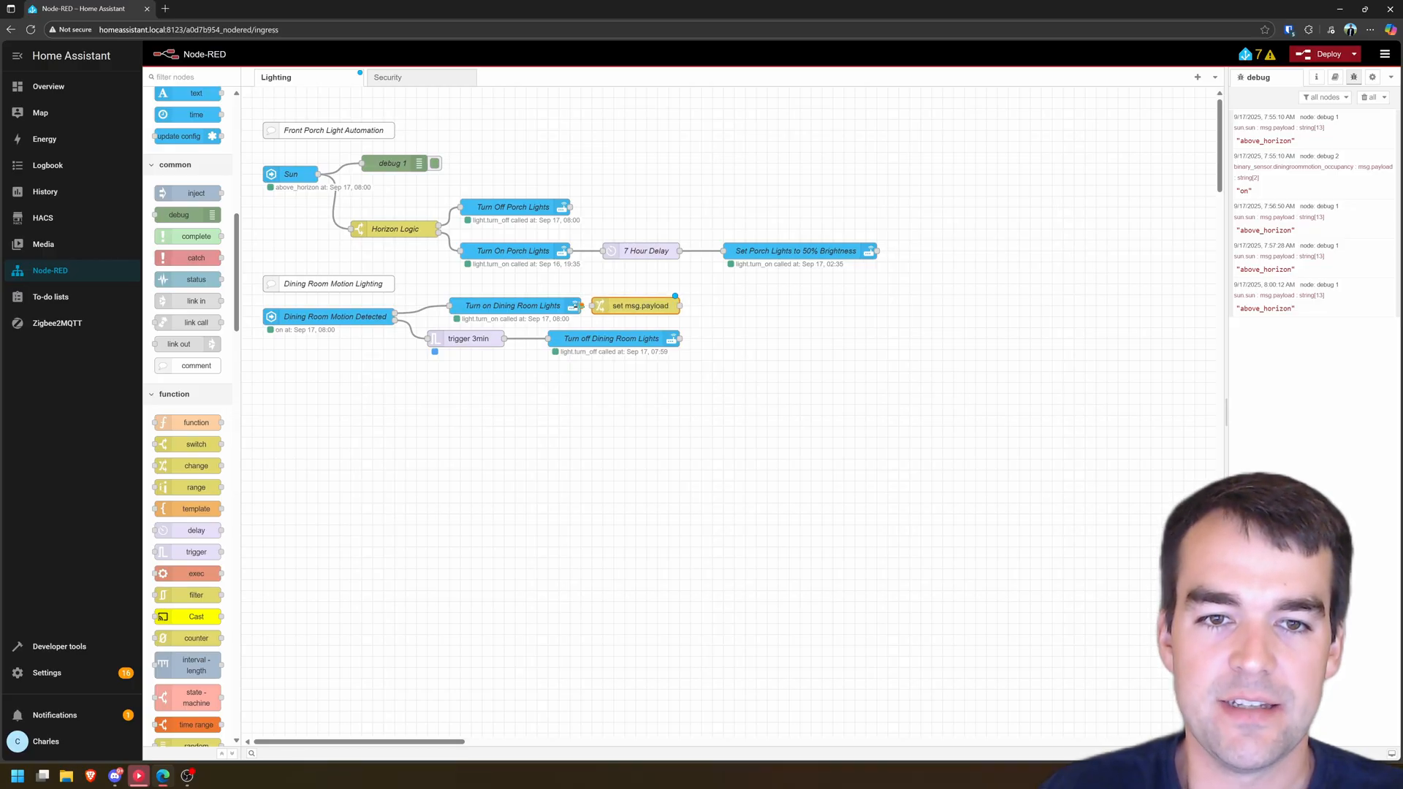
{"action": "left_click", "coordinate": [638, 306]}
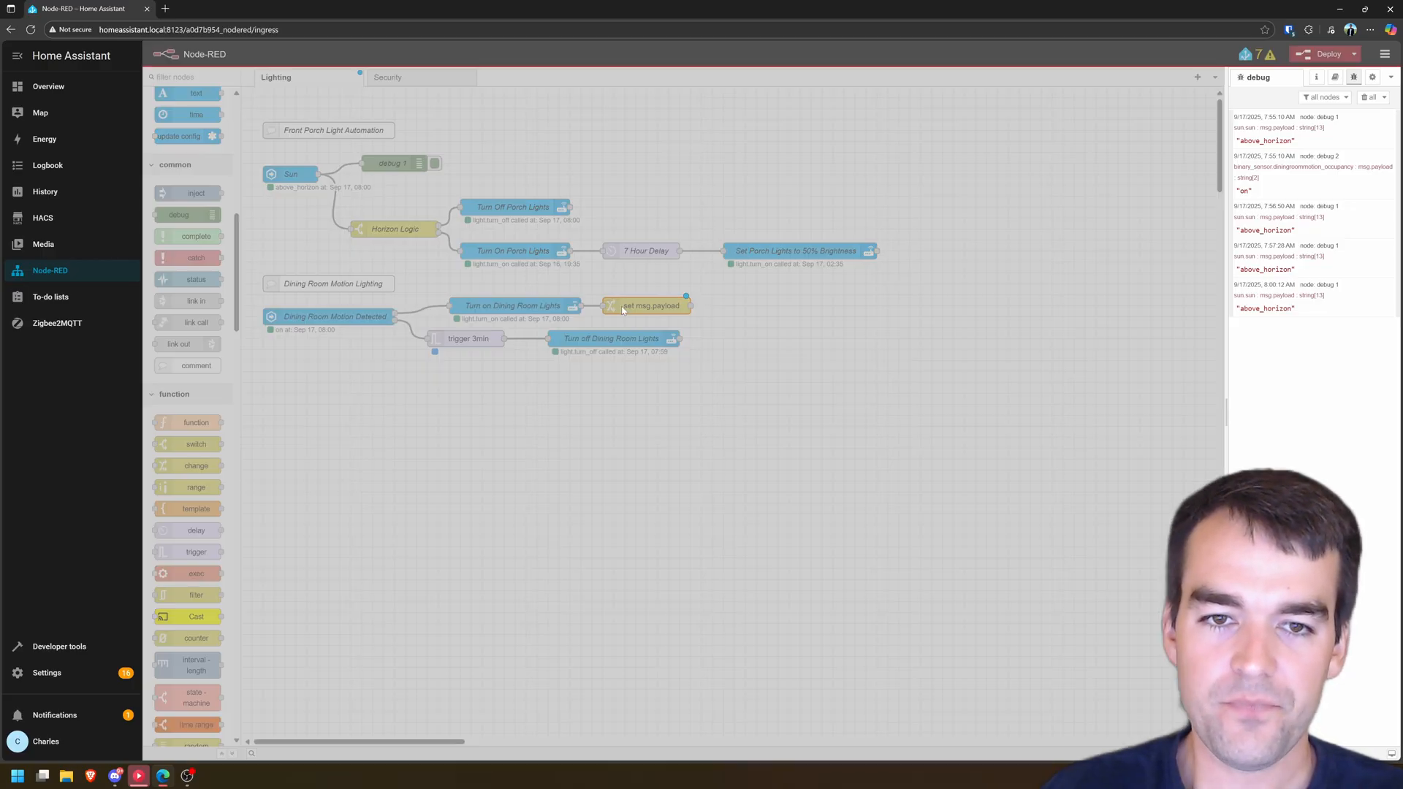
{"action": "double_click", "coordinate": [648, 306]}
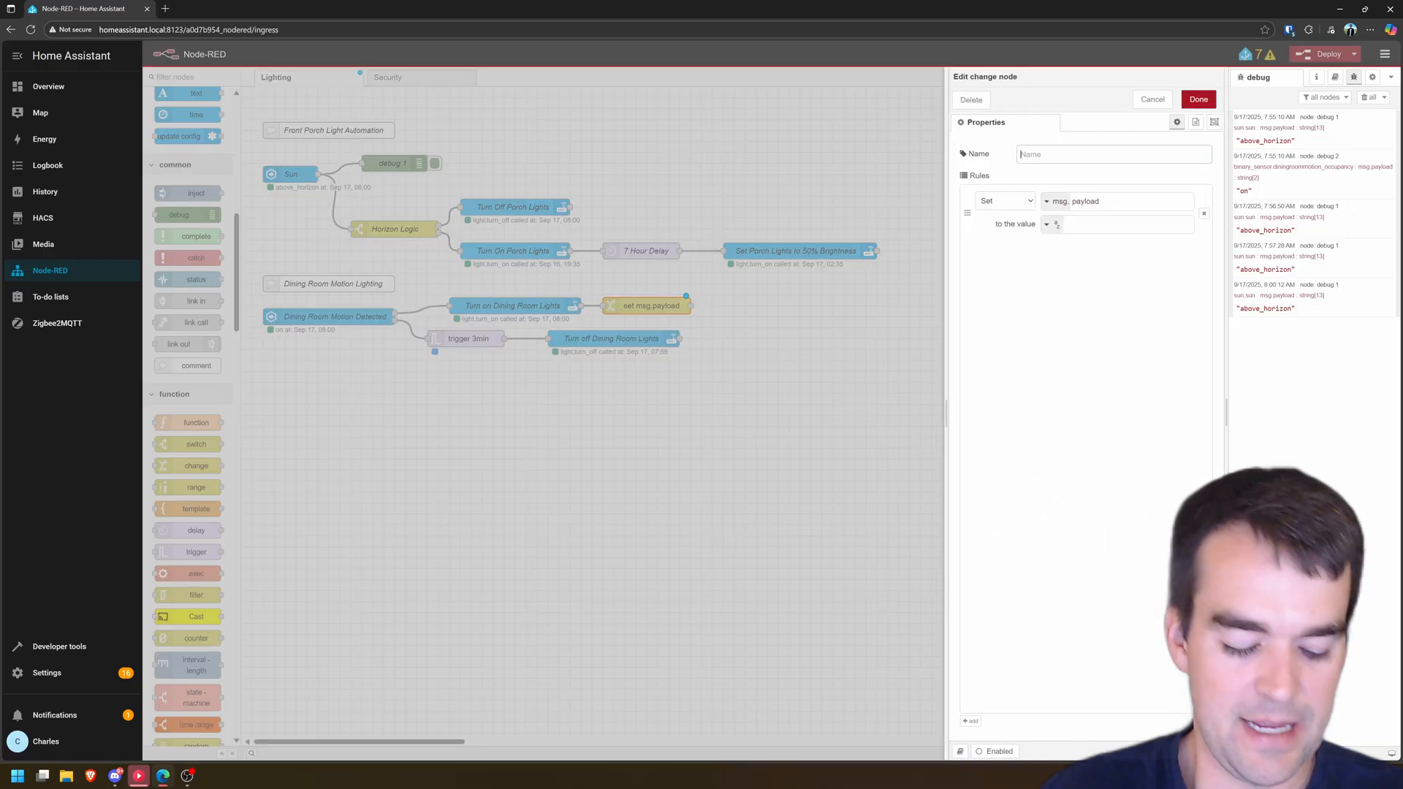
{"action": "type", "text": "Cancel Off Time"}
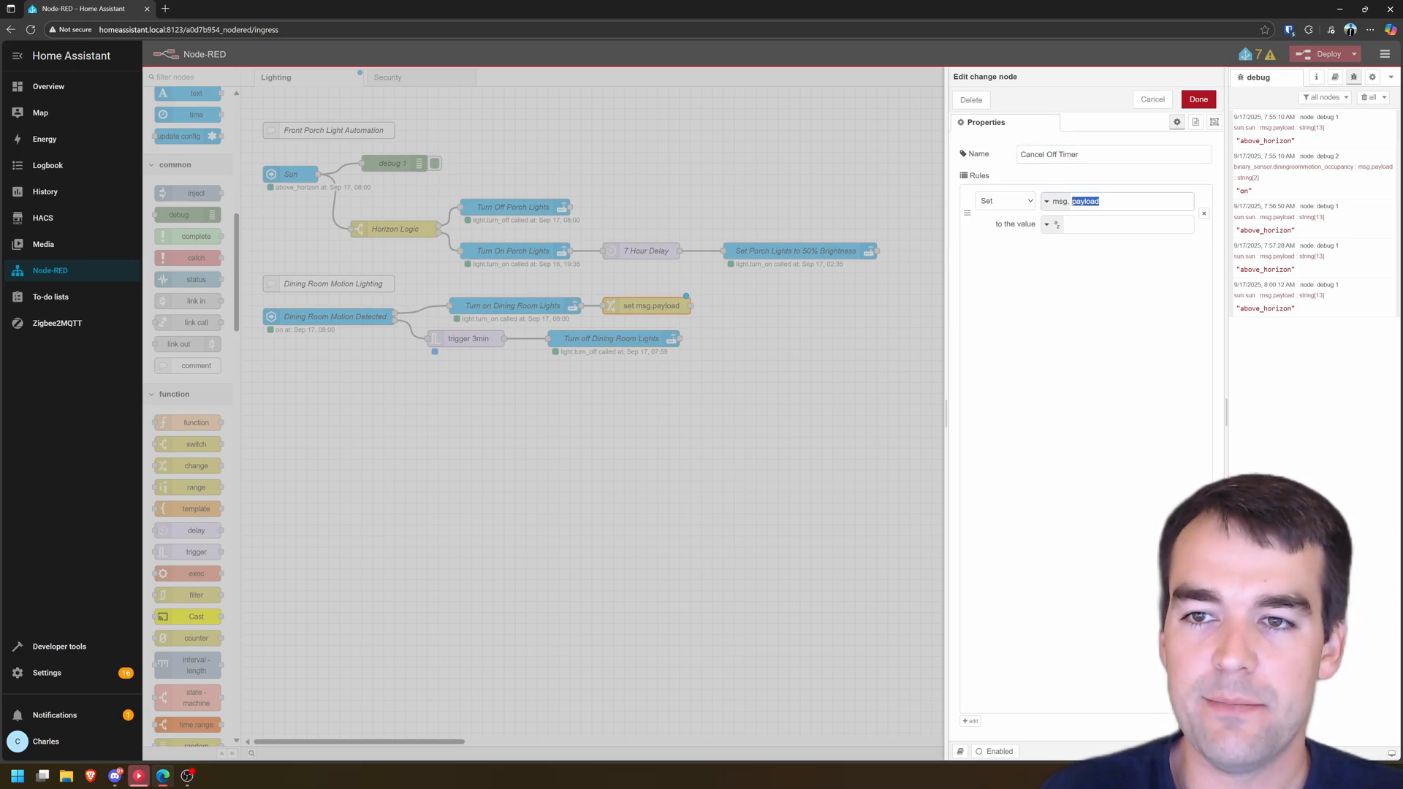
{"action": "type", "text": "rese"}
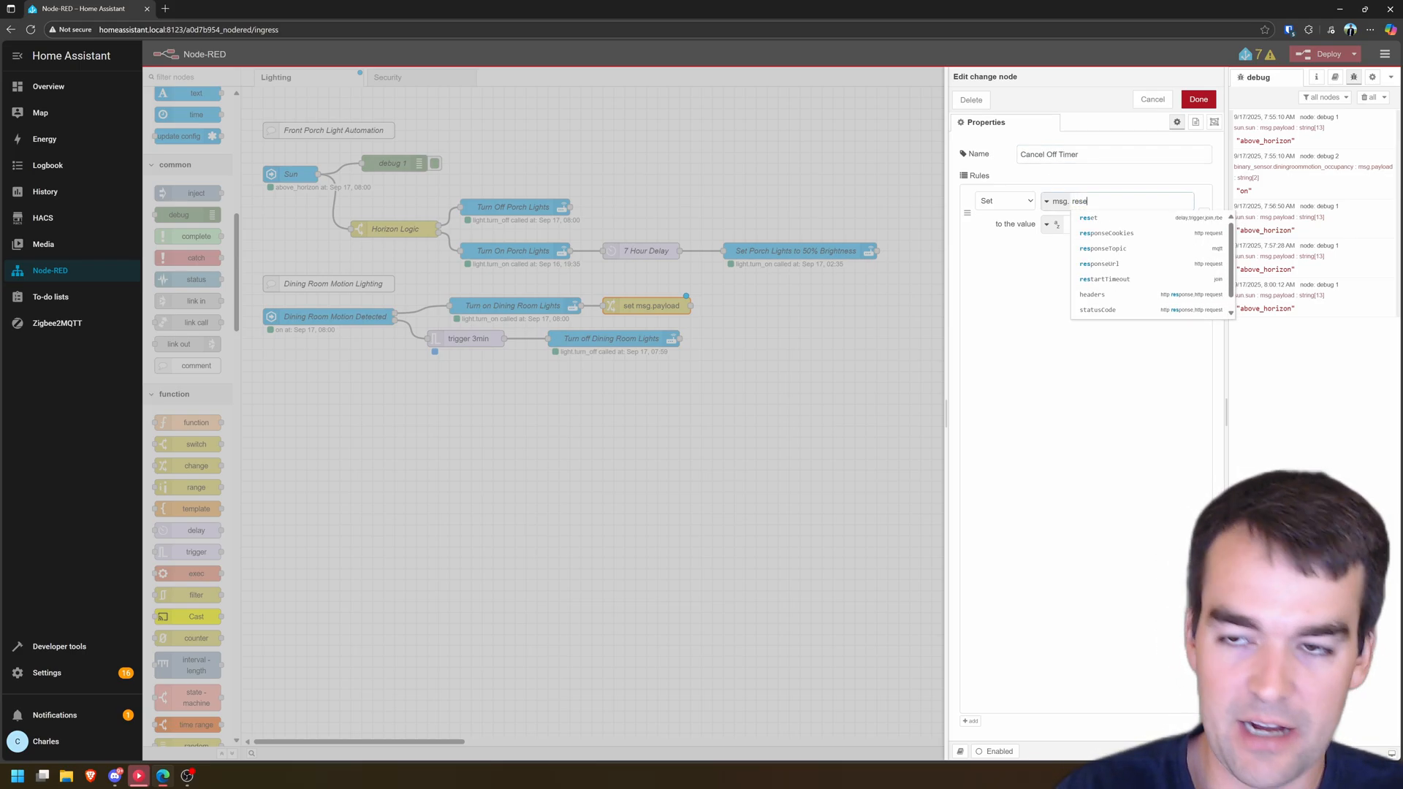
{"action": "left_click", "coordinate": [1046, 223]}
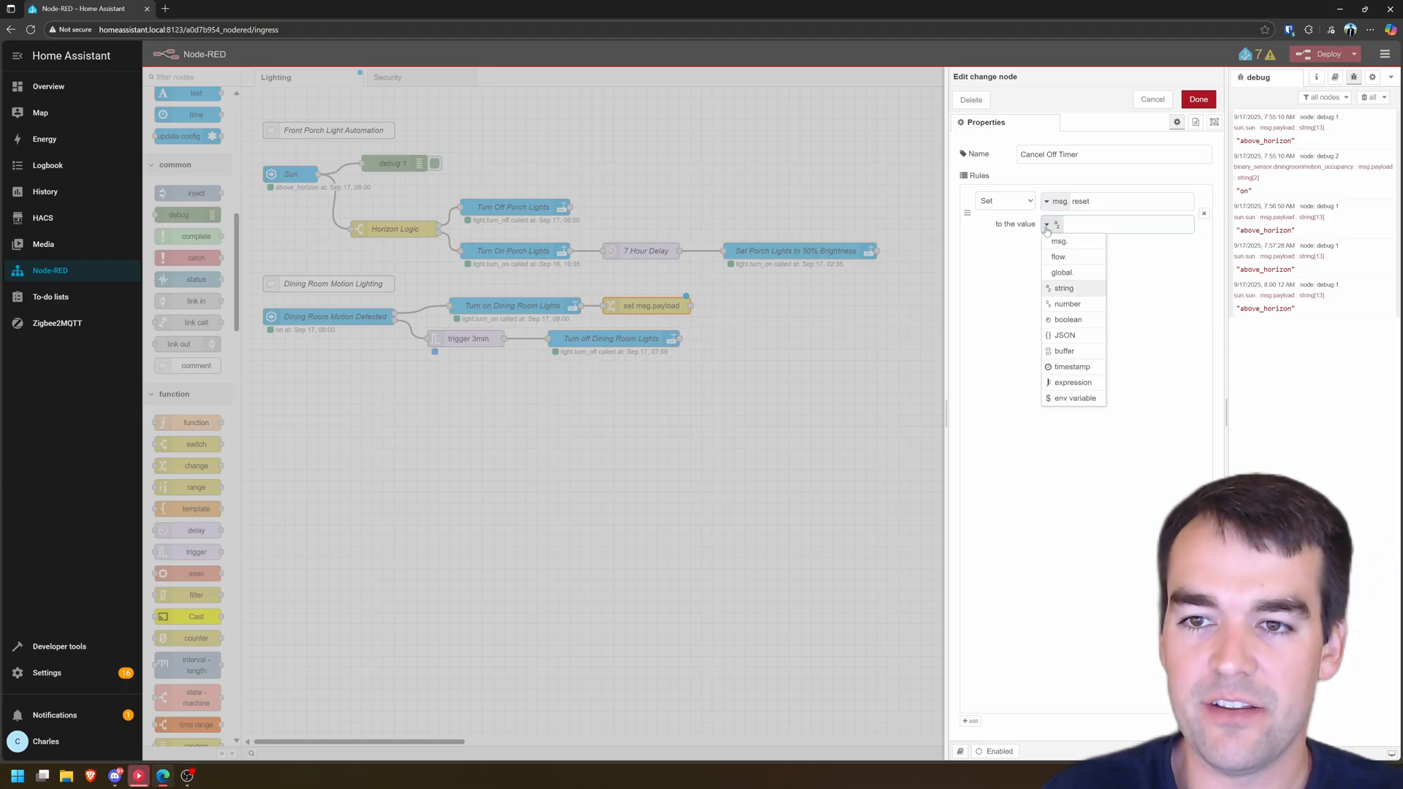
{"action": "left_click", "coordinate": [1197, 100]}
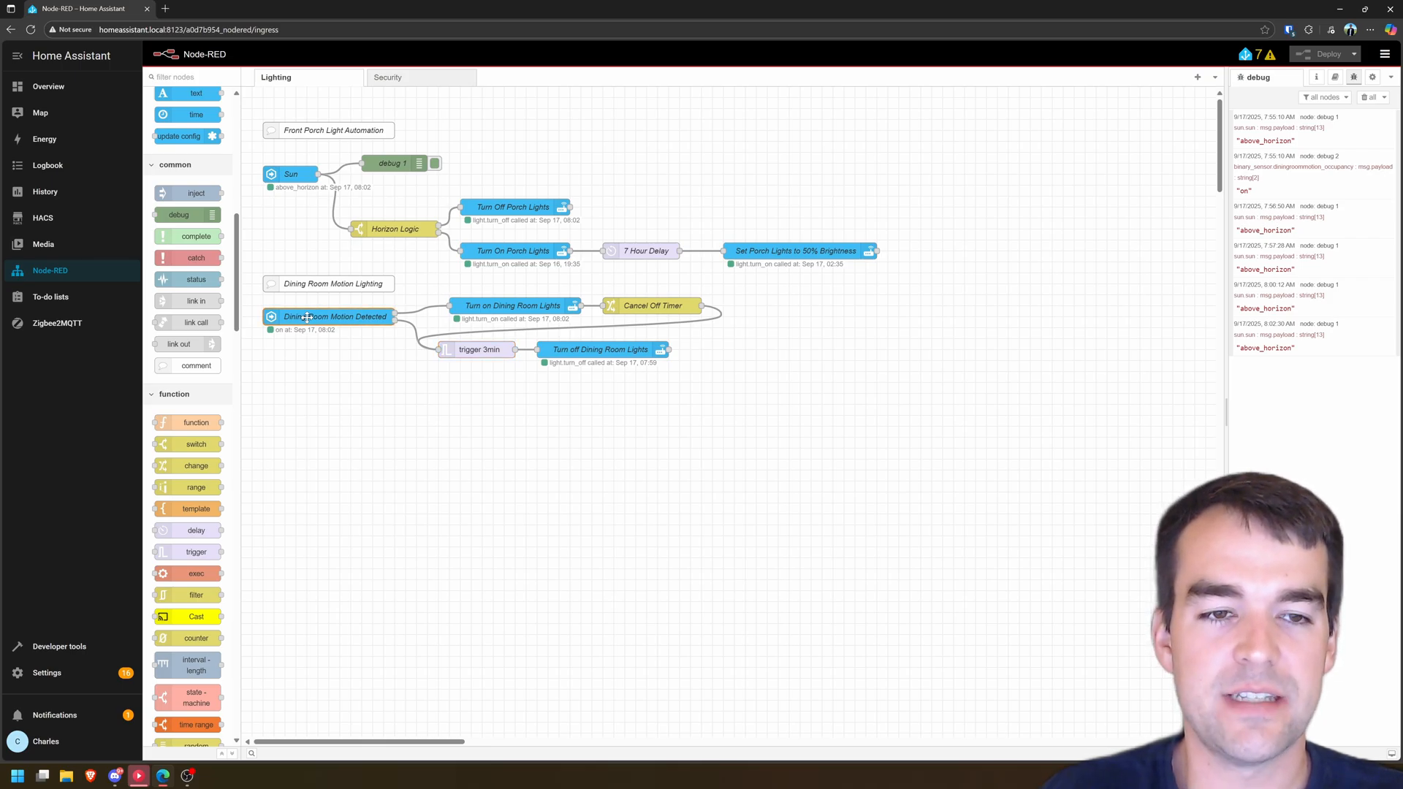
{"action": "mouse_move", "coordinate": [393, 320]}
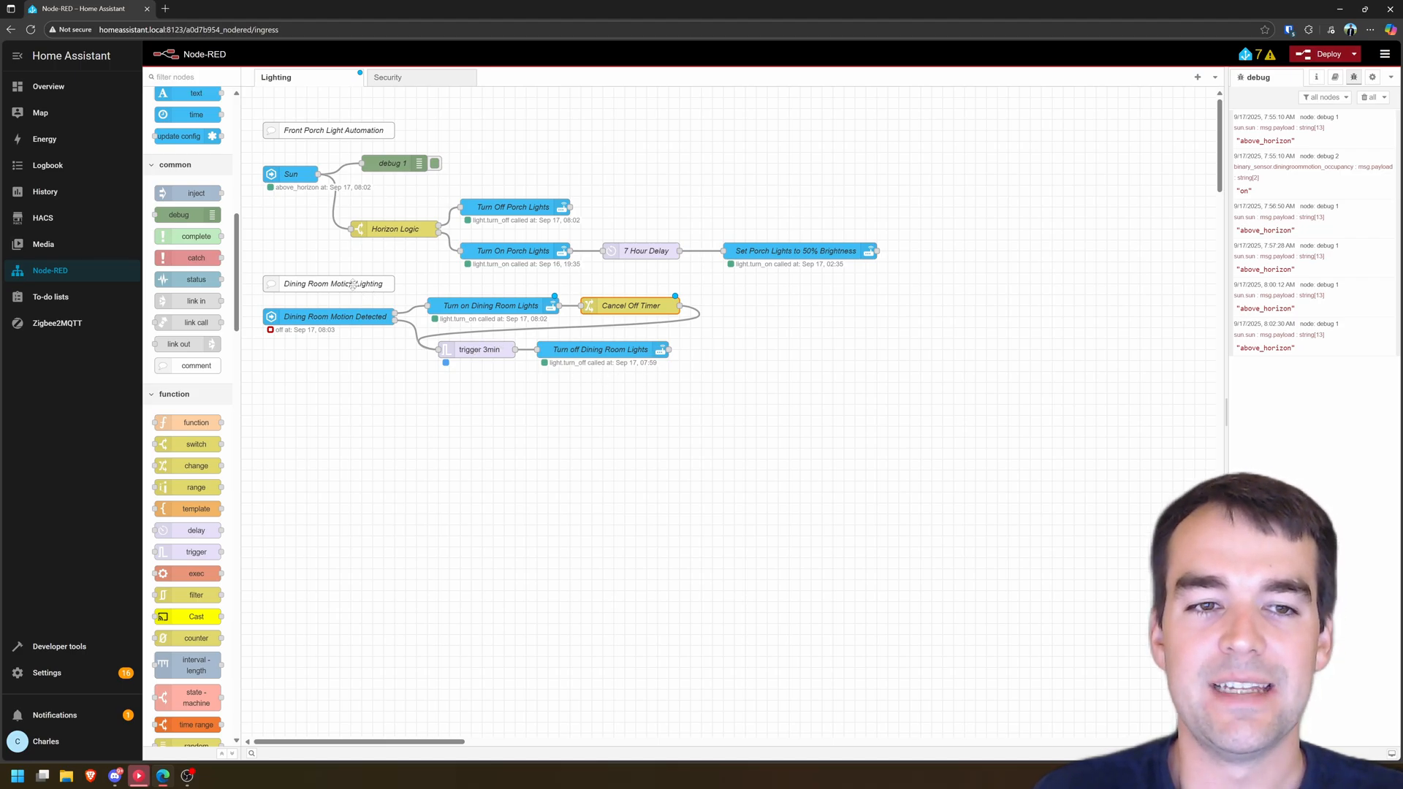
Duplicate the six-node dining room motion flow beneath the original and deploy.
{"action": "left_click", "coordinate": [329, 294]}
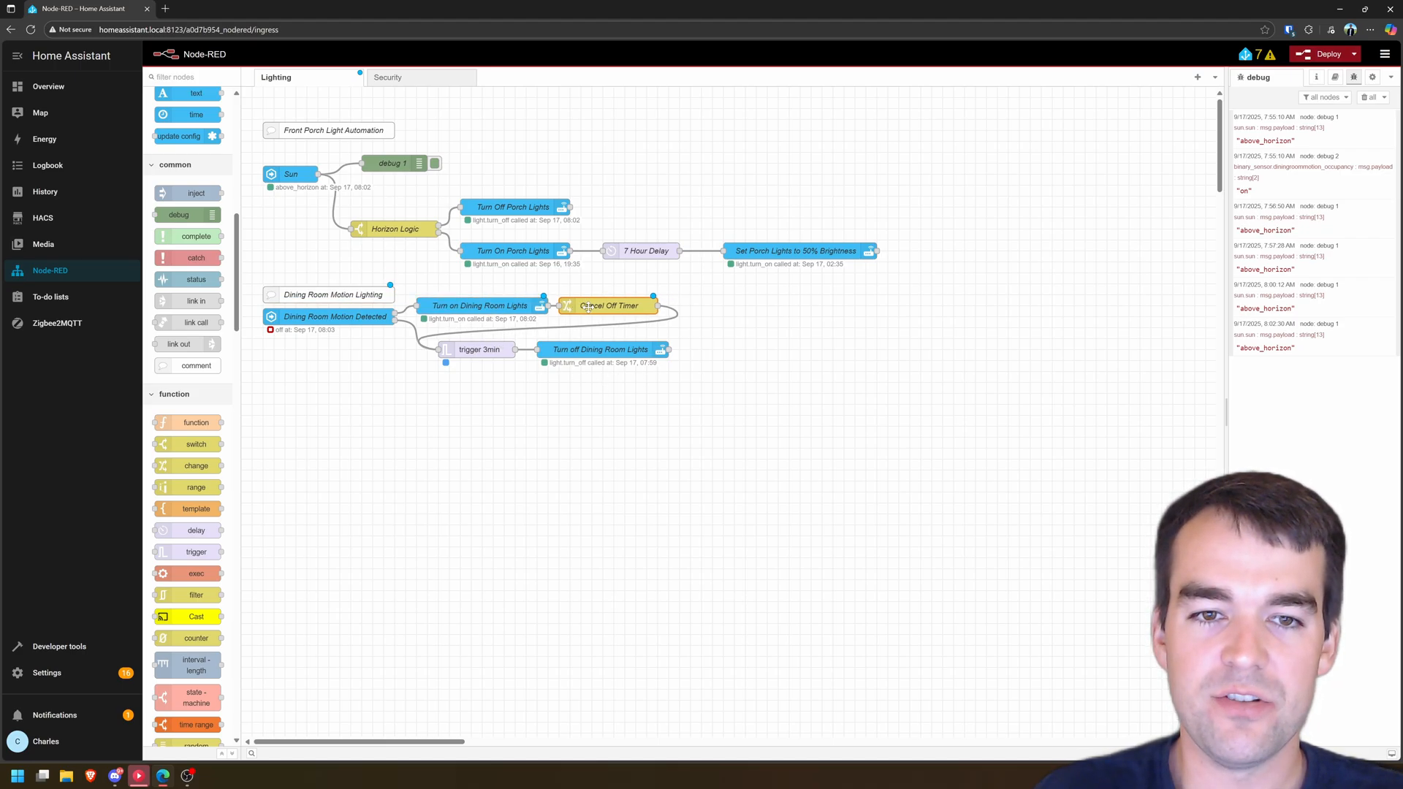
{"action": "left_click_drag", "start_coordinate": [481, 349], "coordinate": [469, 338]}
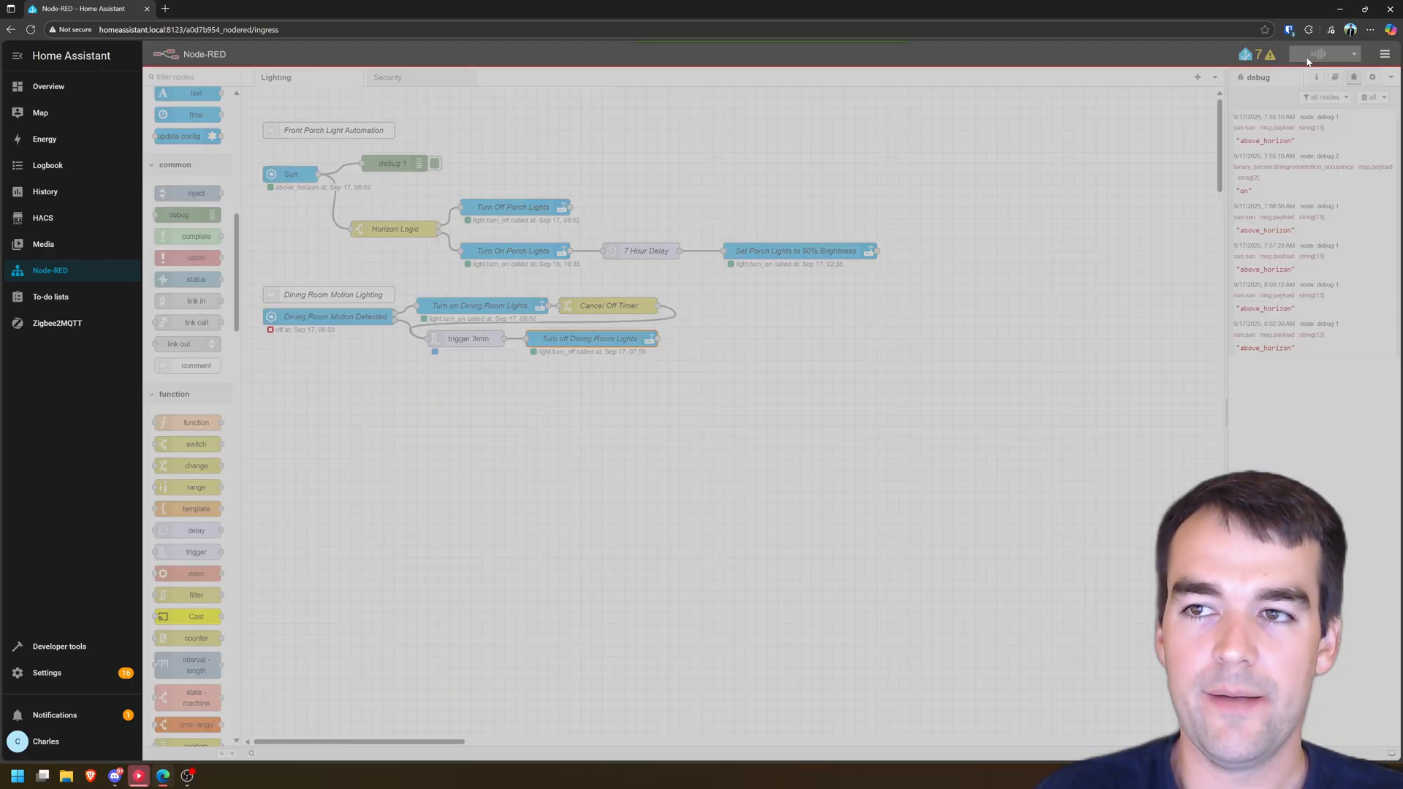
{"action": "left_click", "coordinate": [1329, 54]}
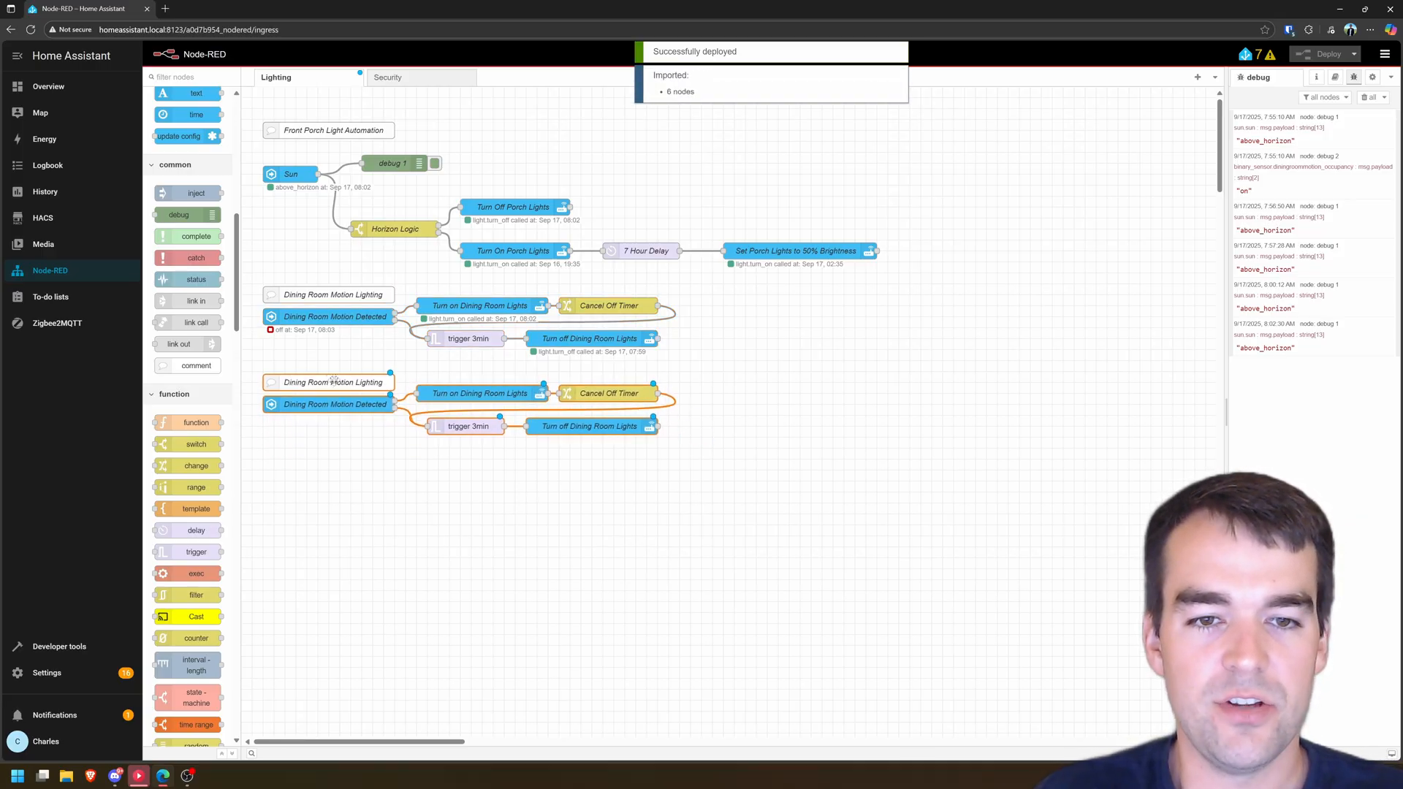
Rename the copied comment to Bedroom Motion Lighting and use BedroomMotion Occupancy as trigger.
{"action": "double_click", "coordinate": [333, 382]}
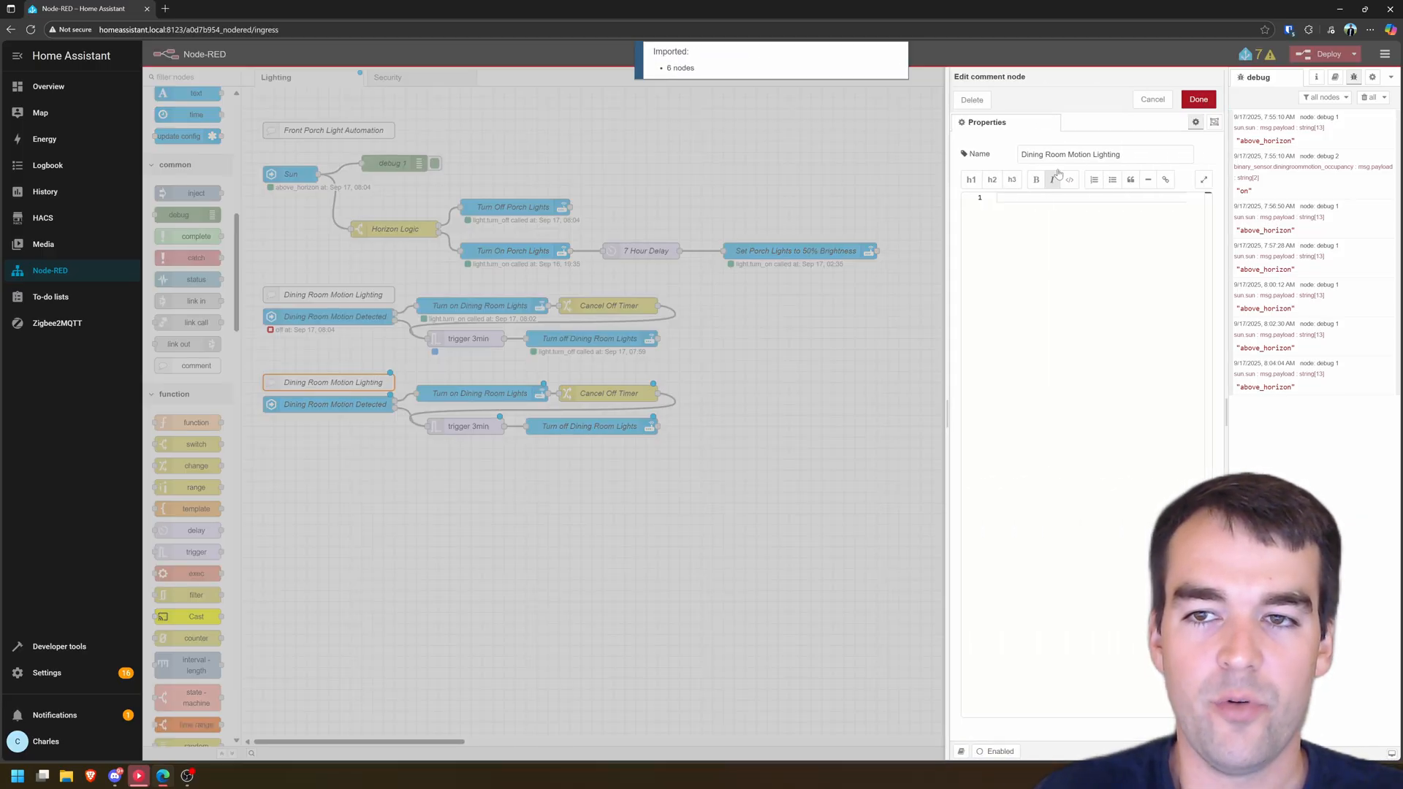
{"action": "double_click", "coordinate": [1031, 153]}
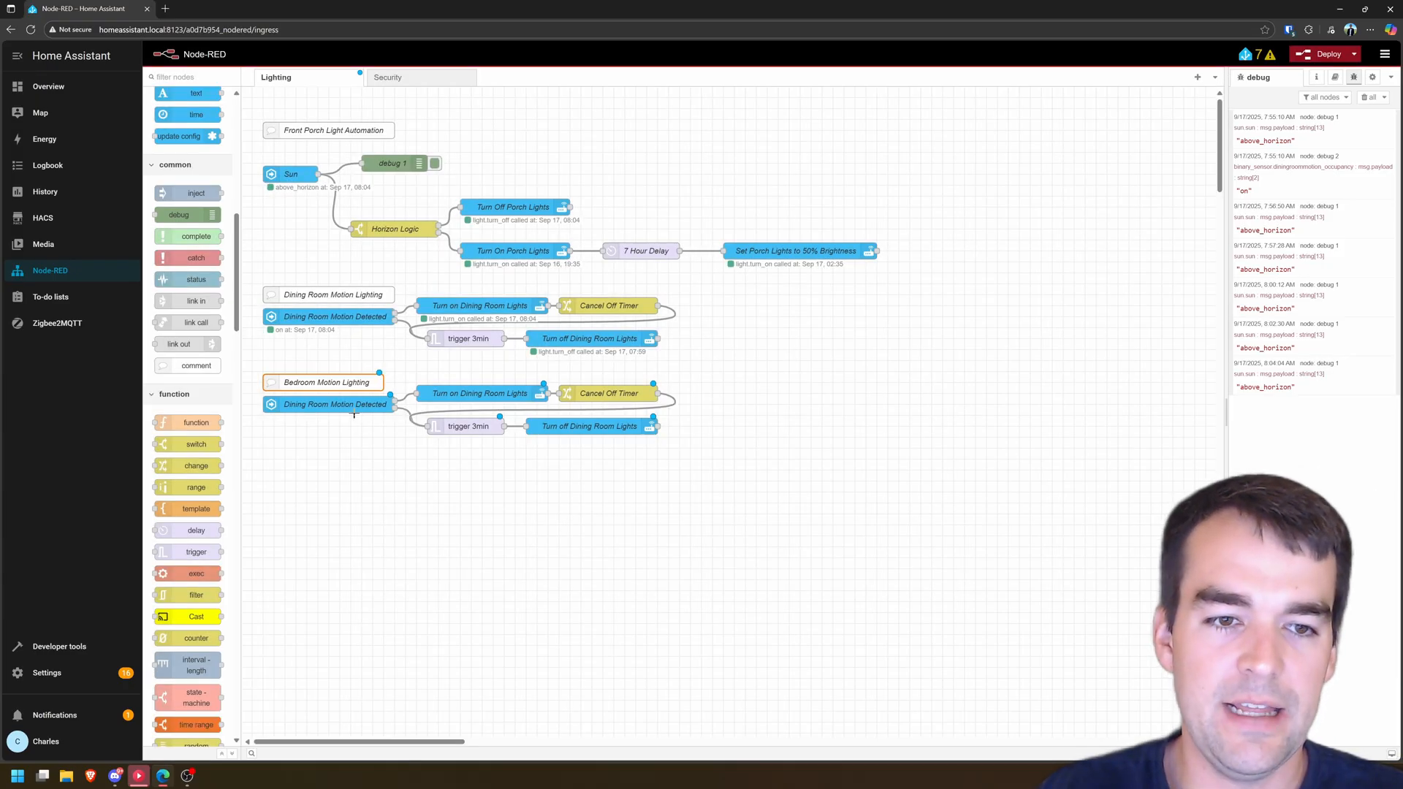
{"action": "type", "text": "Bedroommotio"}
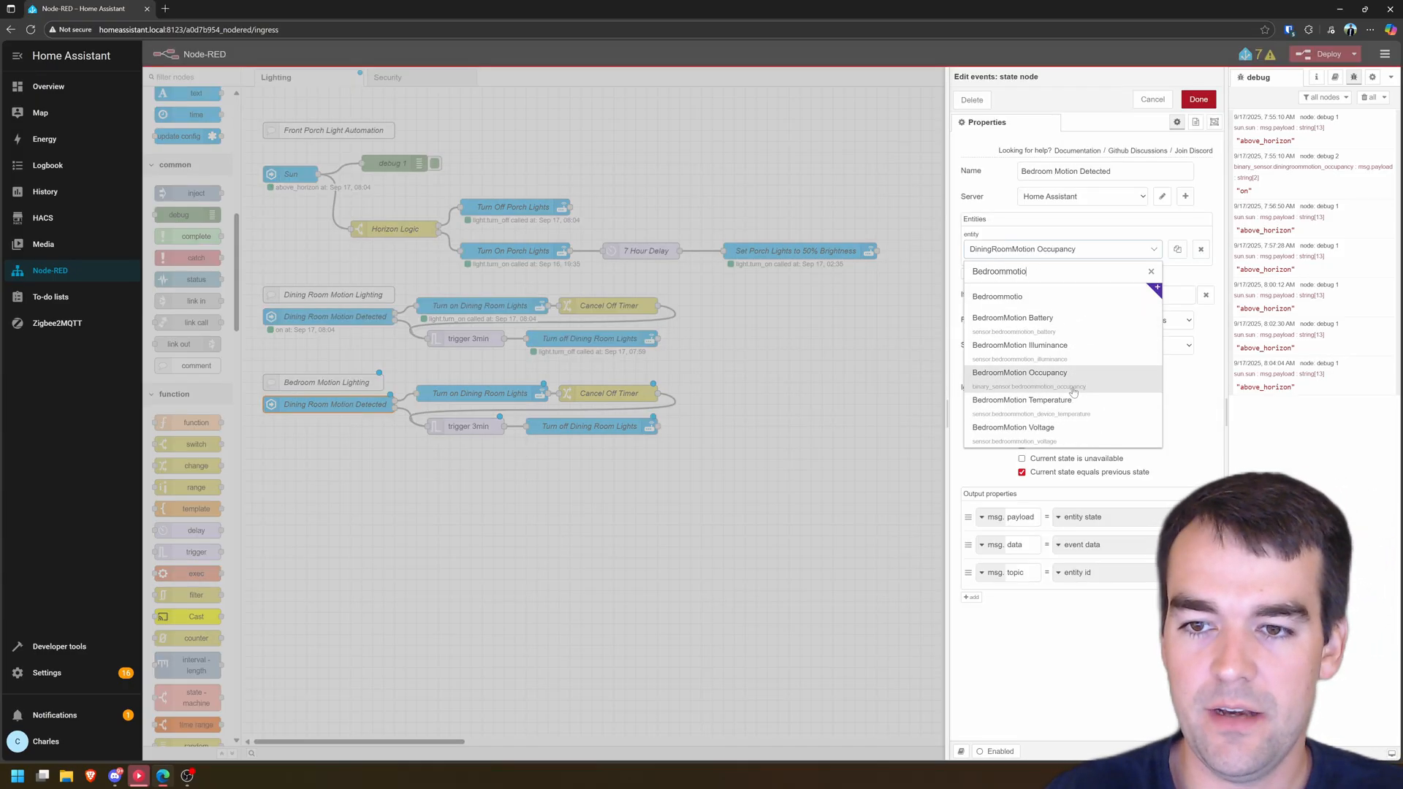
{"action": "left_click", "coordinate": [1019, 373]}
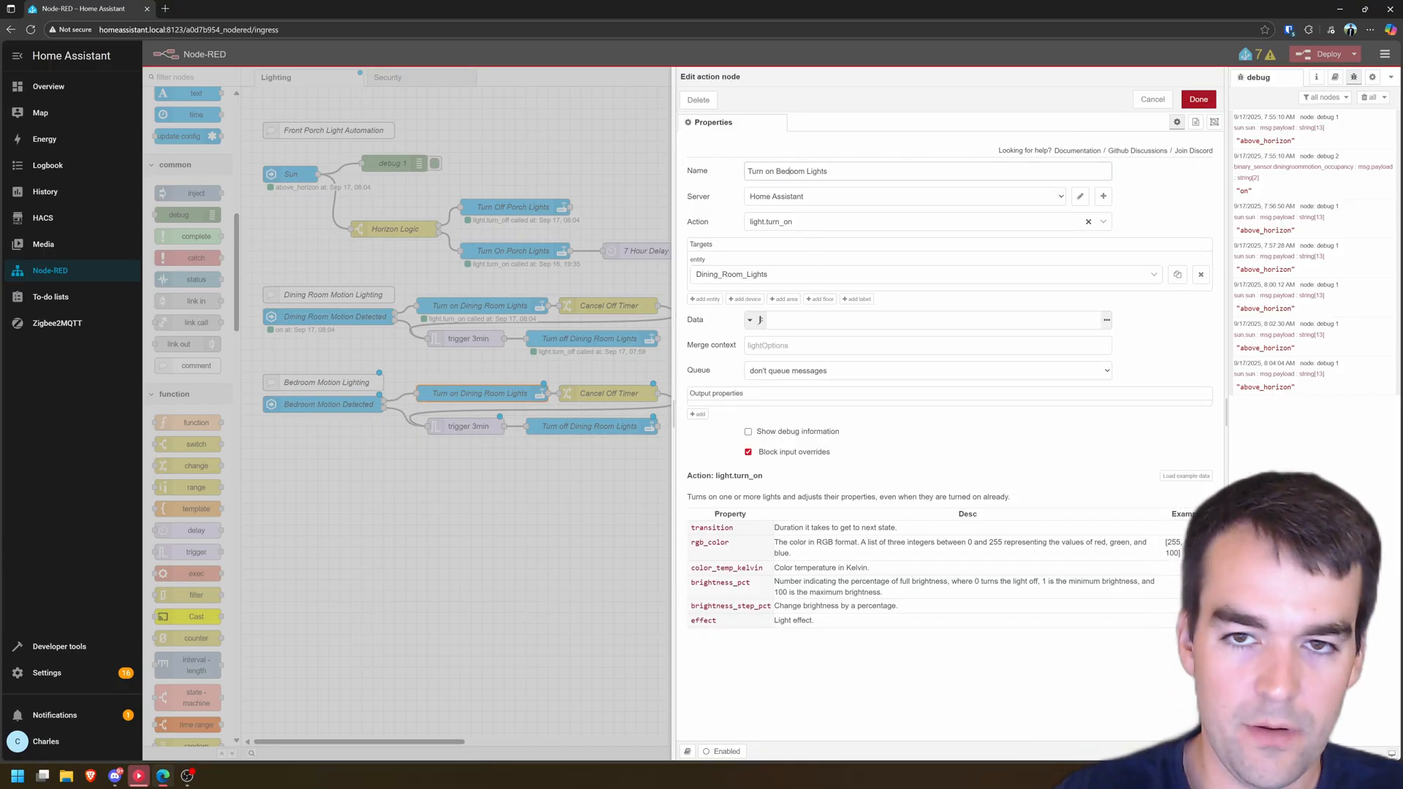
Retarget both action nodes to Bedroom_Lights as Turn on and Turn off Bedroom Lights.
{"action": "left_click", "coordinate": [922, 273]}
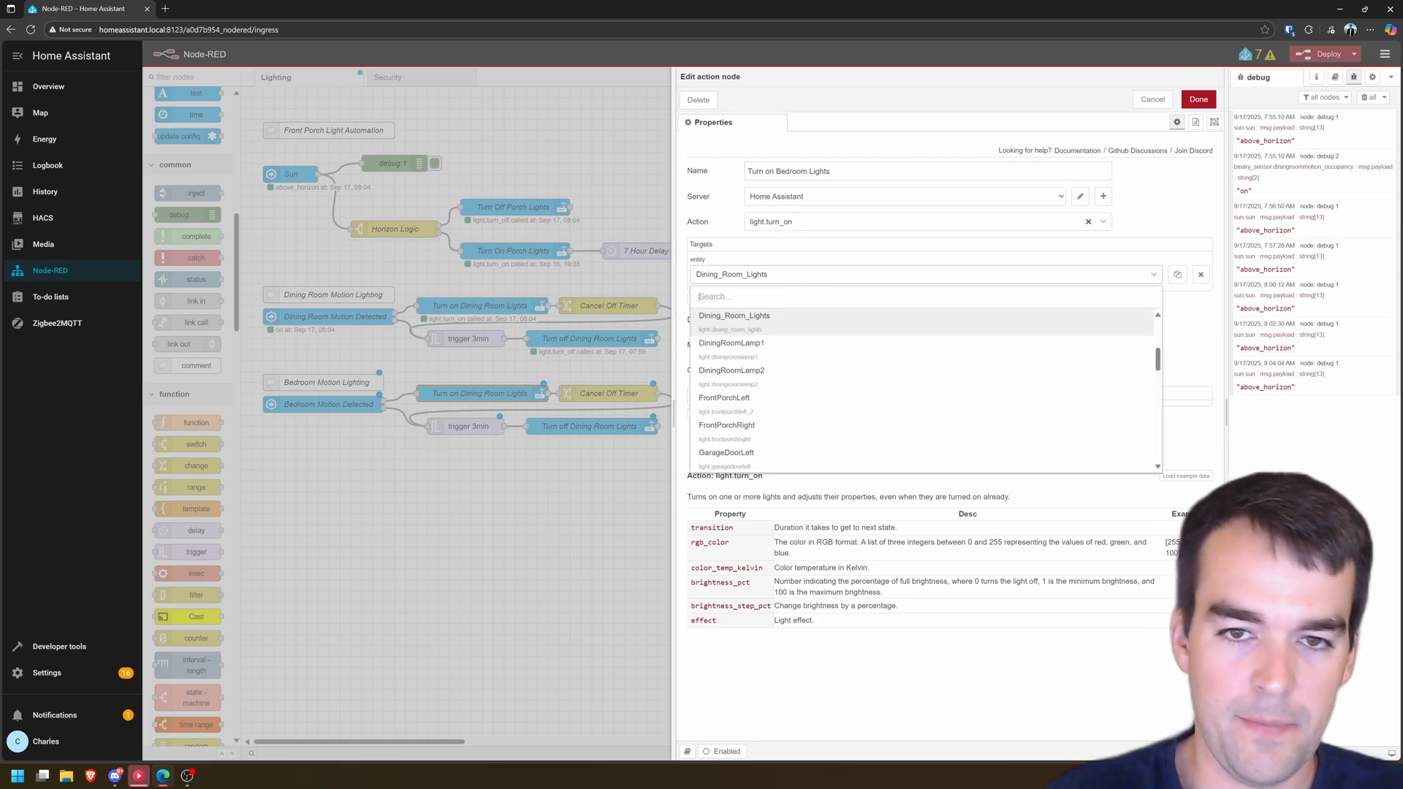
{"action": "type", "text": "Bedroom"}
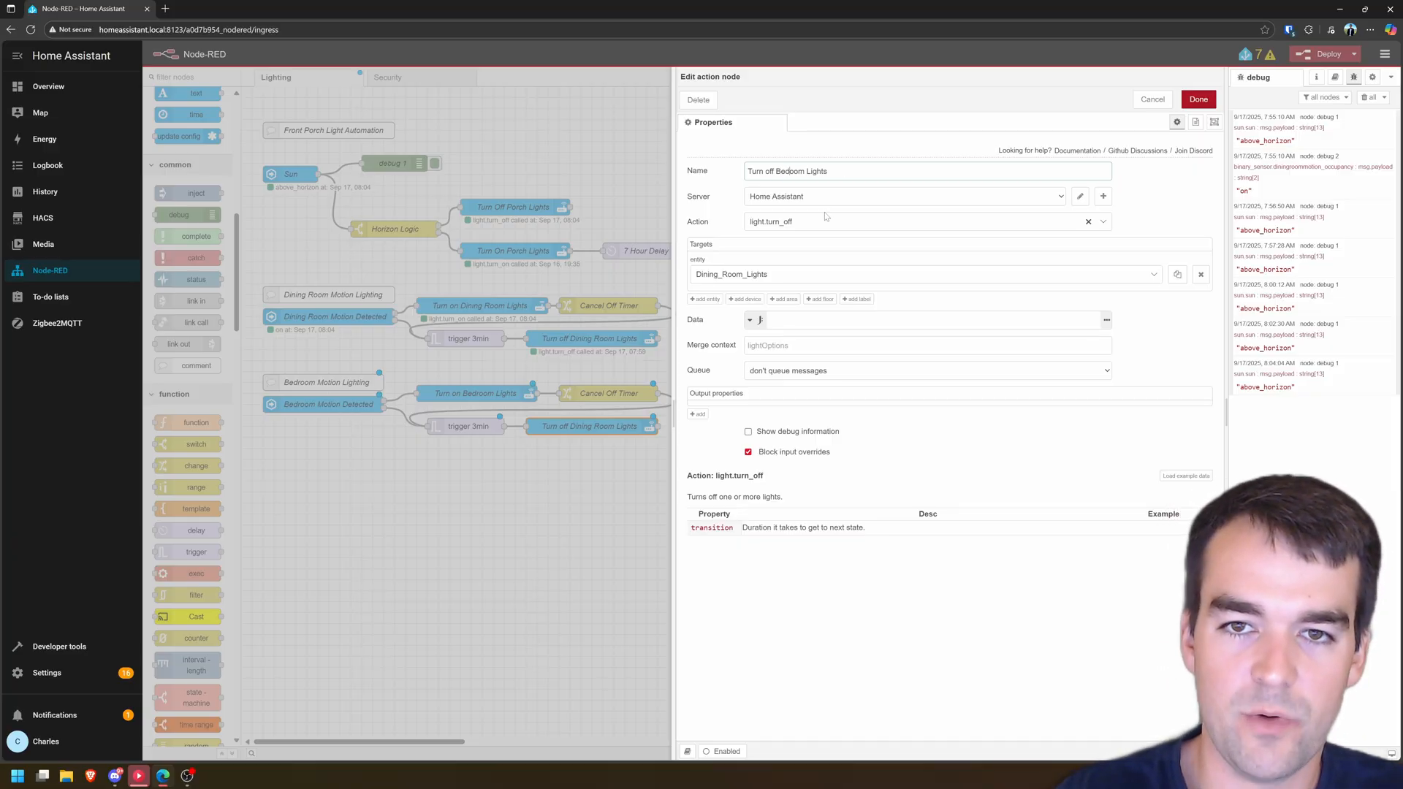
{"action": "type", "text": "Bedroom"}
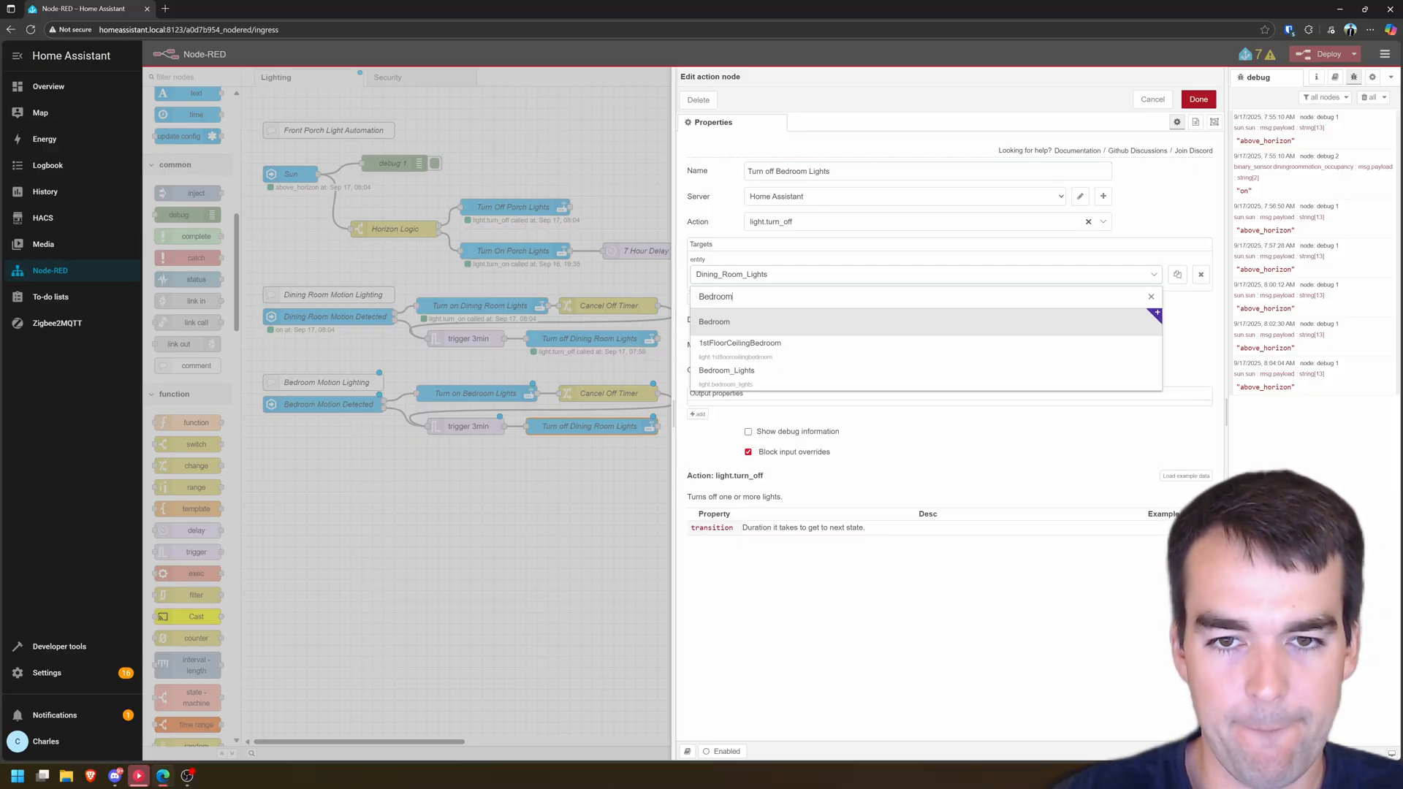
{"action": "left_click", "coordinate": [728, 369]}
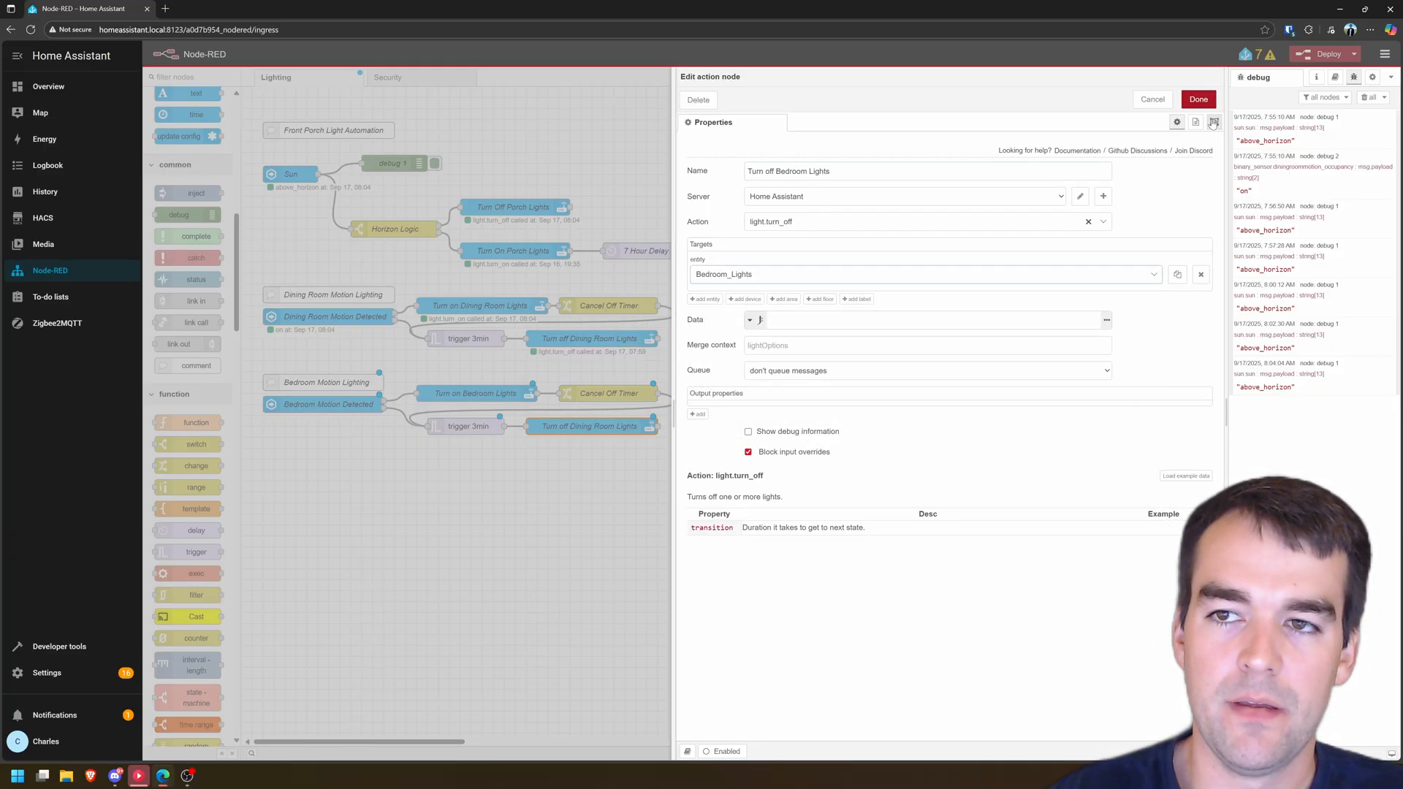
{"action": "left_click", "coordinate": [1197, 98]}
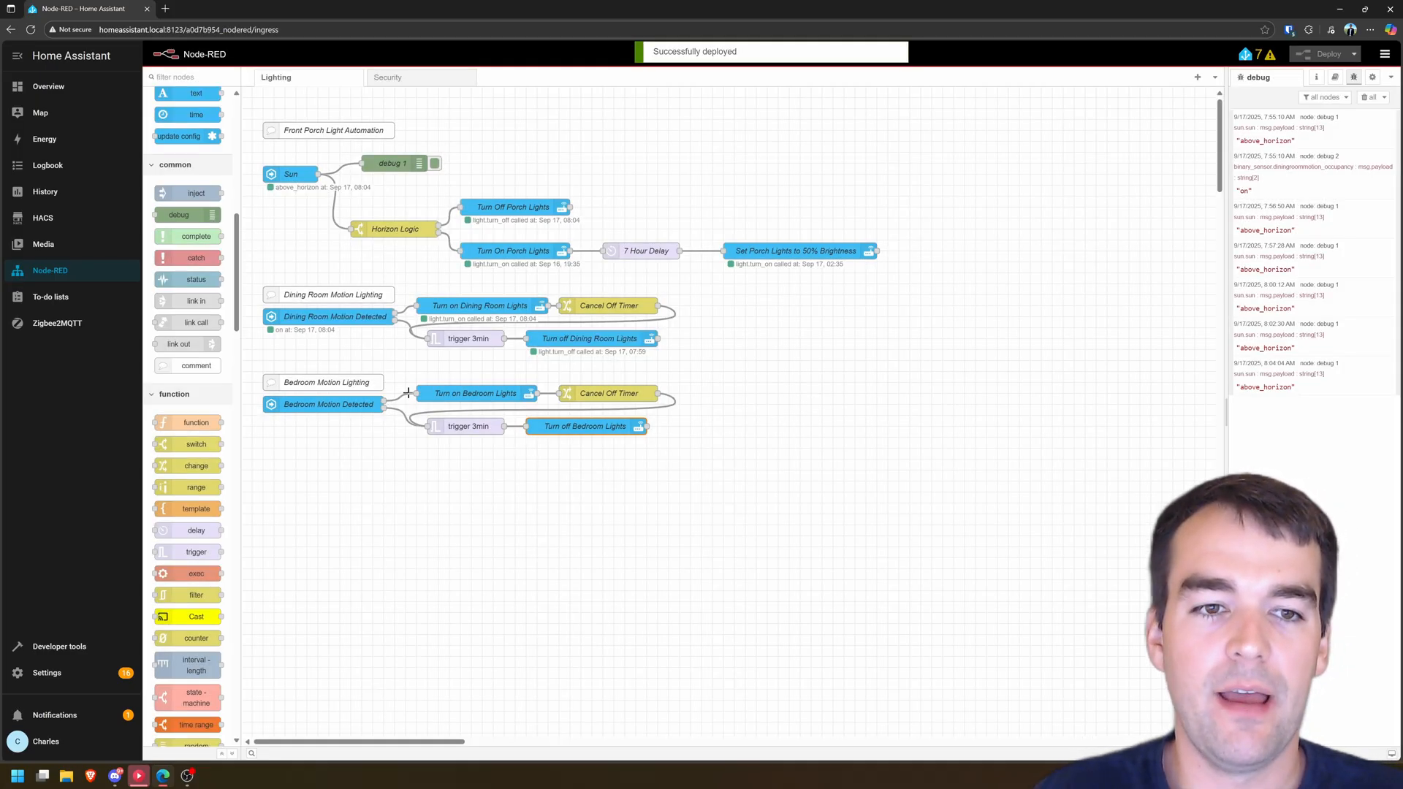
{"action": "mouse_move", "coordinate": [488, 425]}
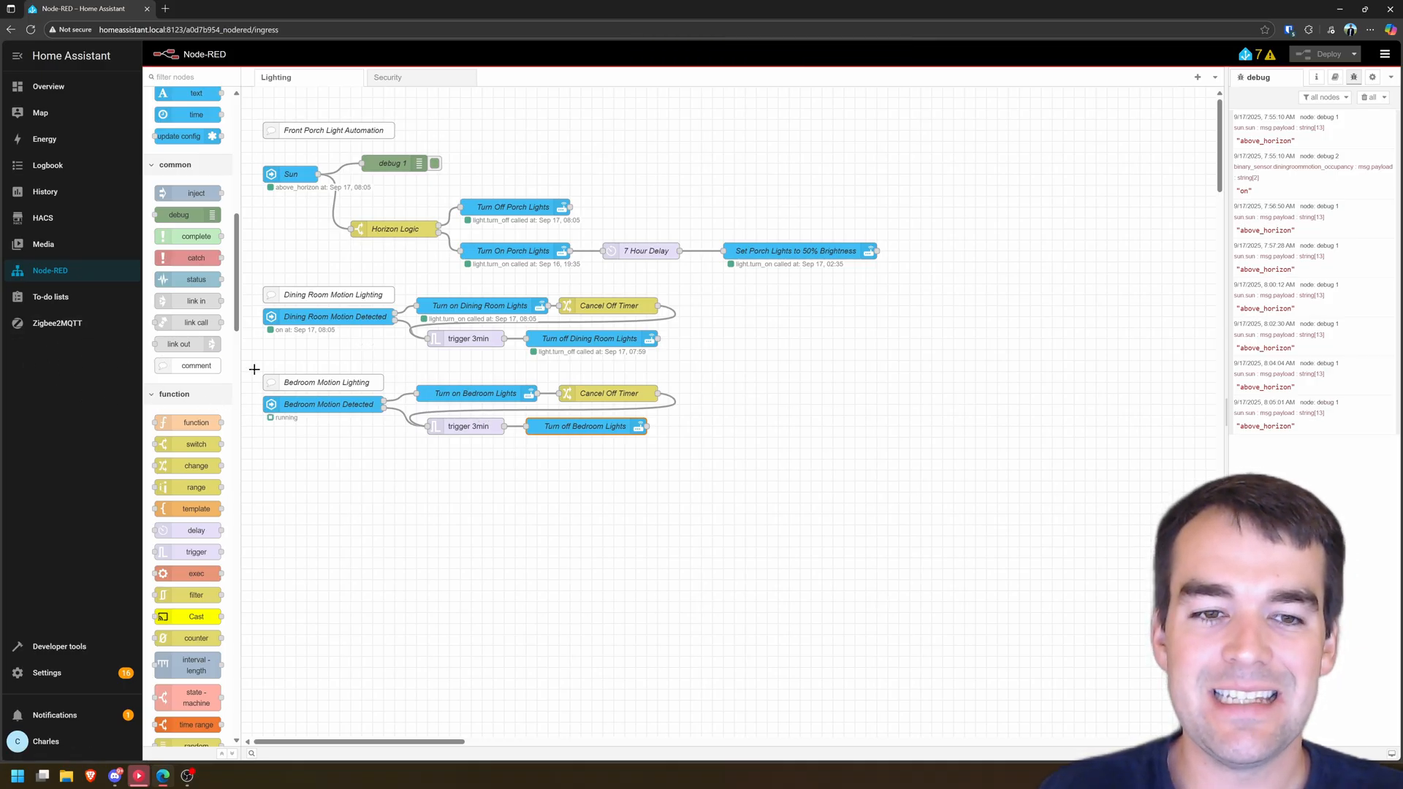
{"action": "mouse_move", "coordinate": [712, 457]}
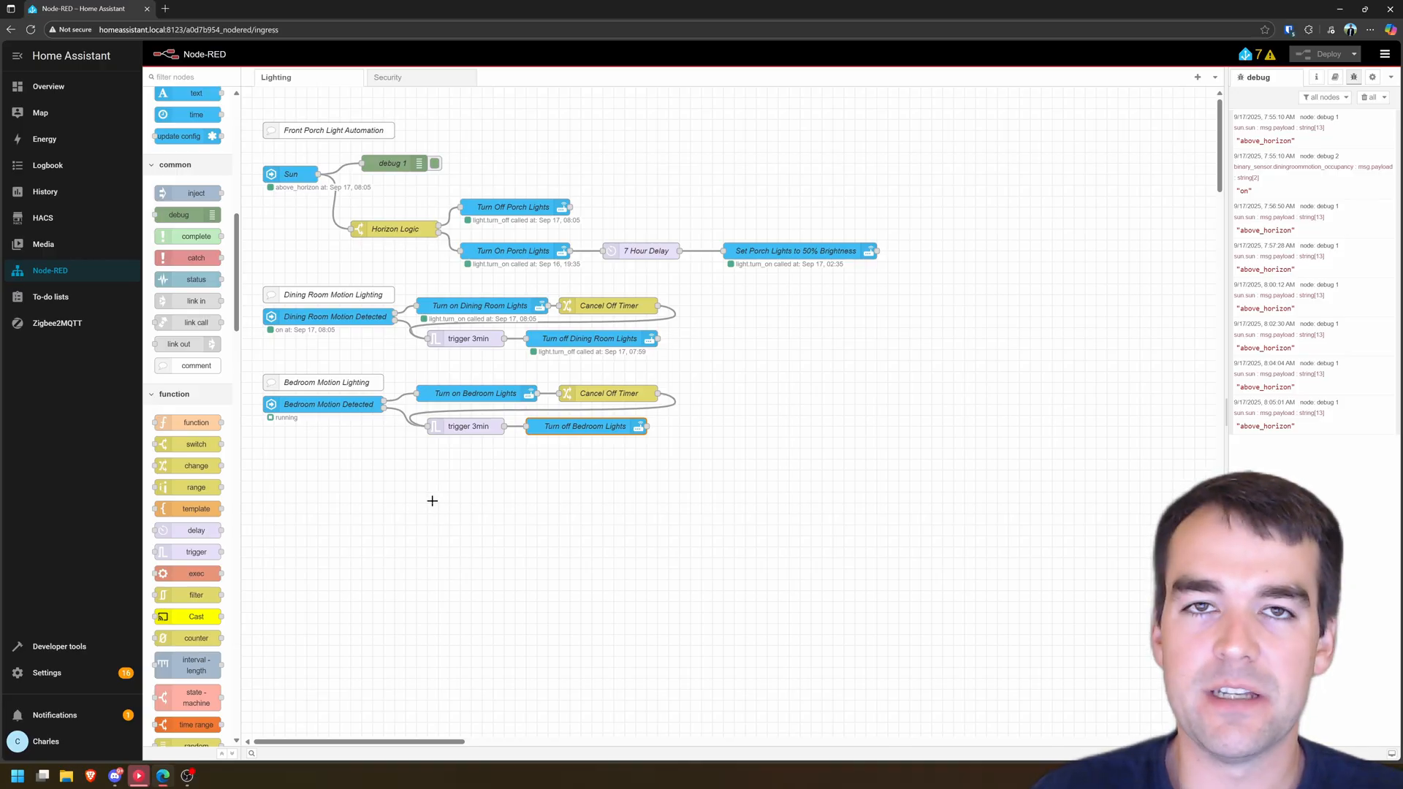
{"action": "mouse_move", "coordinate": [404, 487]}
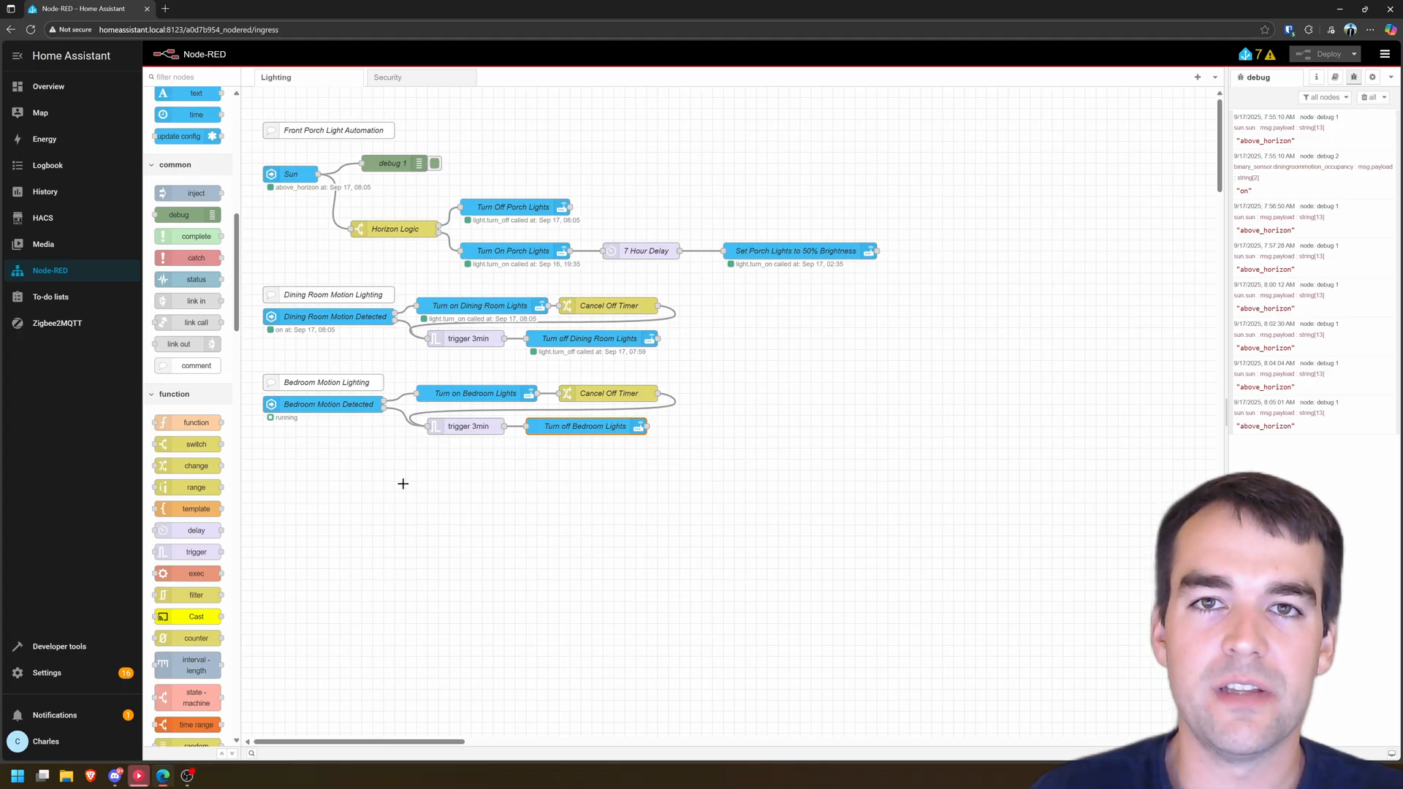
{"action": "mouse_move", "coordinate": [398, 474]}
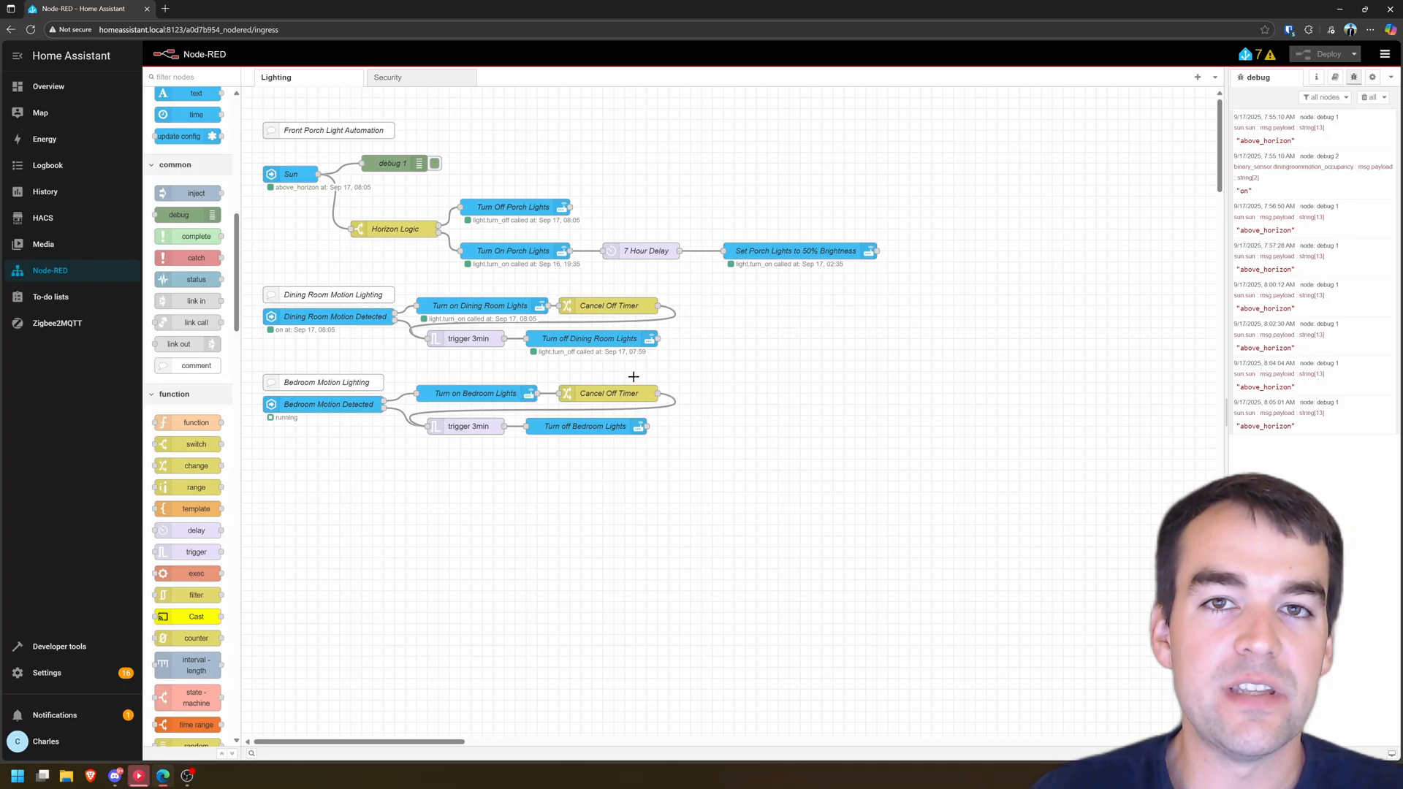
{"action": "mouse_move", "coordinate": [754, 424]}
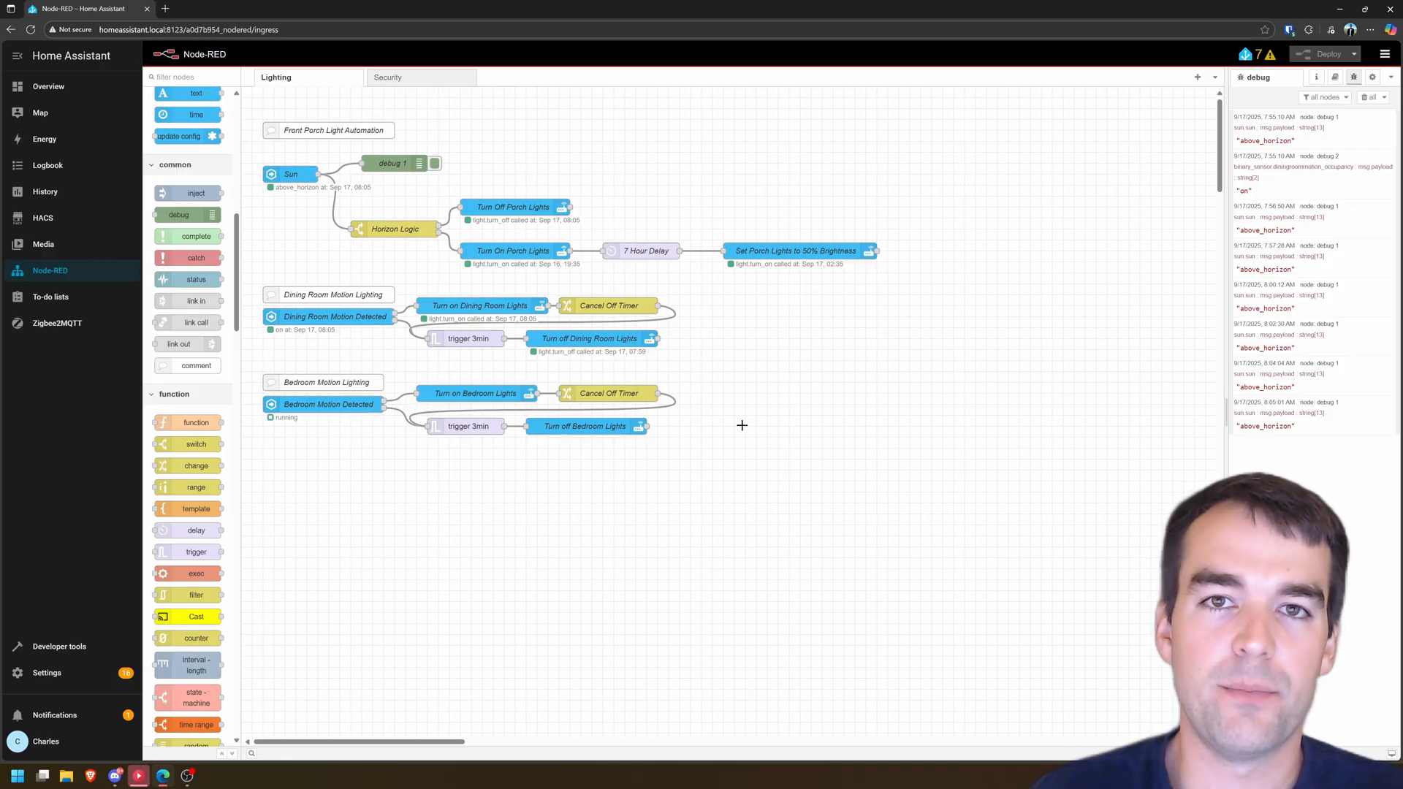
{"action": "mouse_move", "coordinate": [714, 435]}
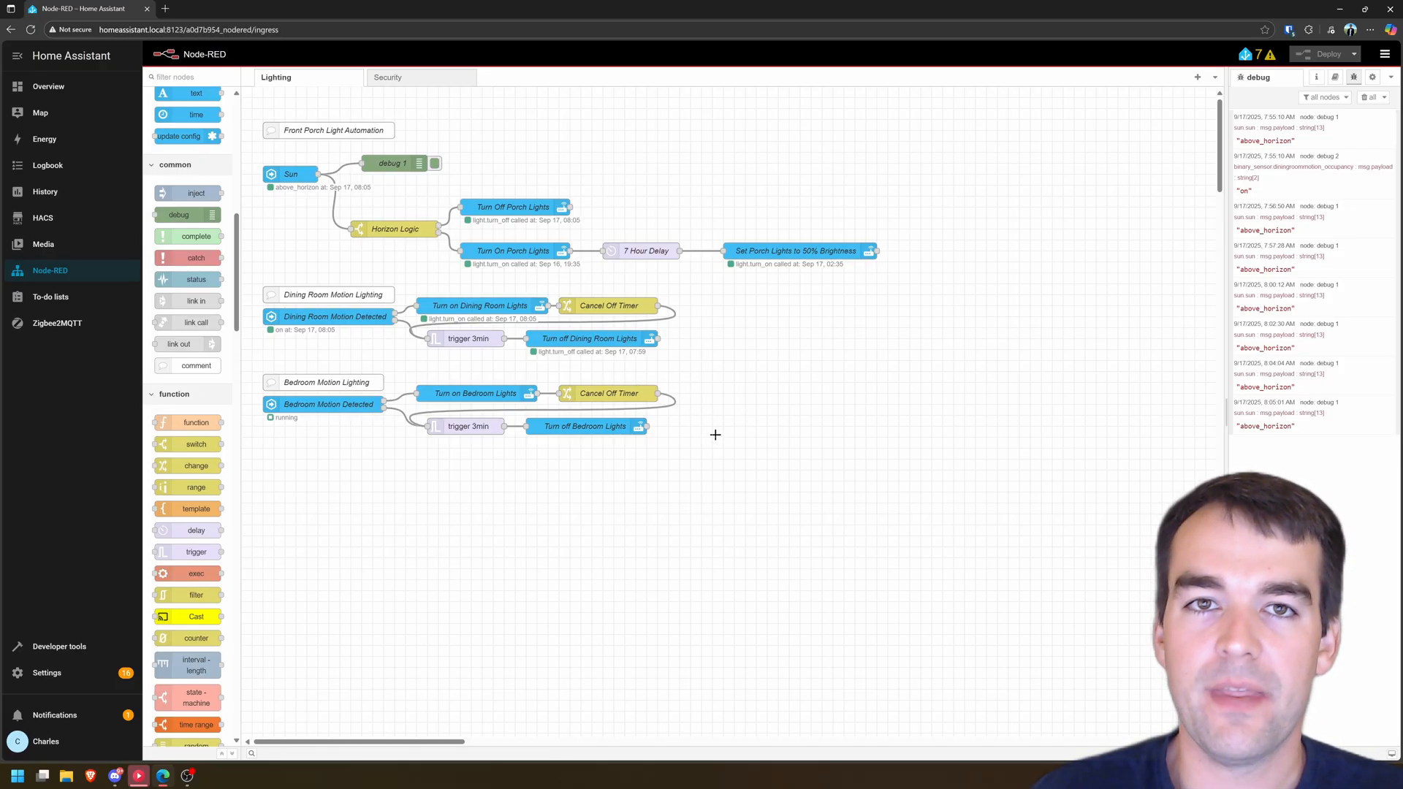